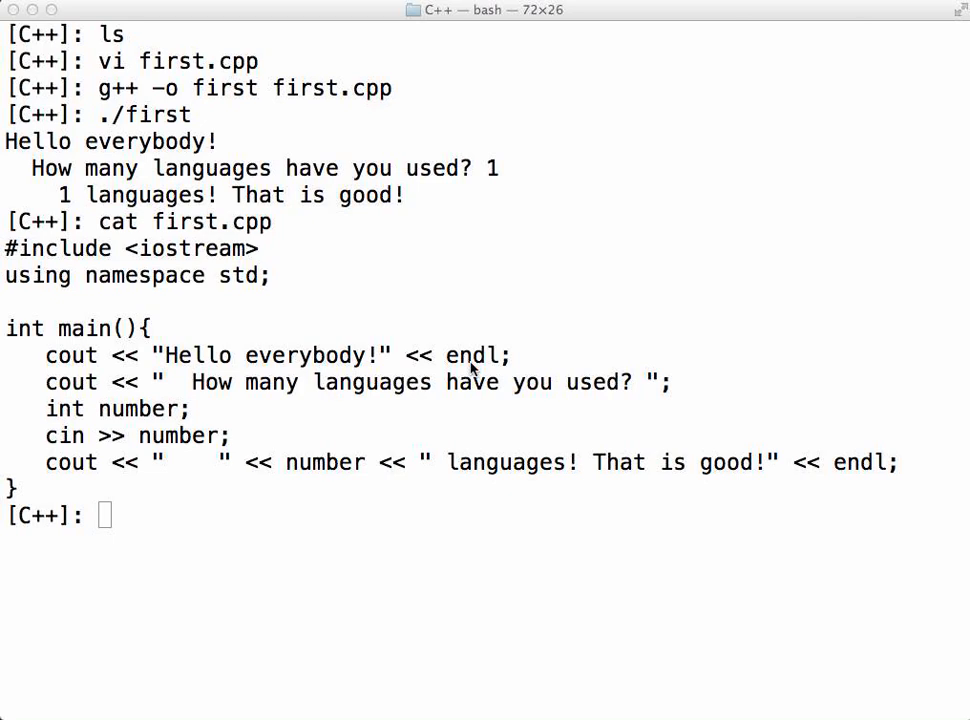
{"action": "mouse_move", "coordinate": [236, 324]}
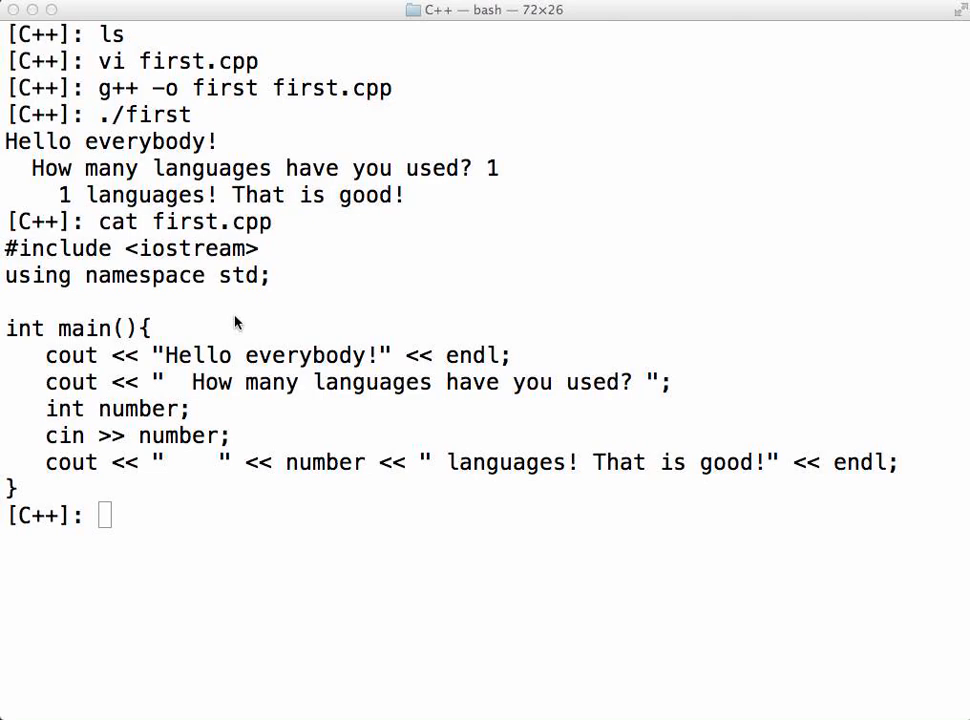
{"action": "mouse_move", "coordinate": [266, 244]}
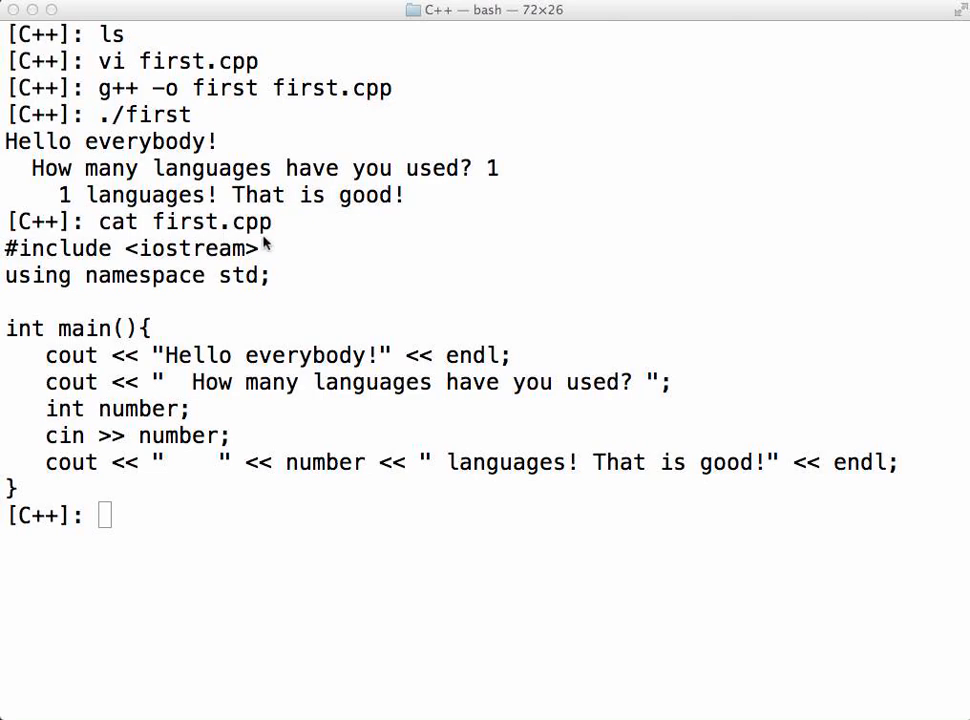
{"action": "mouse_move", "coordinate": [4, 288]}
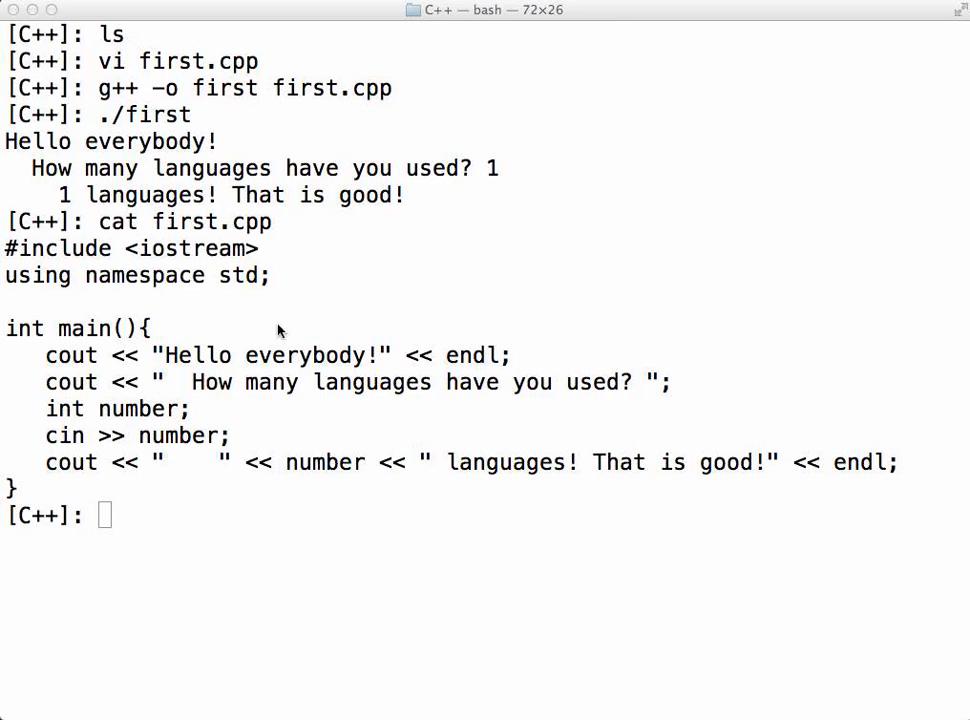
{"action": "mouse_move", "coordinate": [94, 492]}
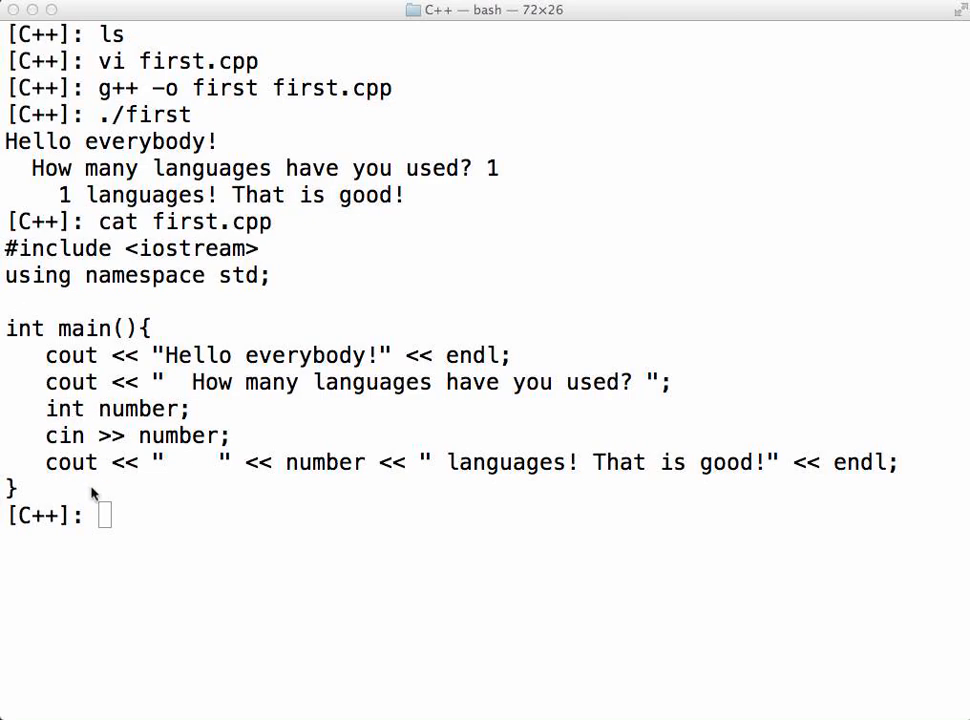
{"action": "mouse_move", "coordinate": [92, 488]}
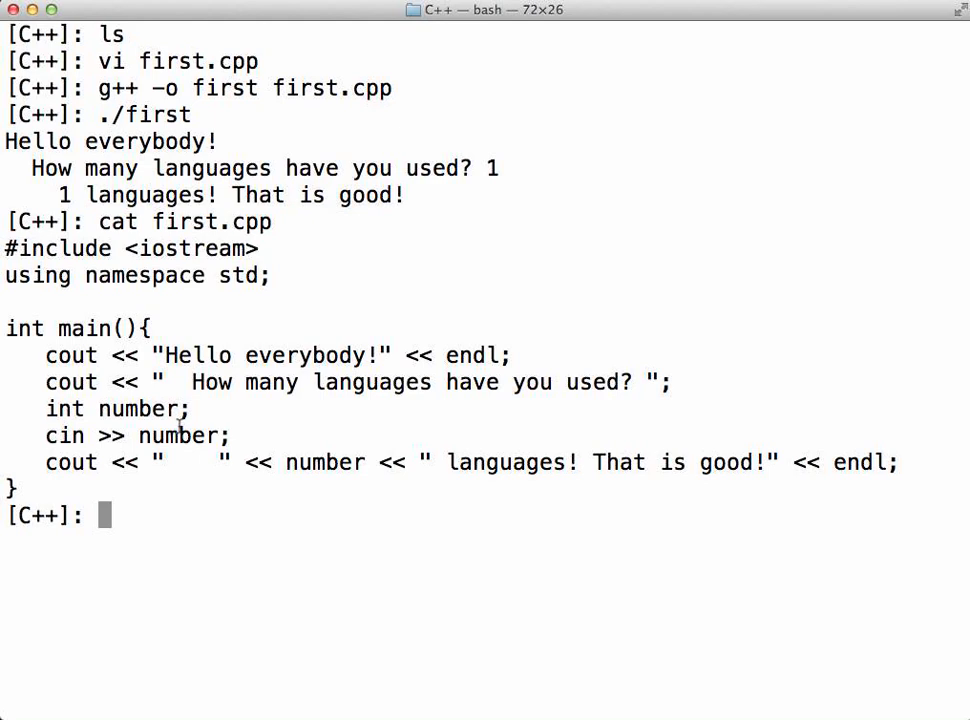
{"action": "mouse_move", "coordinate": [136, 114]}
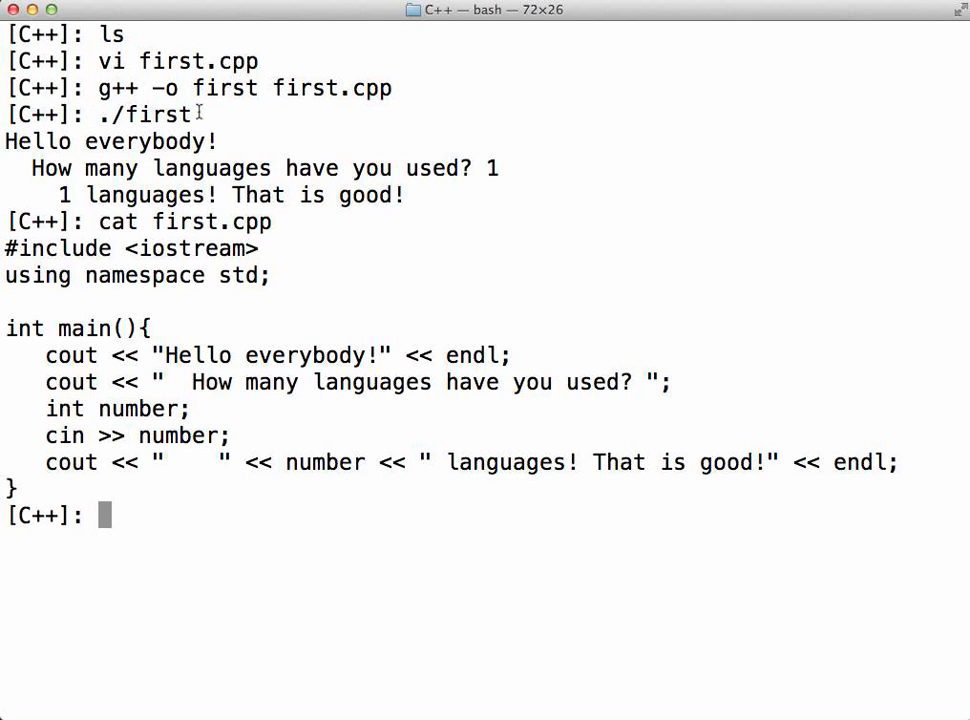
{"action": "mouse_move", "coordinate": [124, 112]}
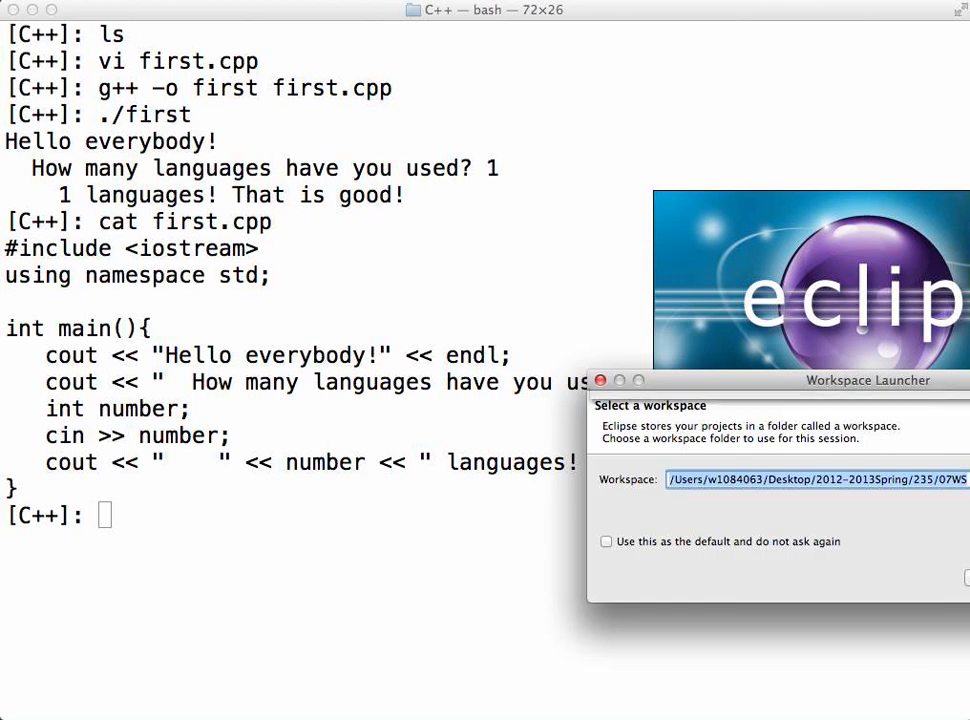
Confirm the WS workspace in the Workspace Launcher so Eclipse loads its Welcome page.
{"action": "left_click", "coordinate": [960, 478]}
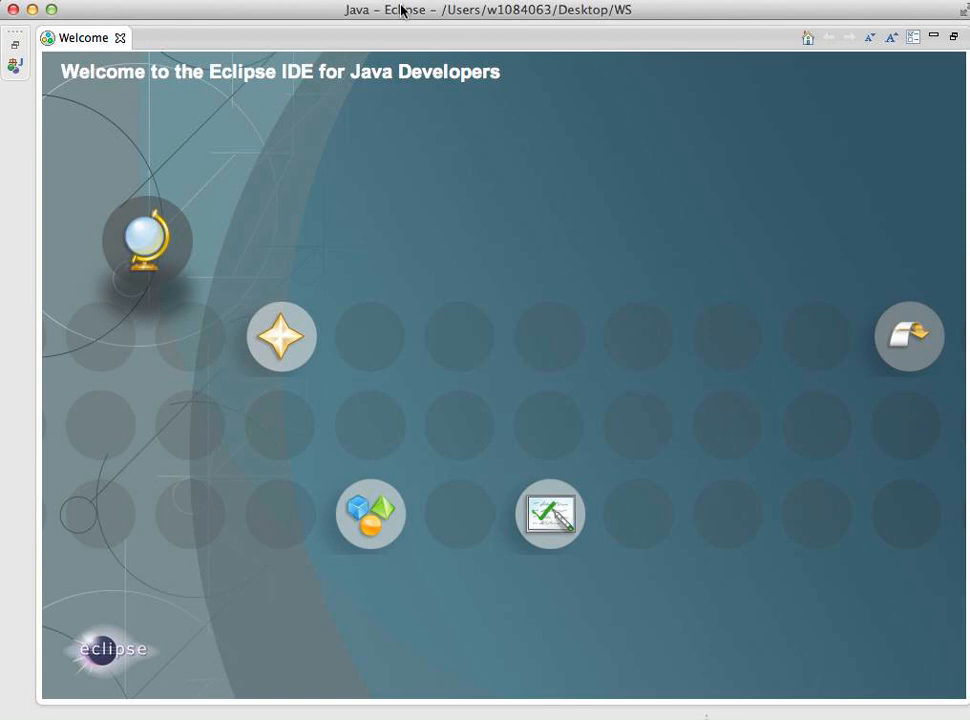
{"action": "mouse_move", "coordinate": [904, 336]}
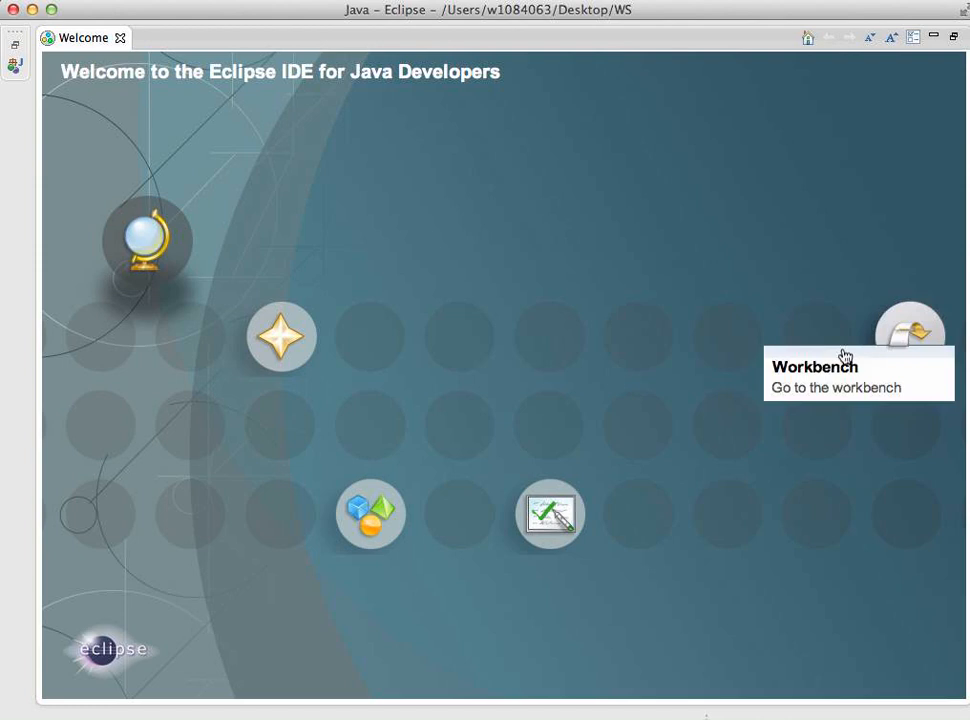
{"action": "mouse_move", "coordinate": [636, 424]}
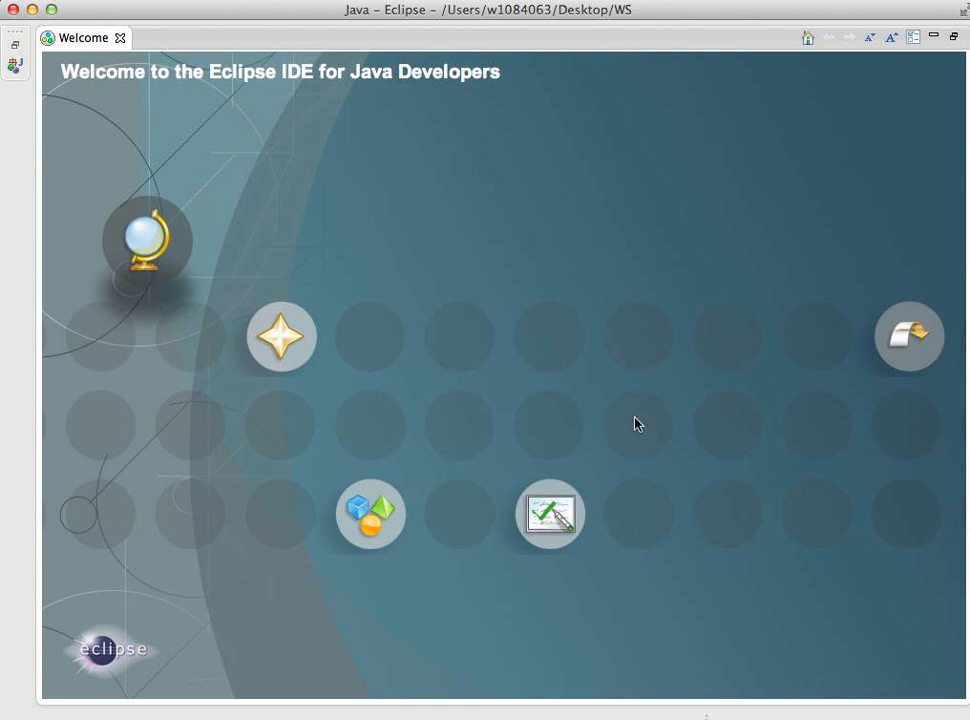
{"action": "mouse_move", "coordinate": [632, 250]}
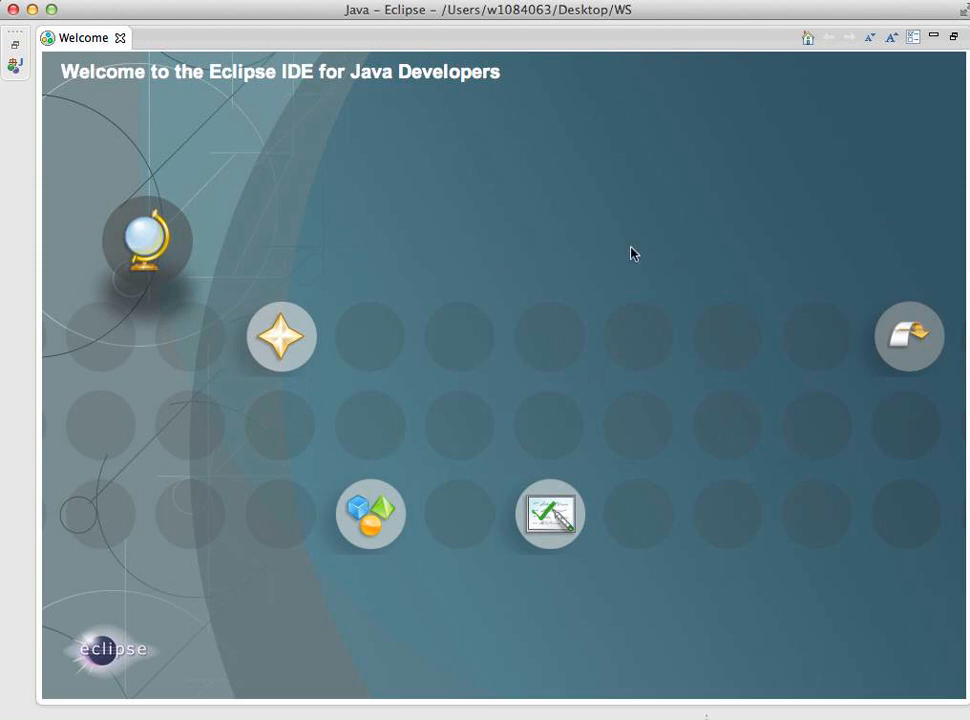
{"action": "mouse_move", "coordinate": [72, 100]}
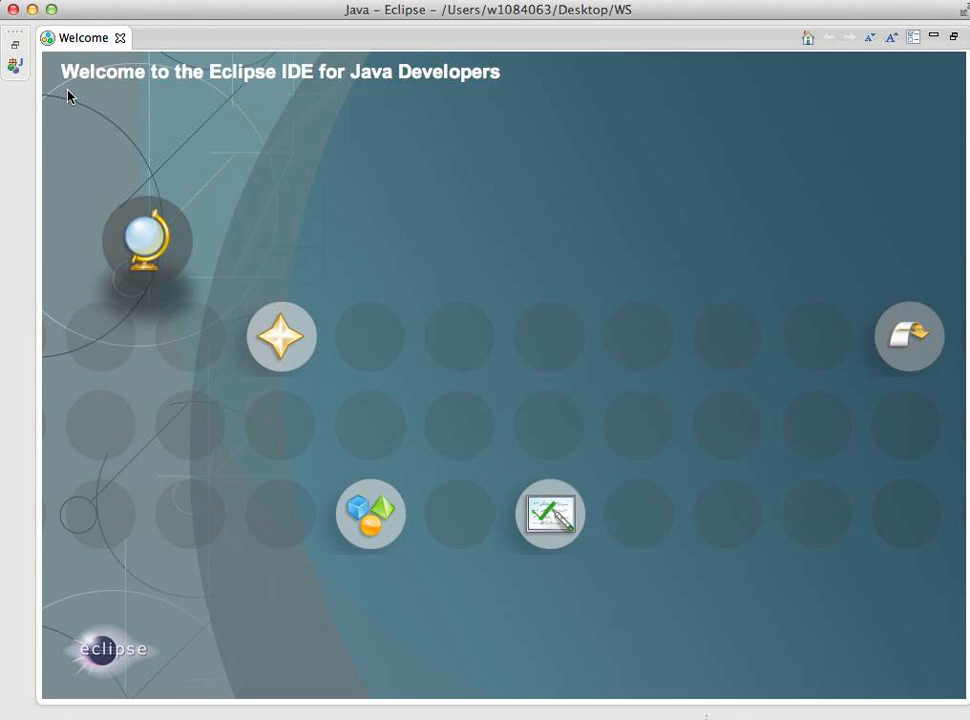
{"action": "mouse_move", "coordinate": [302, 96]}
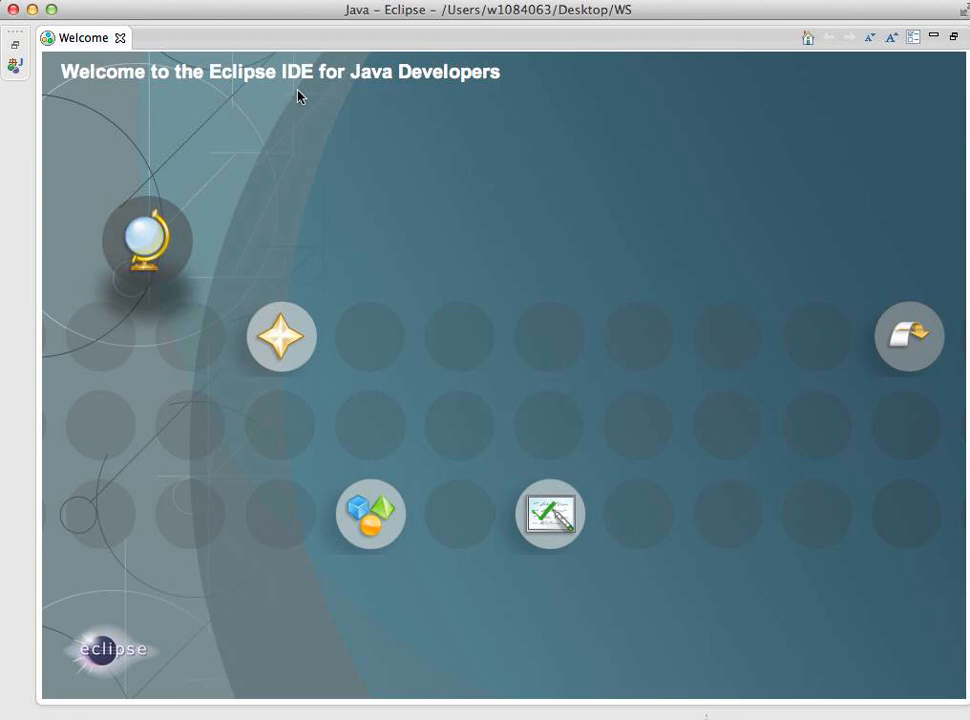
{"action": "mouse_move", "coordinate": [910, 336]}
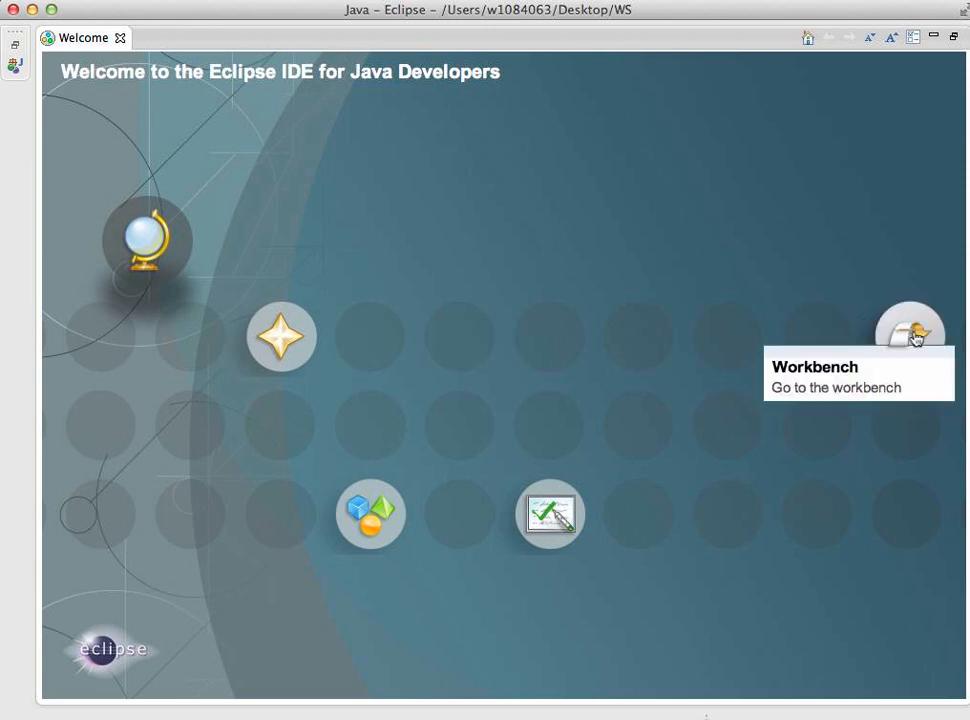
{"action": "mouse_move", "coordinate": [924, 344]}
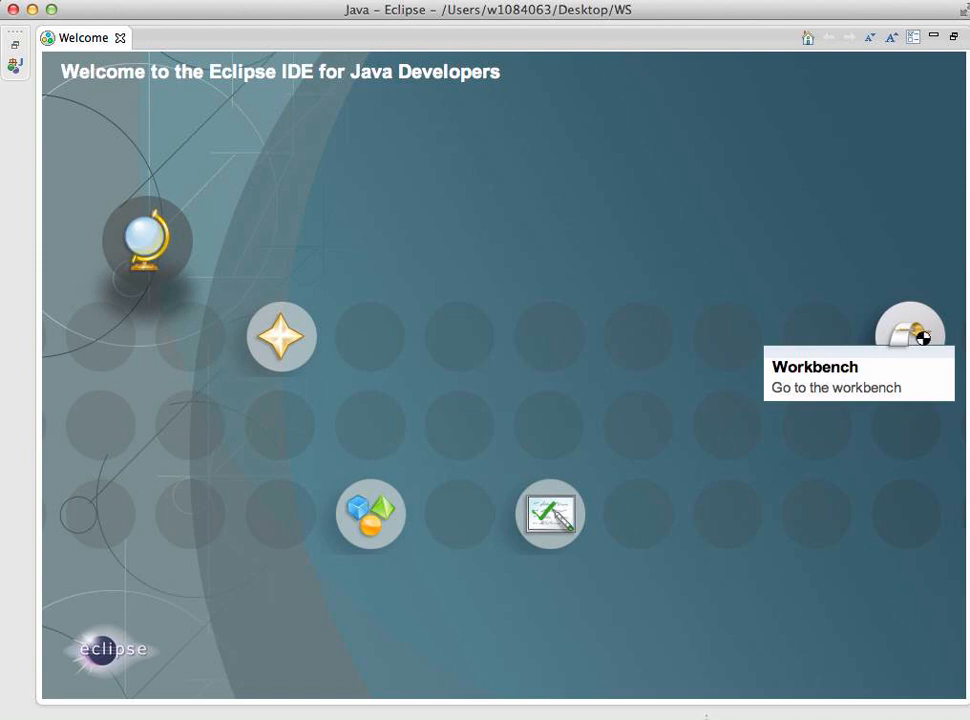
Leave the Welcome page for the workbench and close the Outline view.
{"action": "left_click", "coordinate": [912, 338]}
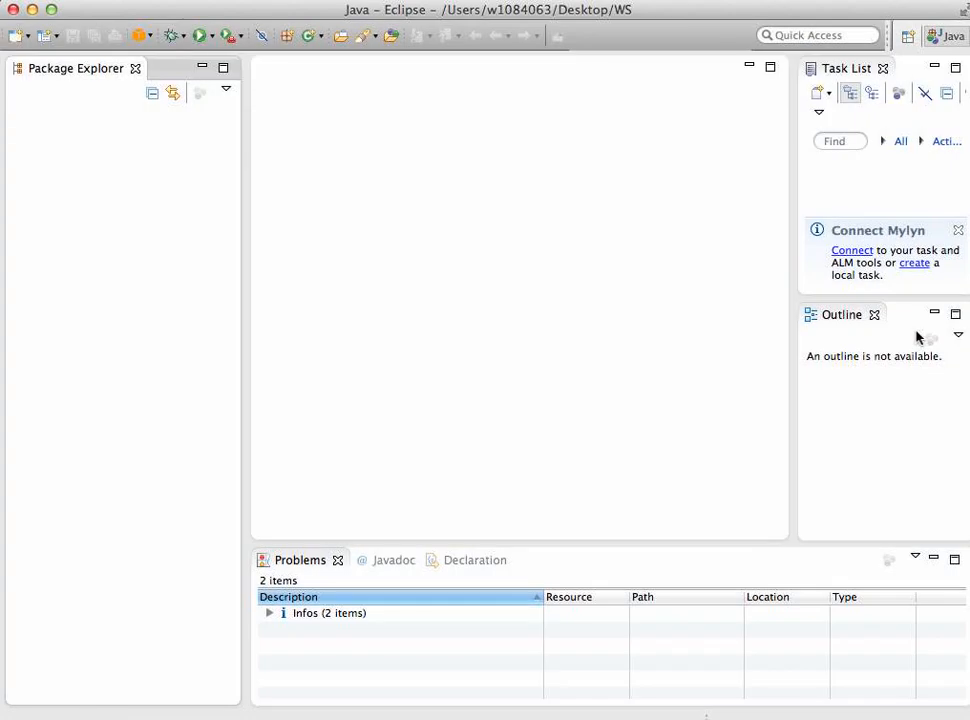
{"action": "mouse_move", "coordinate": [880, 40]}
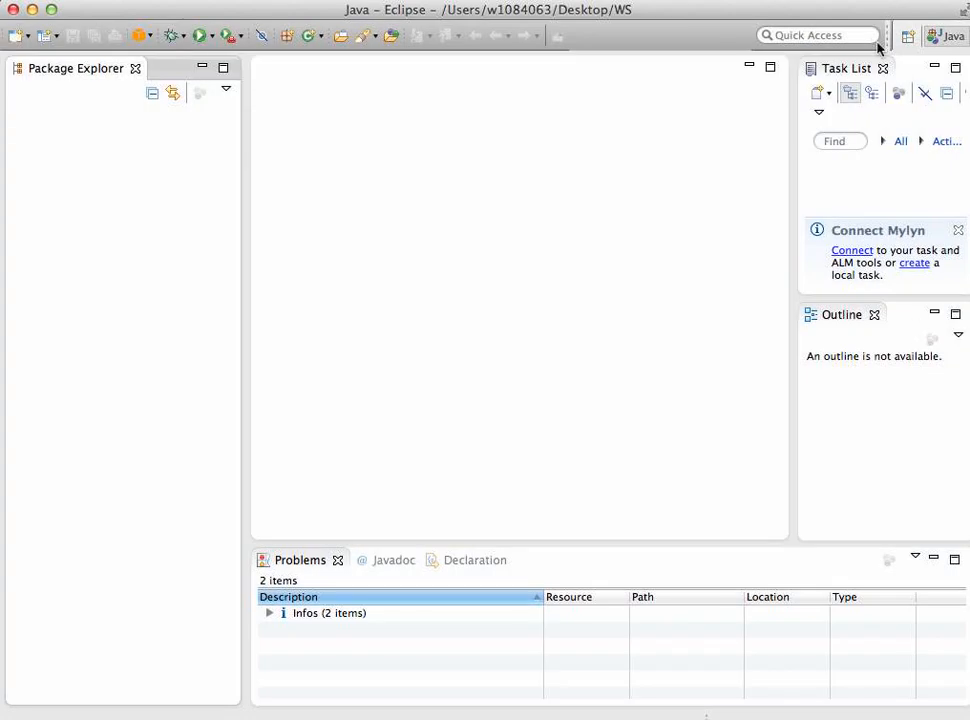
{"action": "mouse_move", "coordinate": [852, 184]}
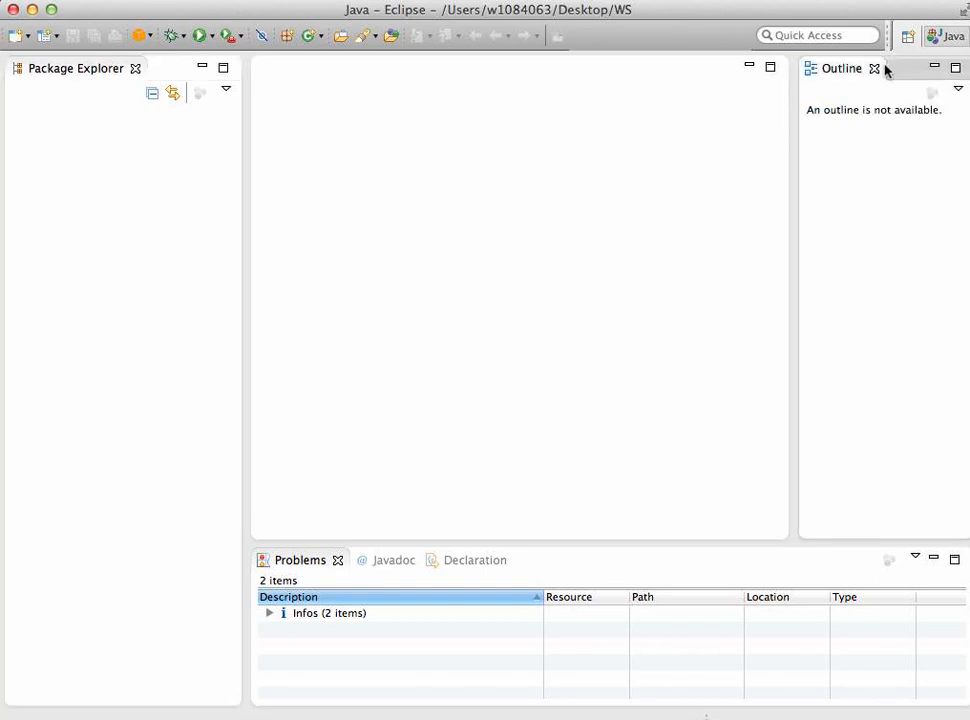
{"action": "left_click", "coordinate": [874, 68]}
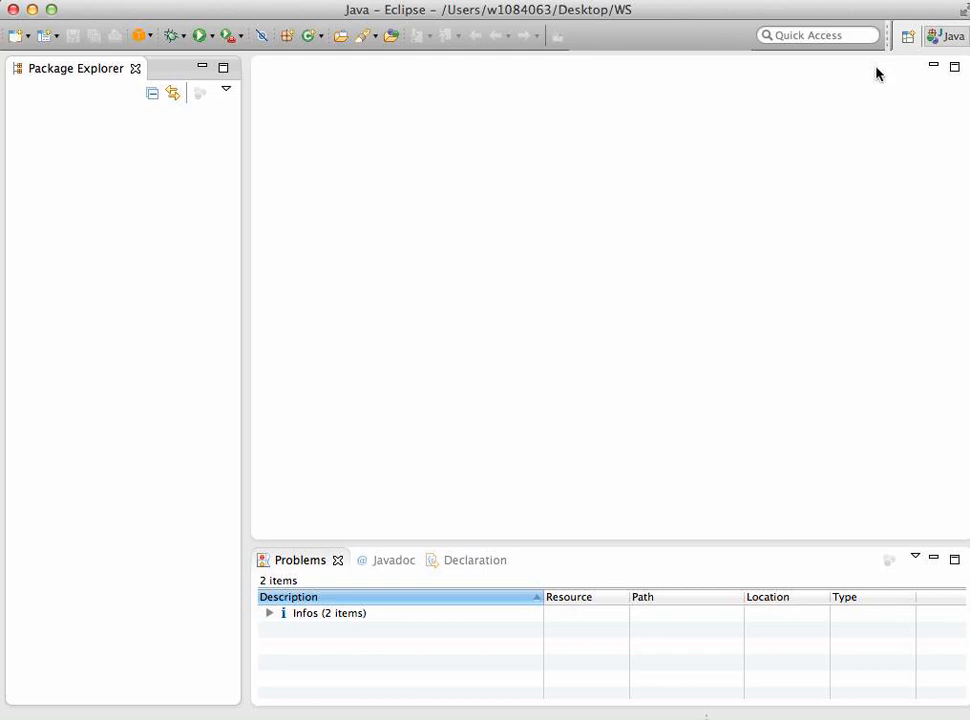
{"action": "mouse_move", "coordinate": [572, 180]}
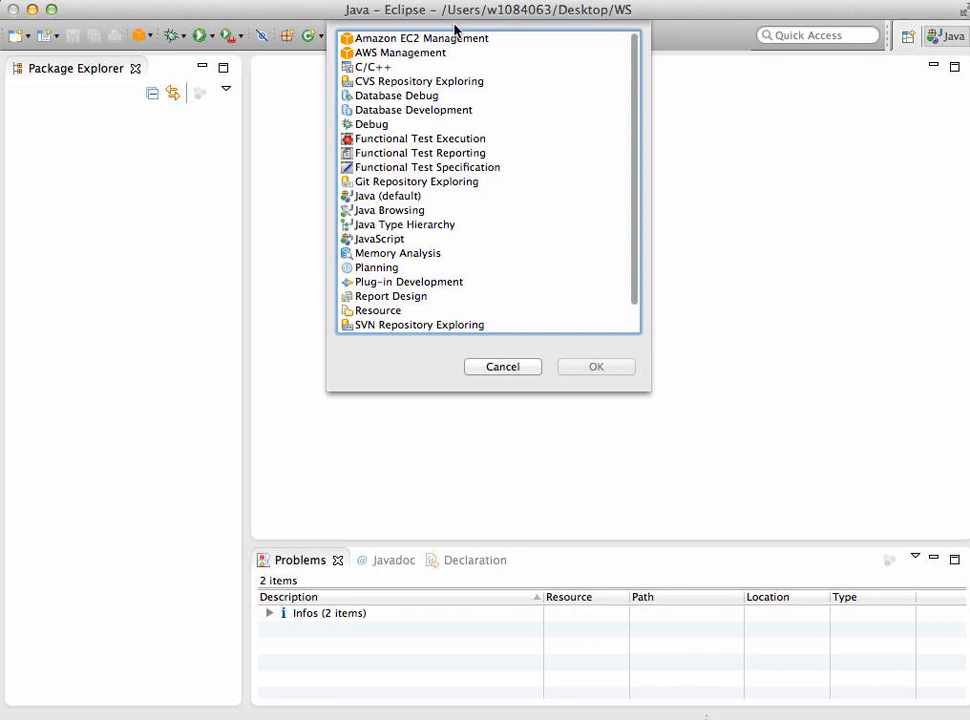
{"action": "left_click", "coordinate": [378, 66]}
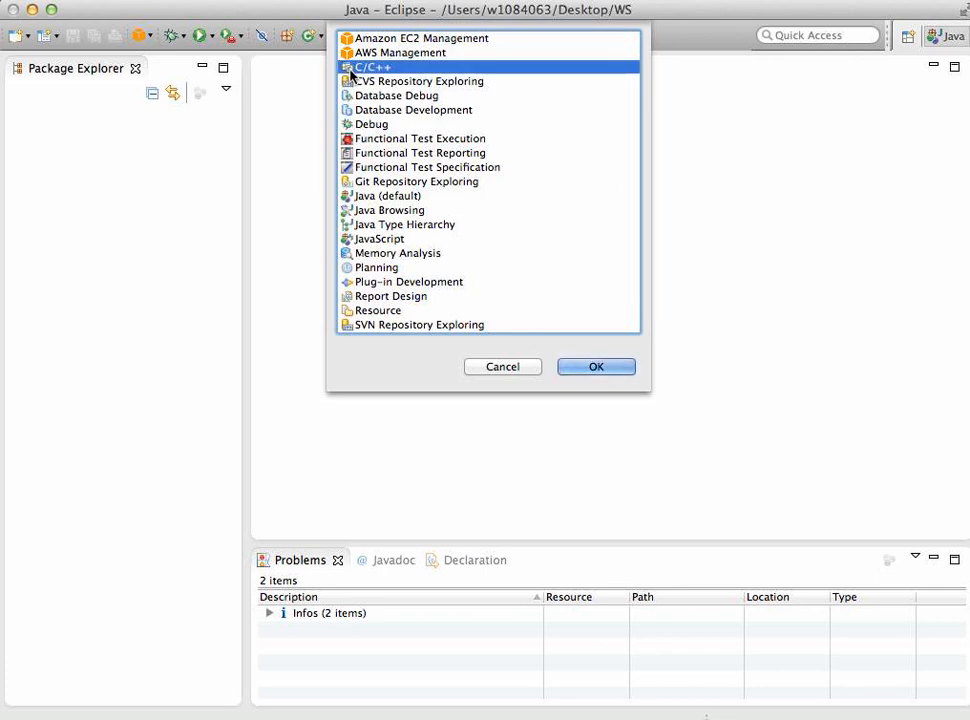
{"action": "mouse_move", "coordinate": [376, 96]}
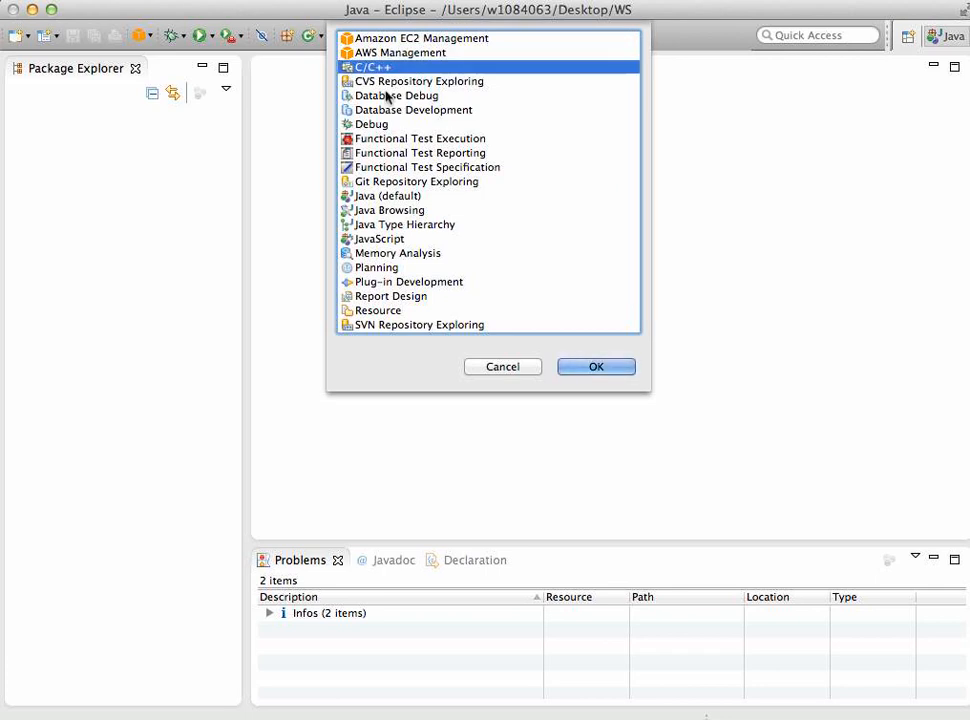
{"action": "mouse_move", "coordinate": [376, 80]}
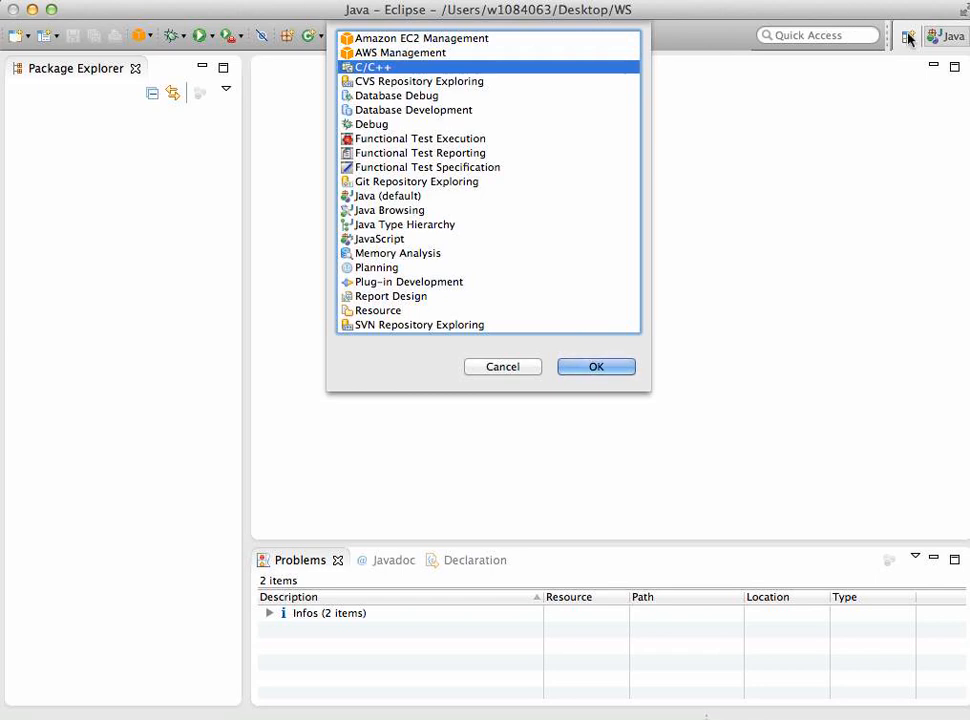
{"action": "mouse_move", "coordinate": [628, 254]}
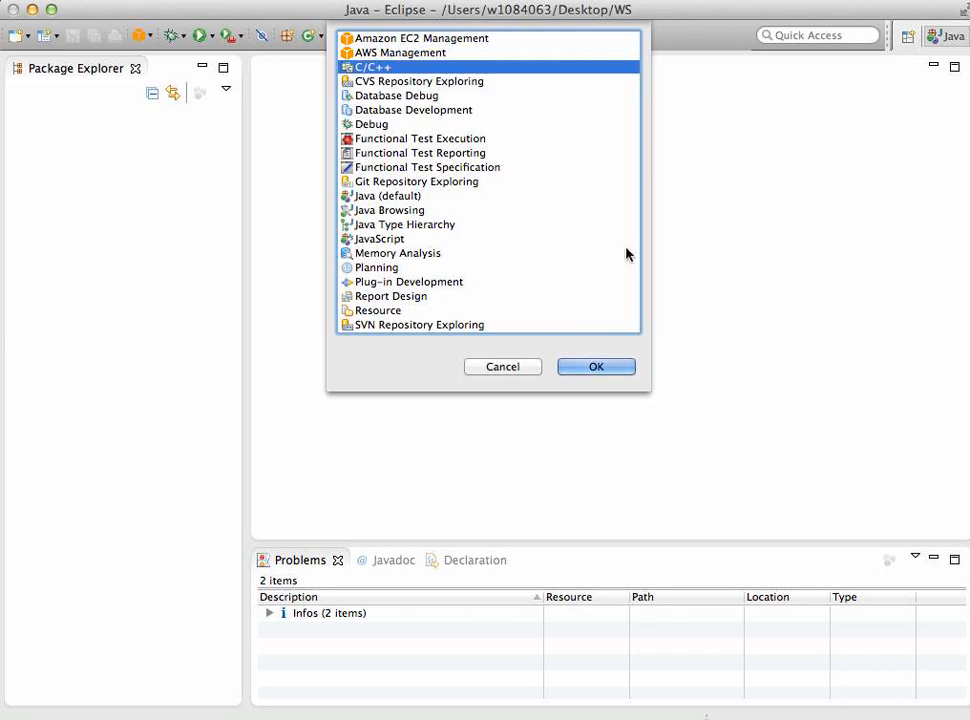
{"action": "left_click", "coordinate": [502, 366]}
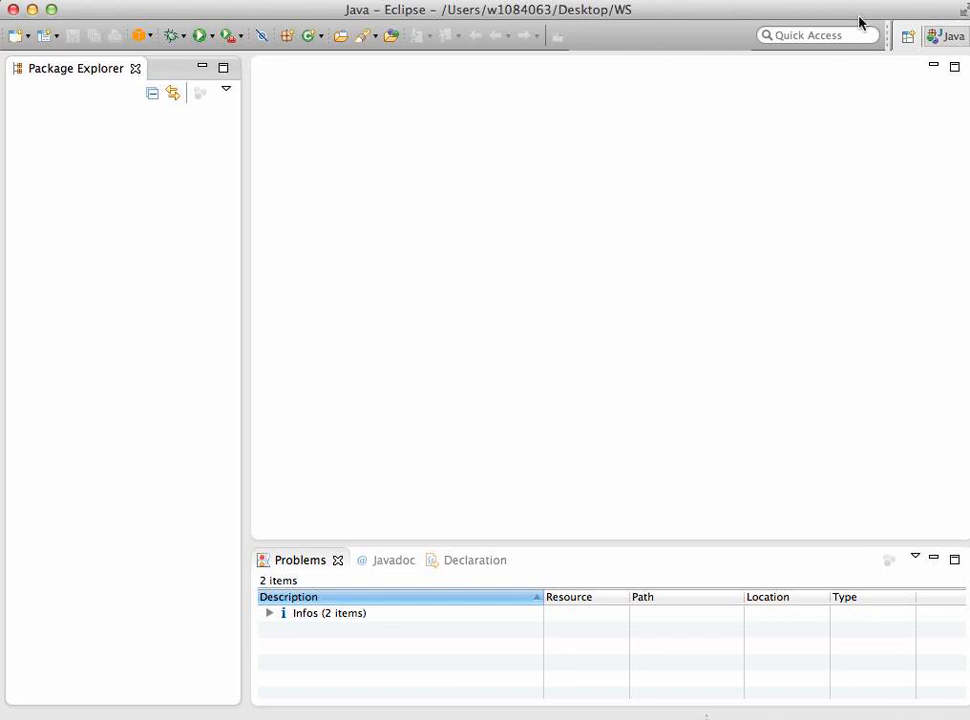
{"action": "mouse_move", "coordinate": [904, 36]}
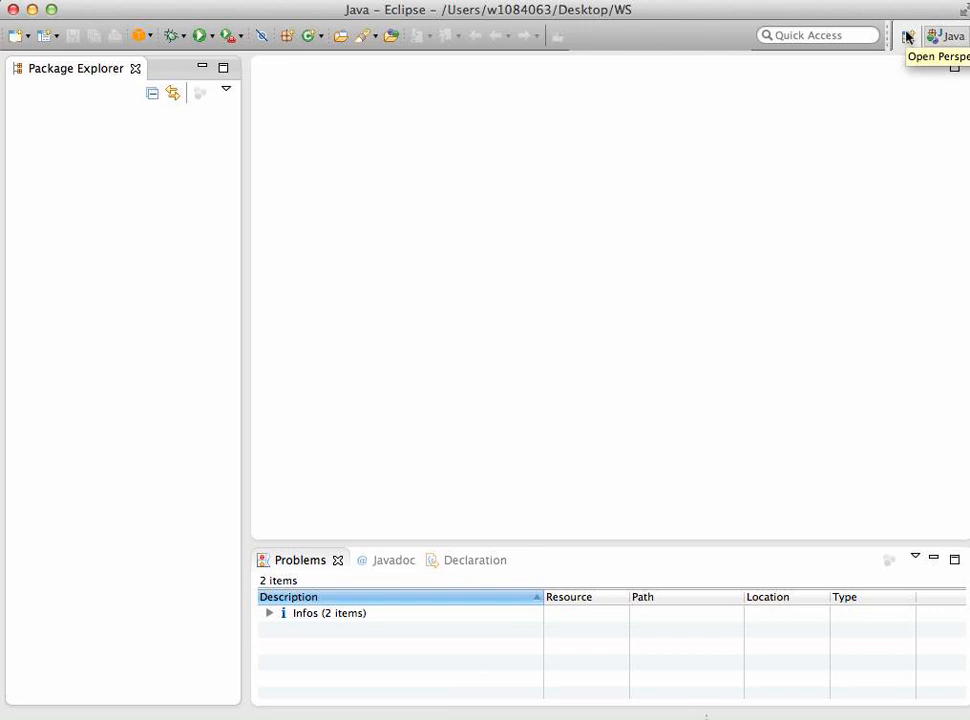
{"action": "mouse_move", "coordinate": [908, 36]}
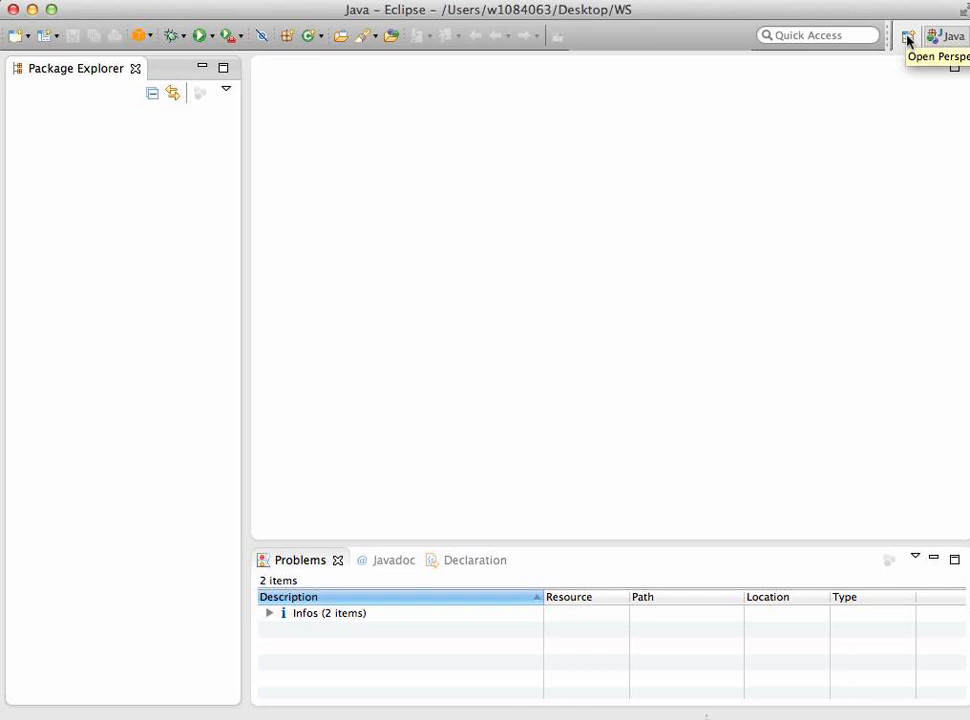
{"action": "mouse_move", "coordinate": [908, 36]}
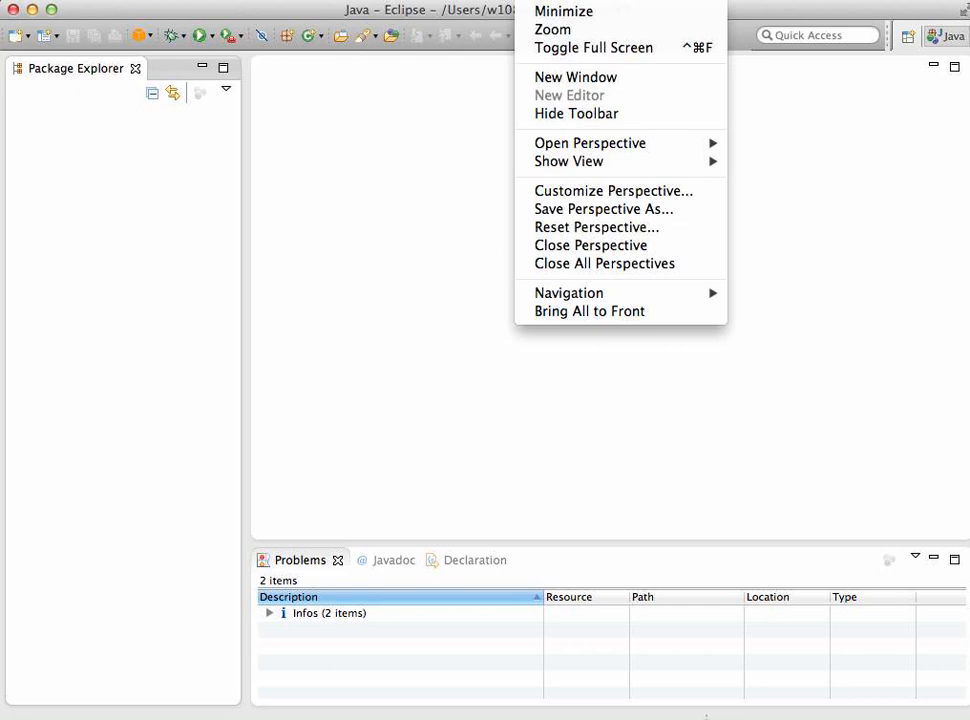
{"action": "mouse_move", "coordinate": [566, 80]}
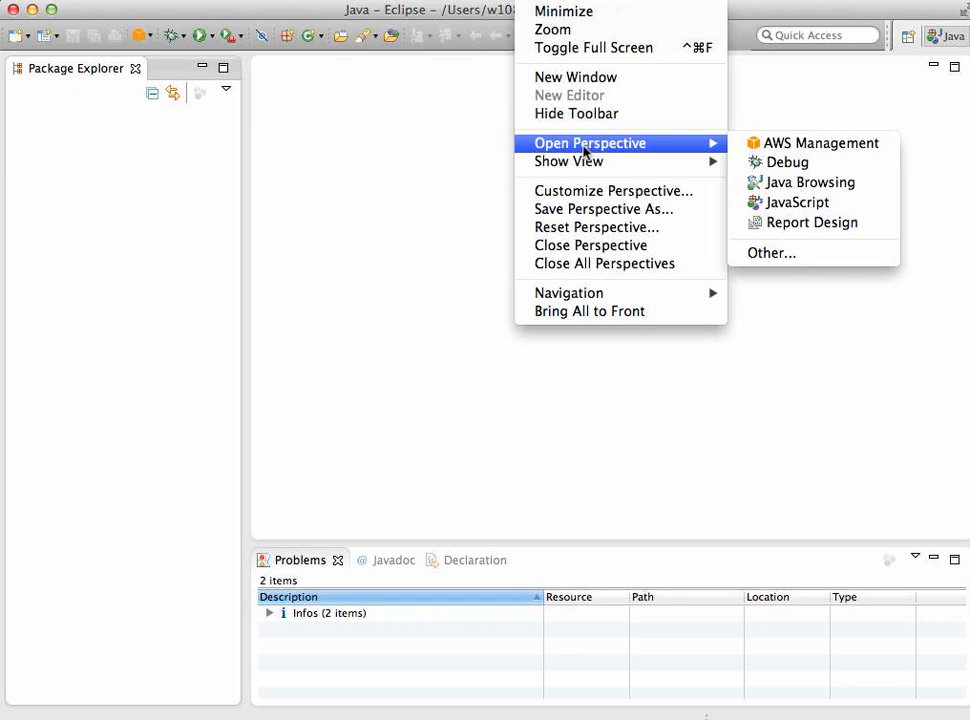
{"action": "mouse_move", "coordinate": [772, 264]}
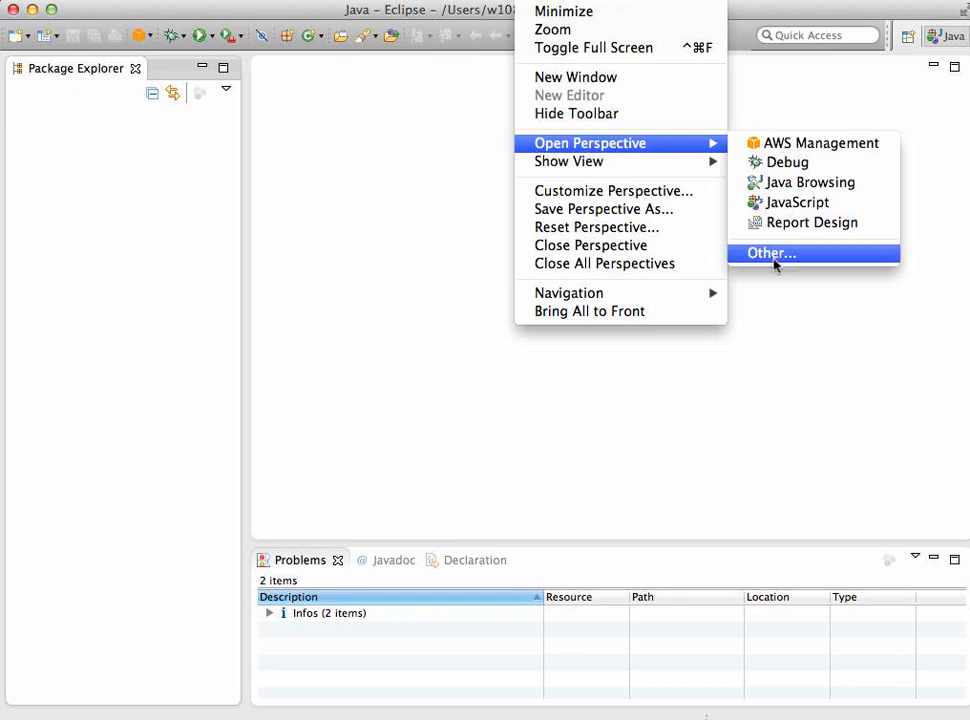
Choose C/C++ from the full perspective list and switch the workbench to it.
{"action": "left_click", "coordinate": [768, 252]}
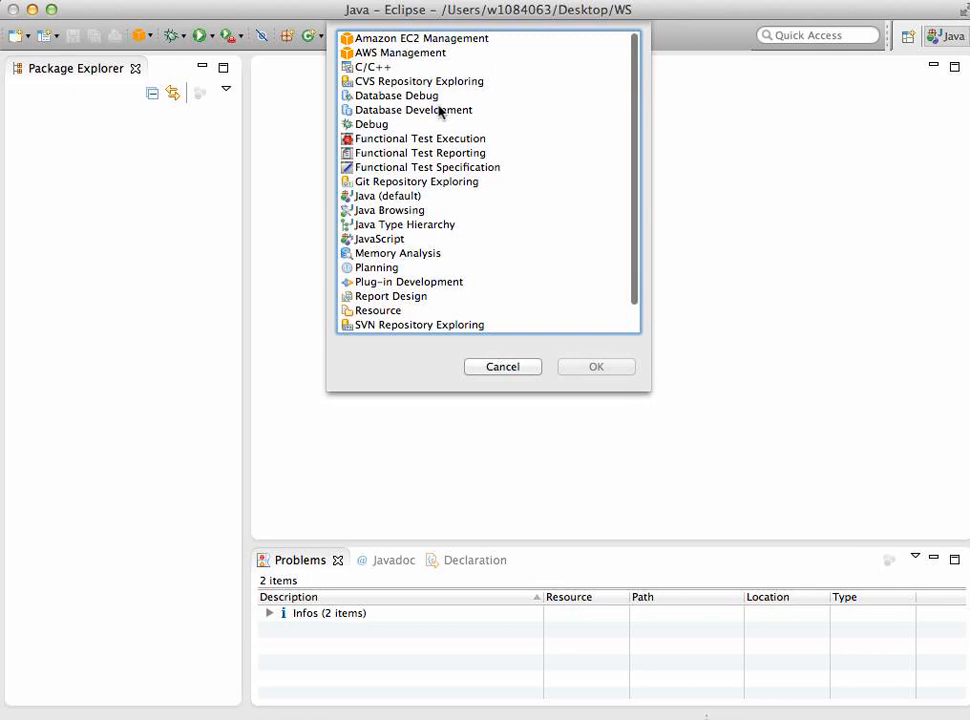
{"action": "left_click", "coordinate": [372, 68]}
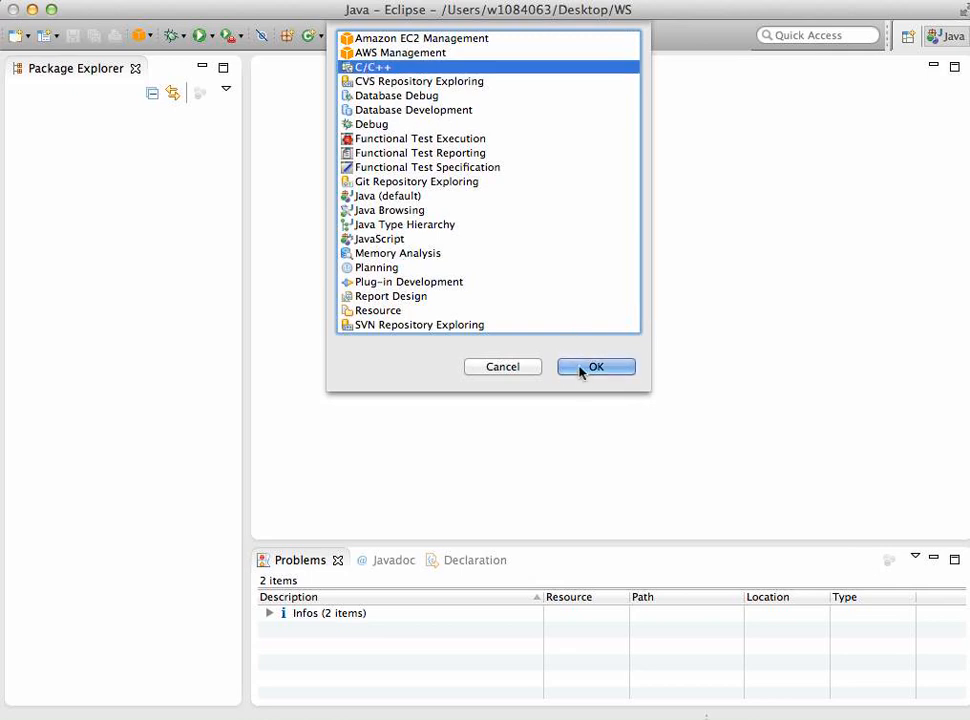
{"action": "left_click", "coordinate": [596, 368]}
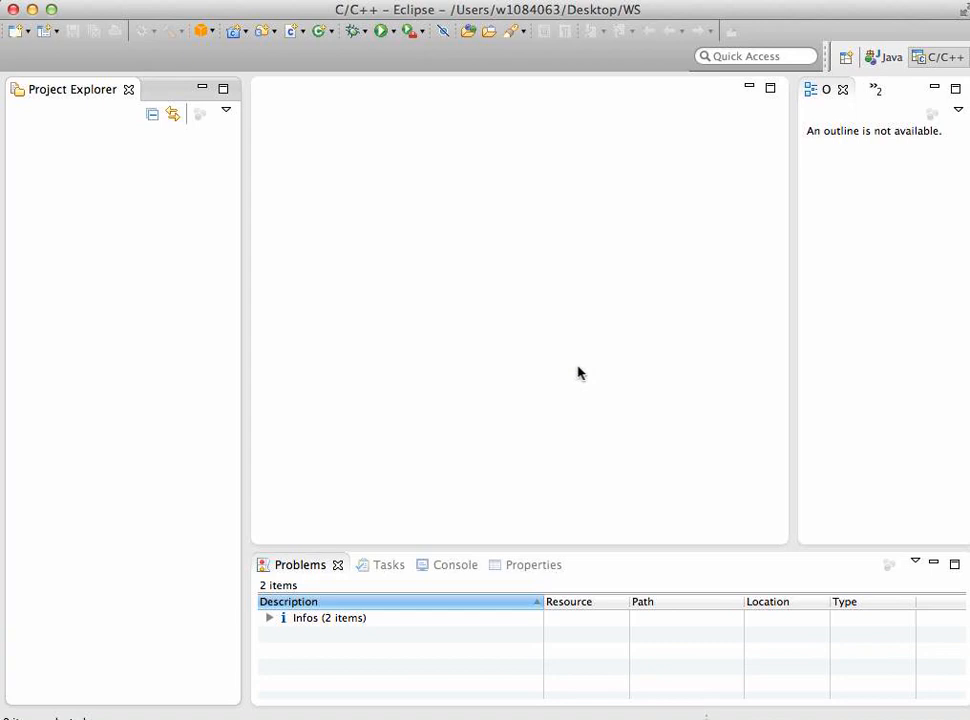
{"action": "mouse_move", "coordinate": [498, 168]}
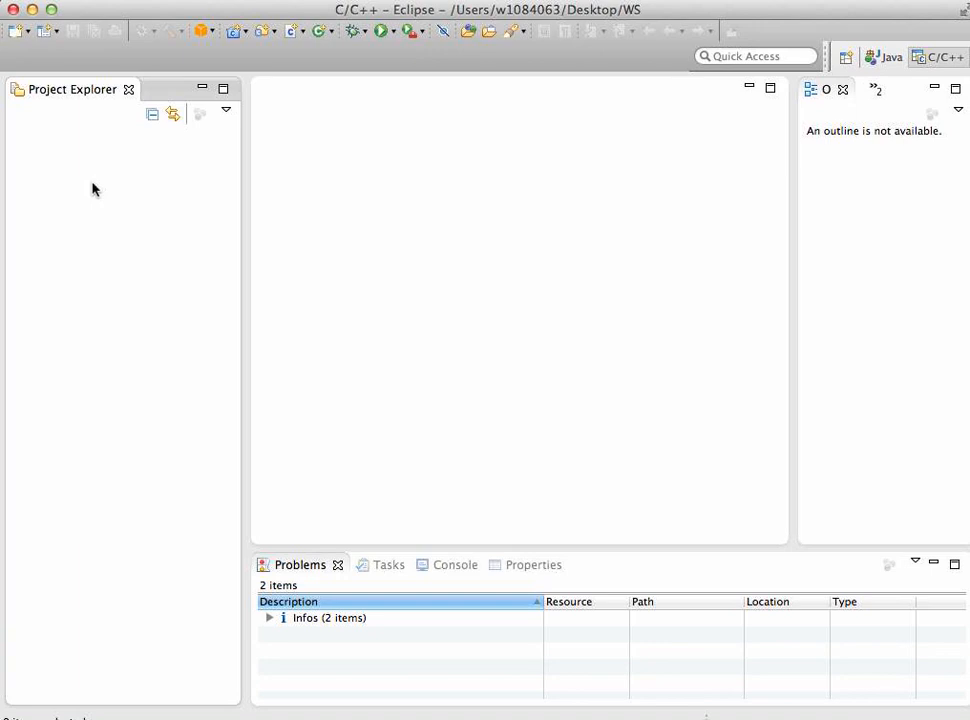
Bring up the Project Explorer context menu to start a new C++ project.
{"action": "right_click", "coordinate": [94, 190]}
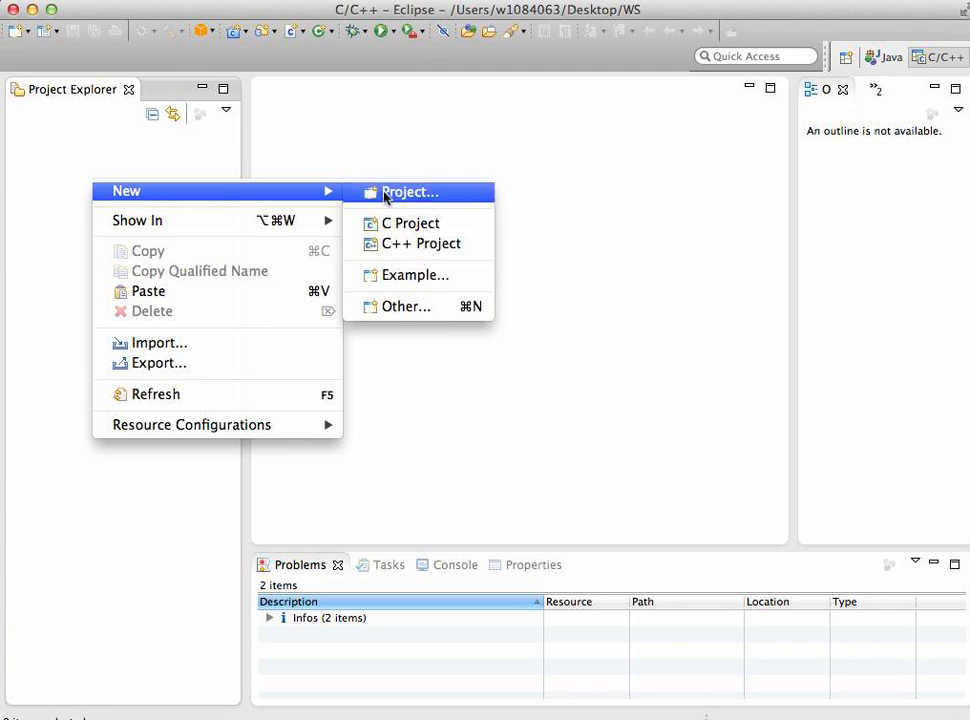
{"action": "mouse_move", "coordinate": [440, 244]}
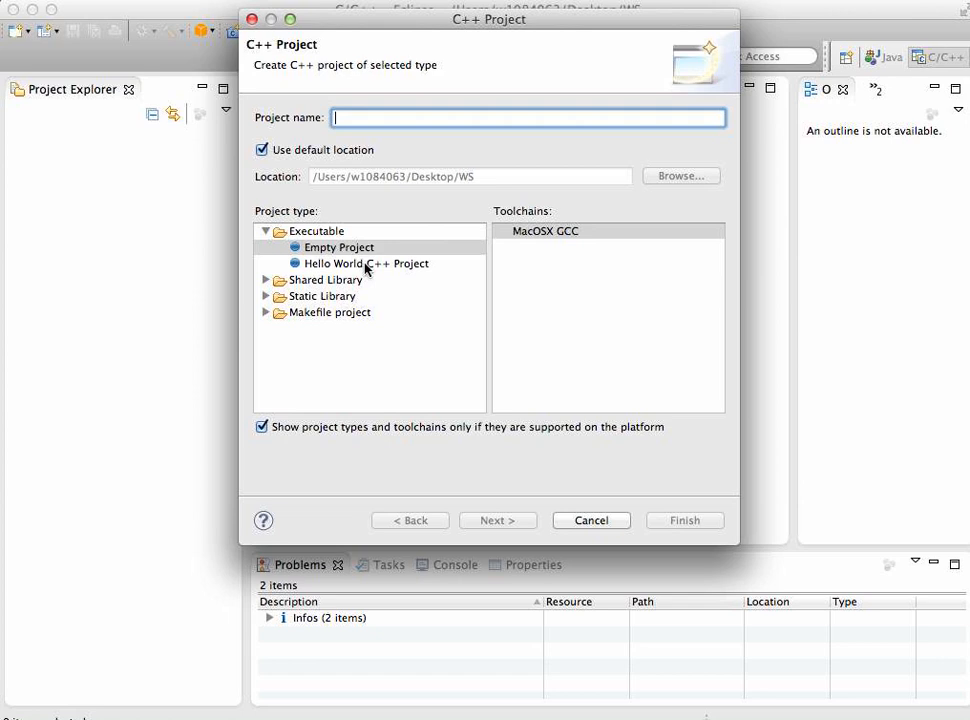
Select Hello World C++ Makefile Project with the MacOSX GCC toolchain, ready to name the project.
{"action": "left_click", "coordinate": [366, 264]}
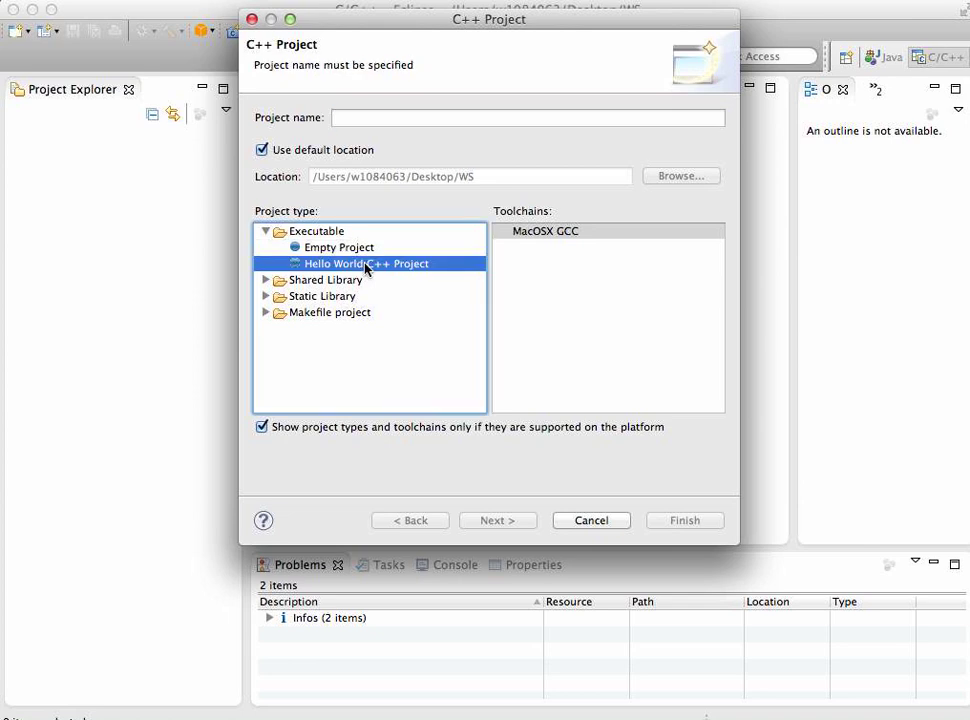
{"action": "mouse_move", "coordinate": [408, 274]}
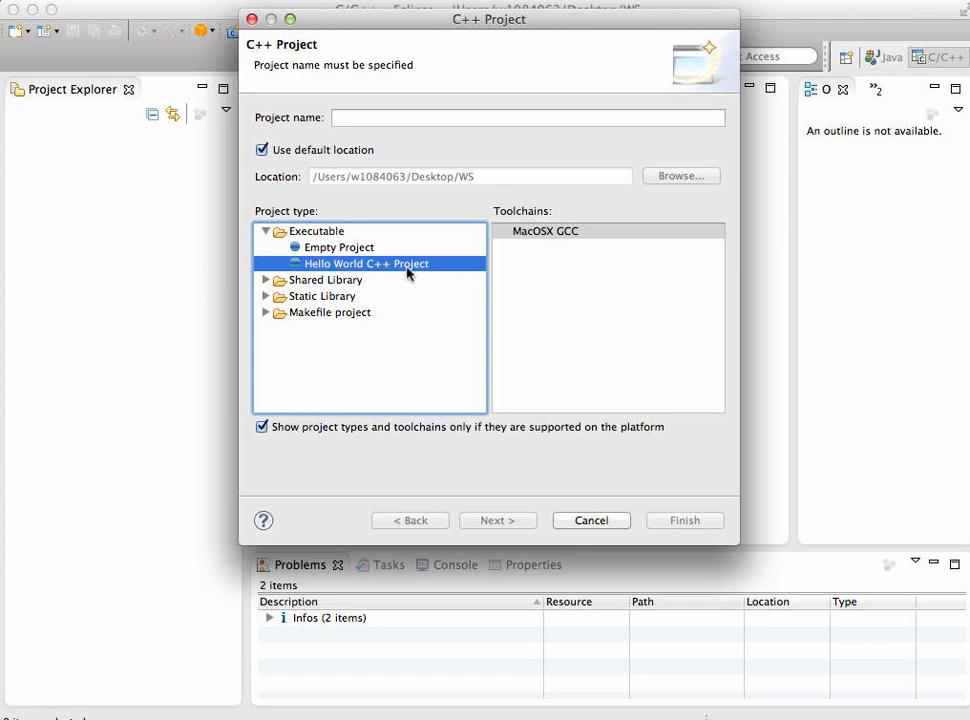
{"action": "mouse_move", "coordinate": [294, 322]}
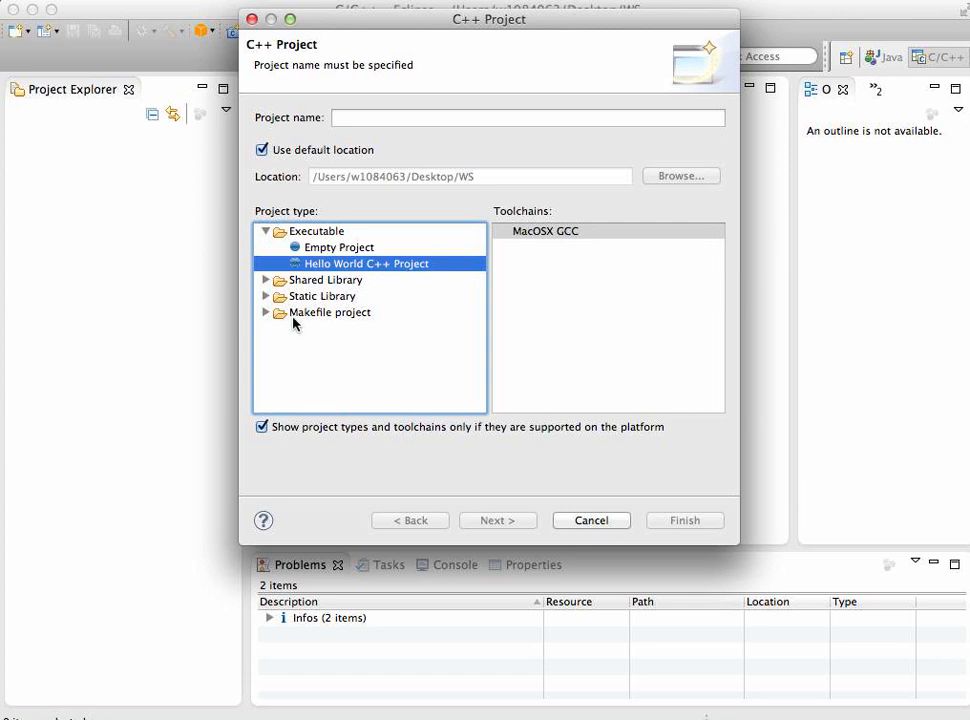
{"action": "left_click", "coordinate": [266, 312]}
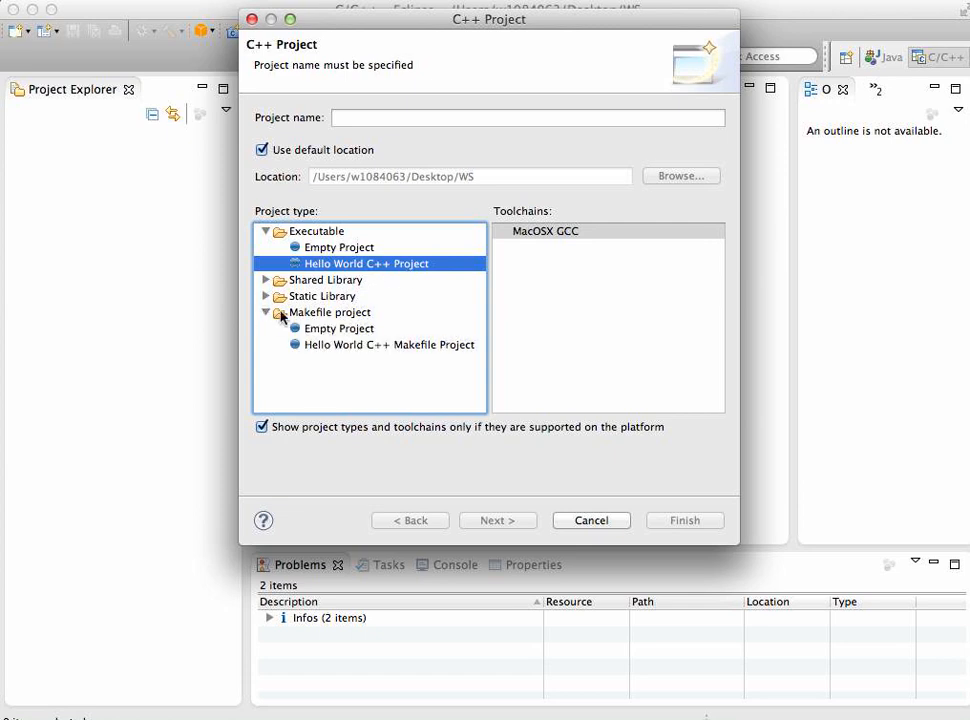
{"action": "left_click", "coordinate": [388, 344]}
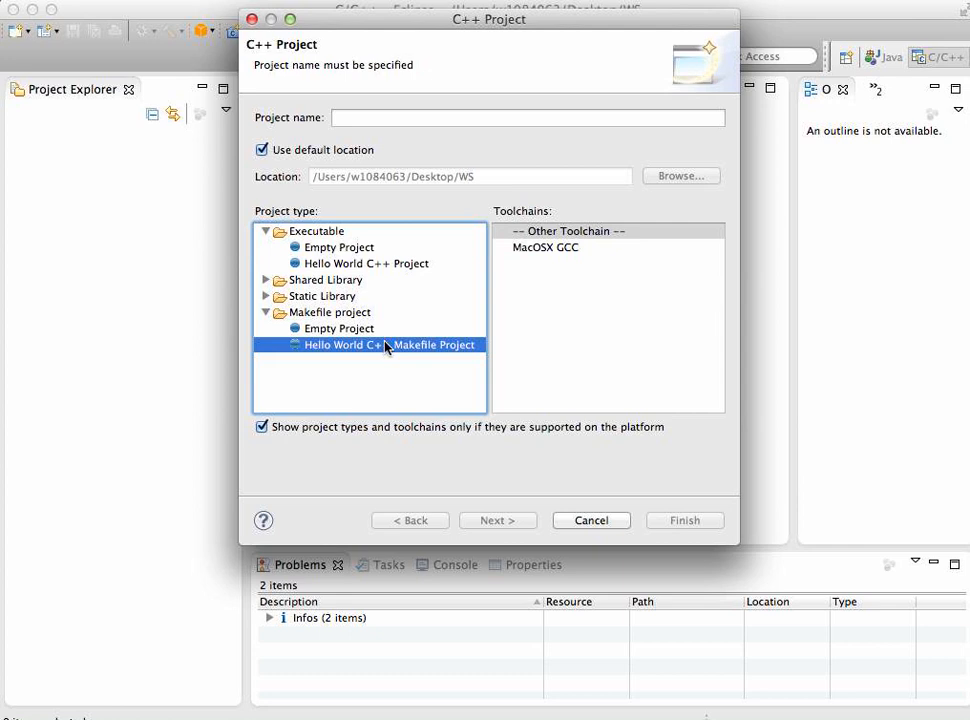
{"action": "mouse_move", "coordinate": [332, 358]}
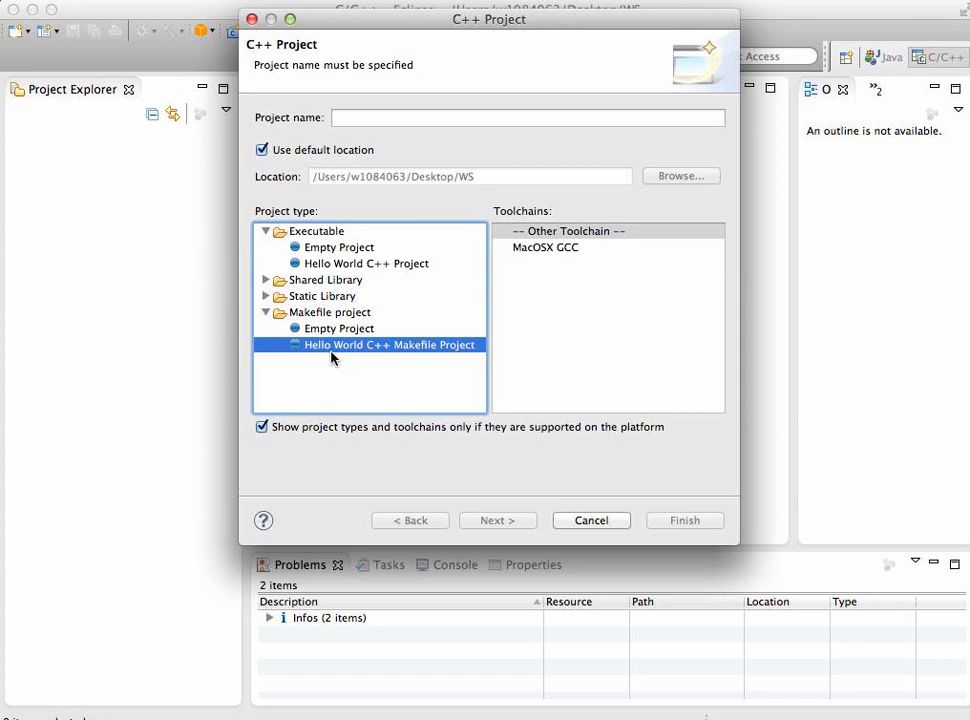
{"action": "mouse_move", "coordinate": [430, 358]}
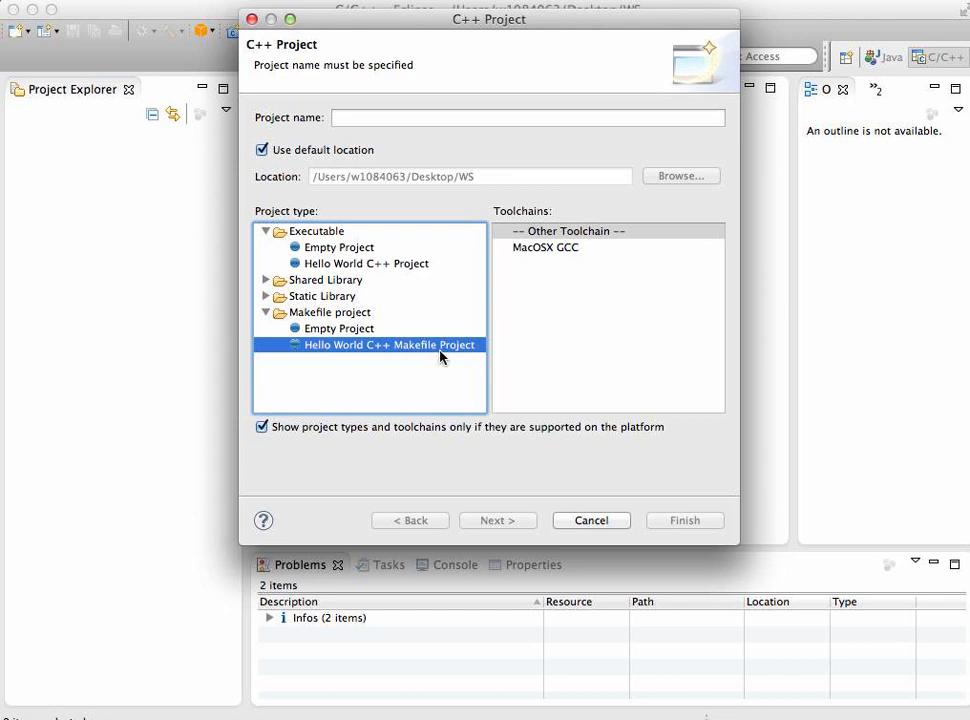
{"action": "left_click", "coordinate": [546, 248]}
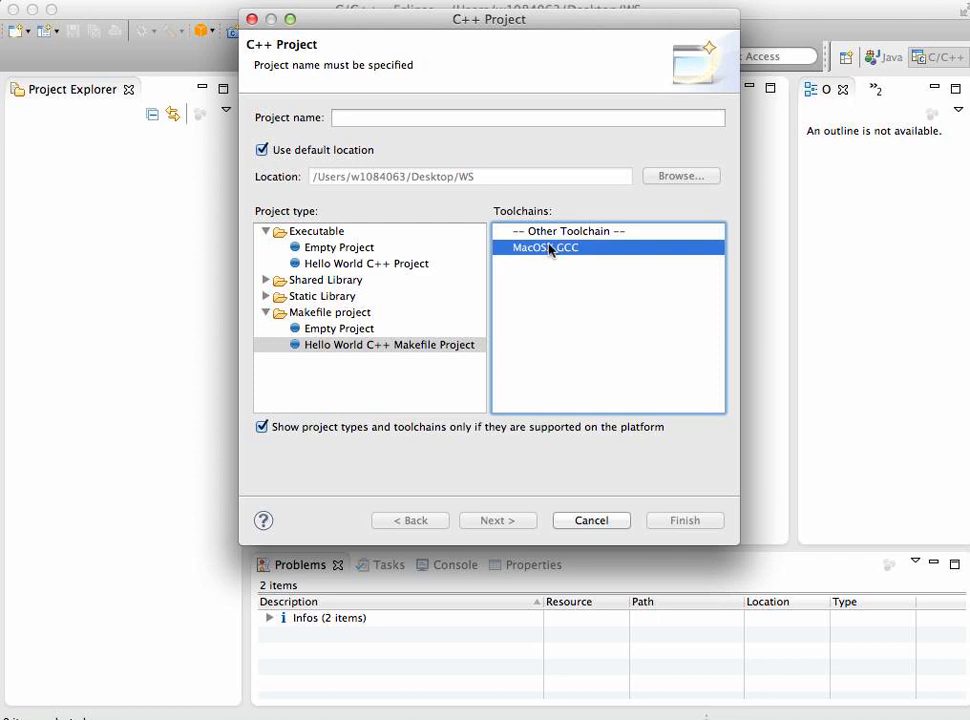
{"action": "mouse_move", "coordinate": [556, 264]}
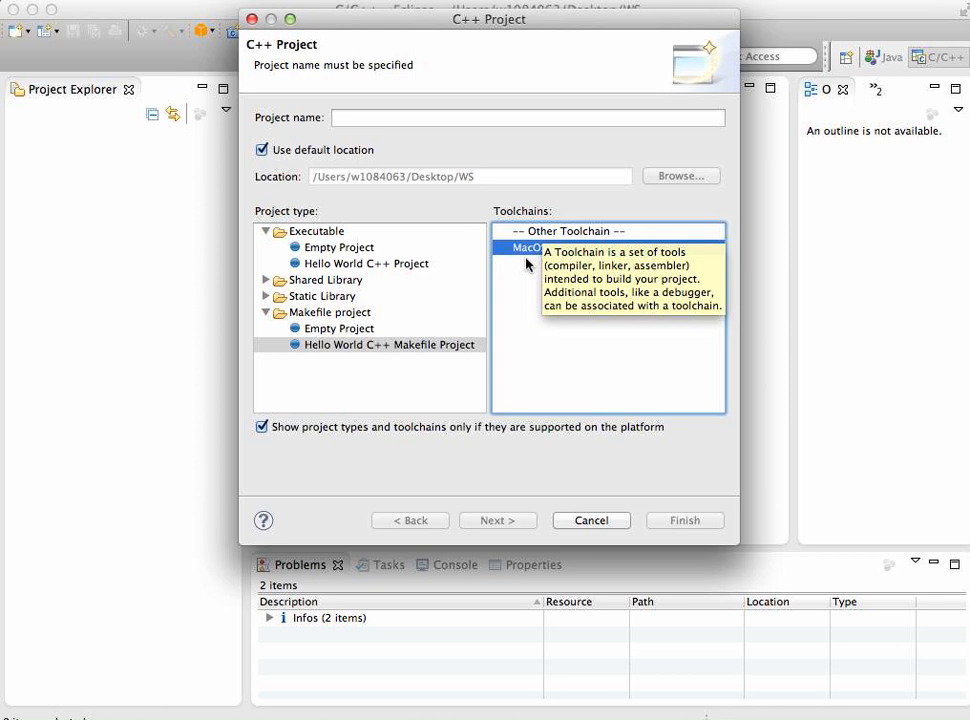
{"action": "left_click", "coordinate": [544, 248]}
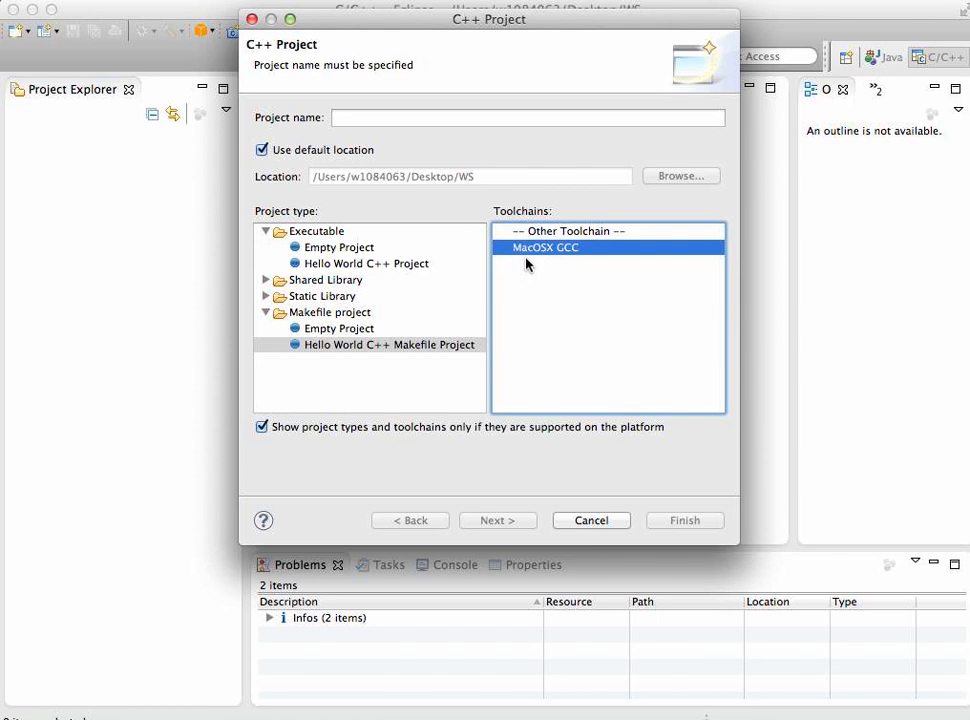
{"action": "mouse_move", "coordinate": [532, 250]}
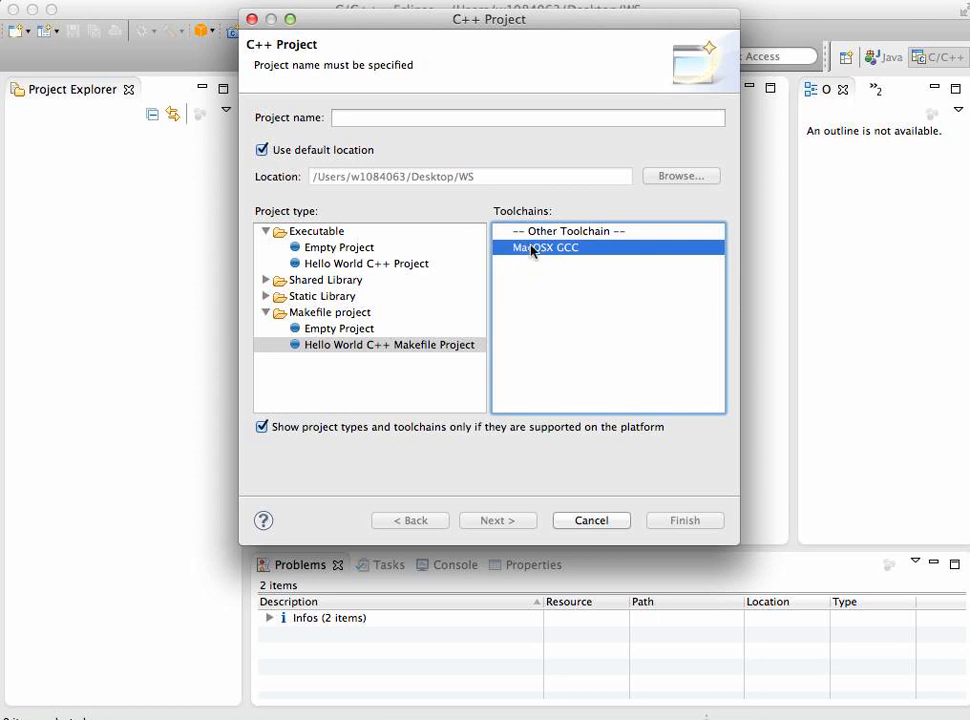
{"action": "left_click", "coordinate": [528, 116]}
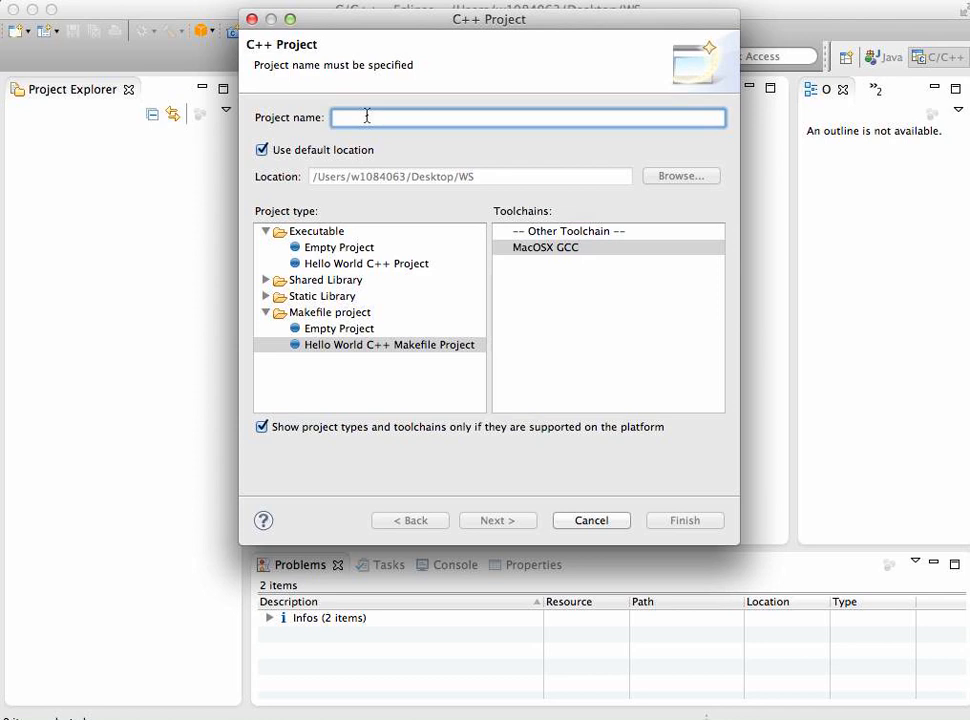
Name the project 'Hello' and finish the wizard so Hello.cpp opens in the editor.
{"action": "type", "text": "Hell"}
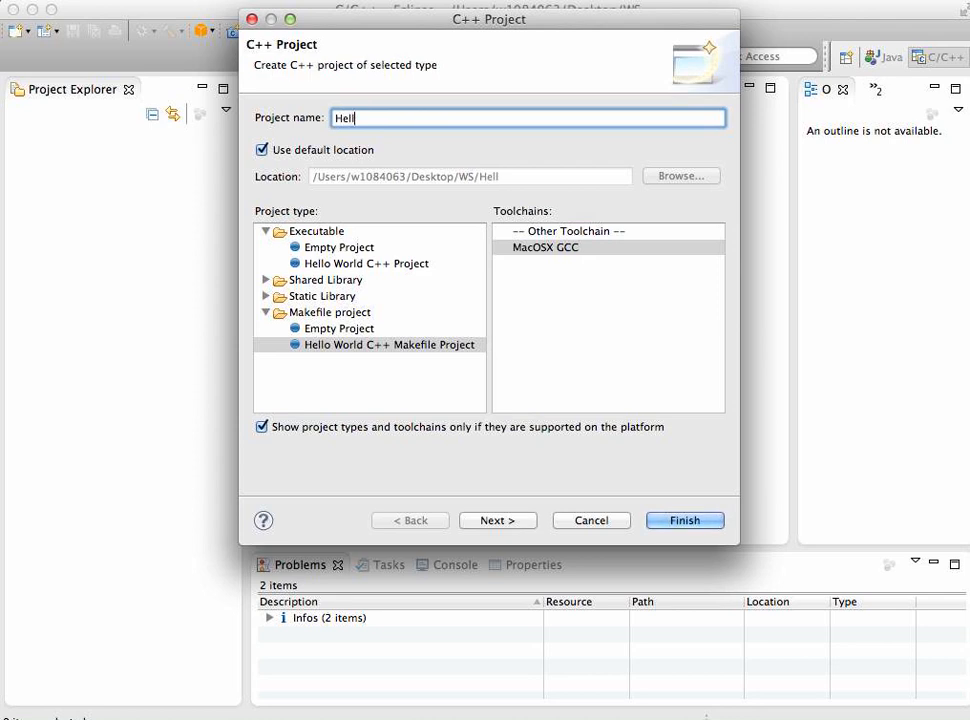
{"action": "type", "text": "o"}
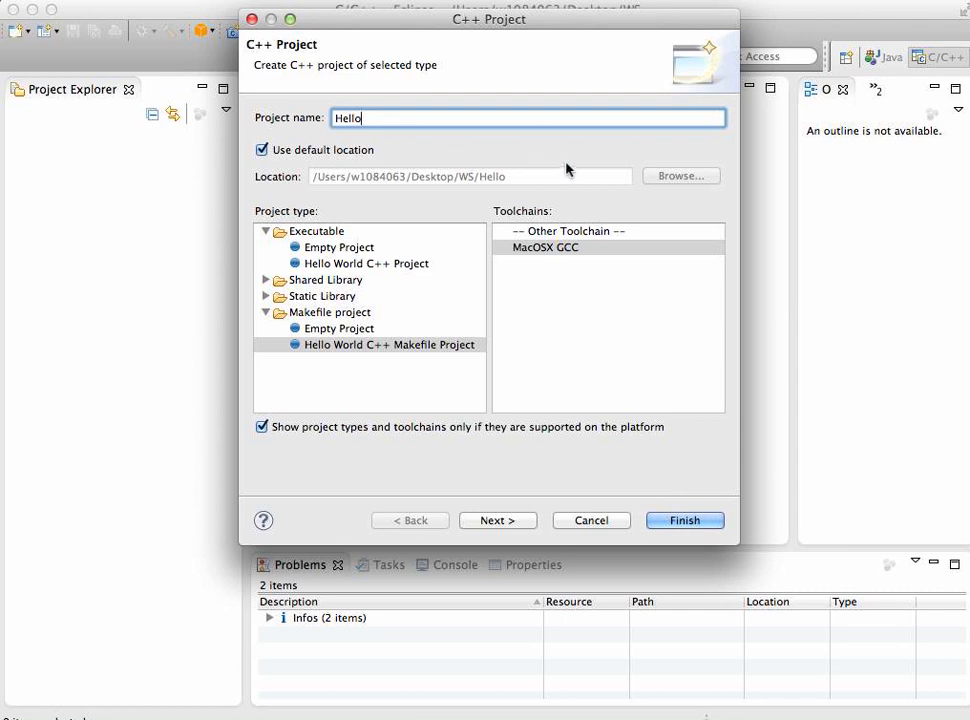
{"action": "mouse_move", "coordinate": [332, 354]}
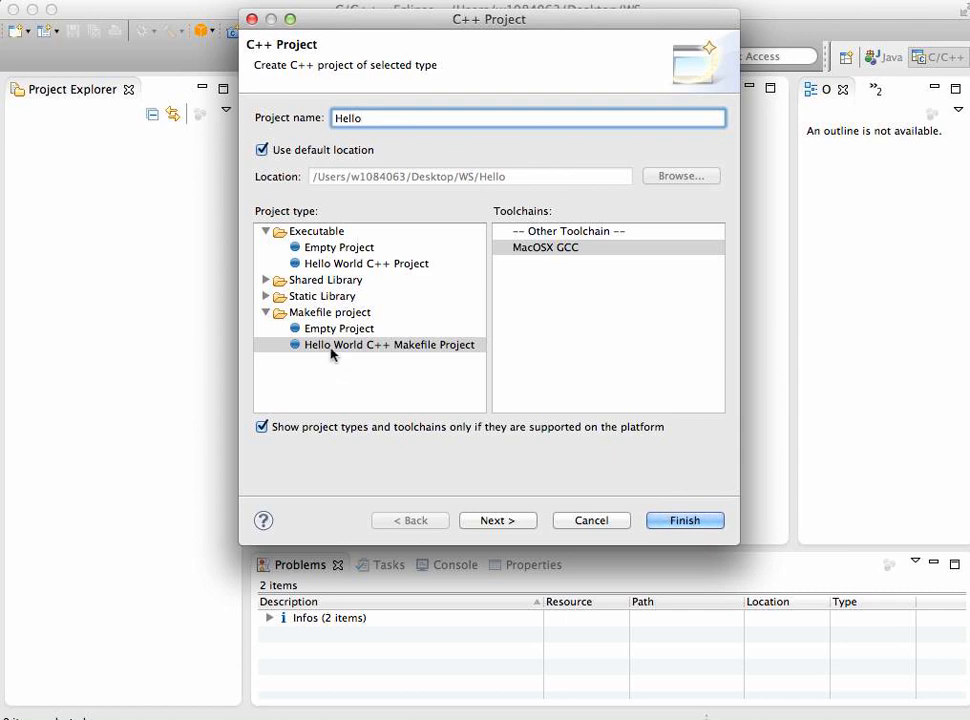
{"action": "mouse_move", "coordinate": [404, 352]}
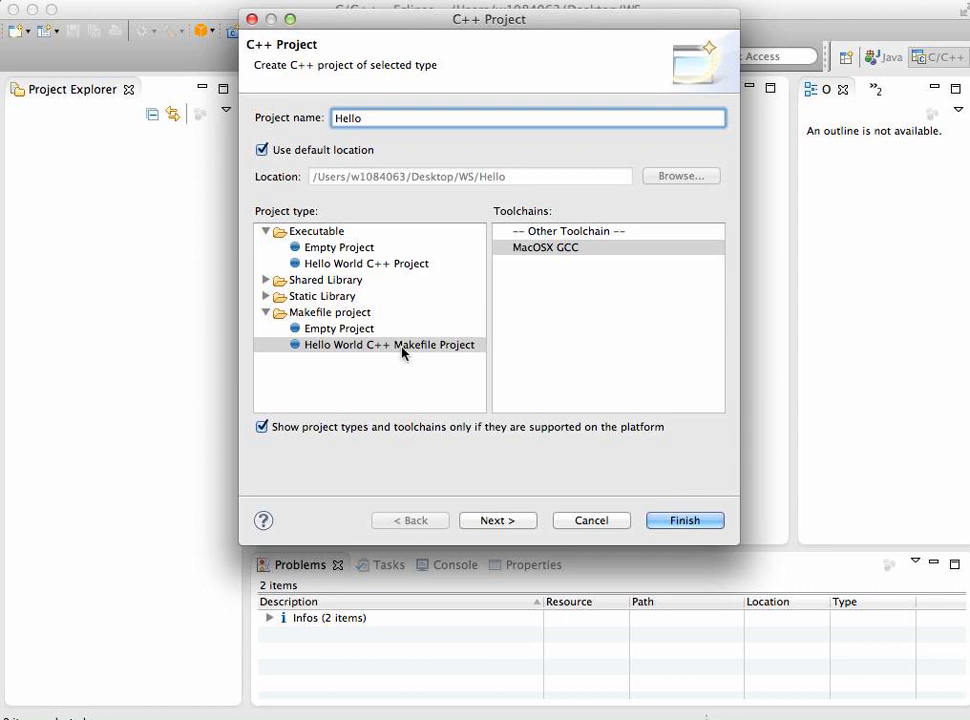
{"action": "mouse_move", "coordinate": [392, 358]}
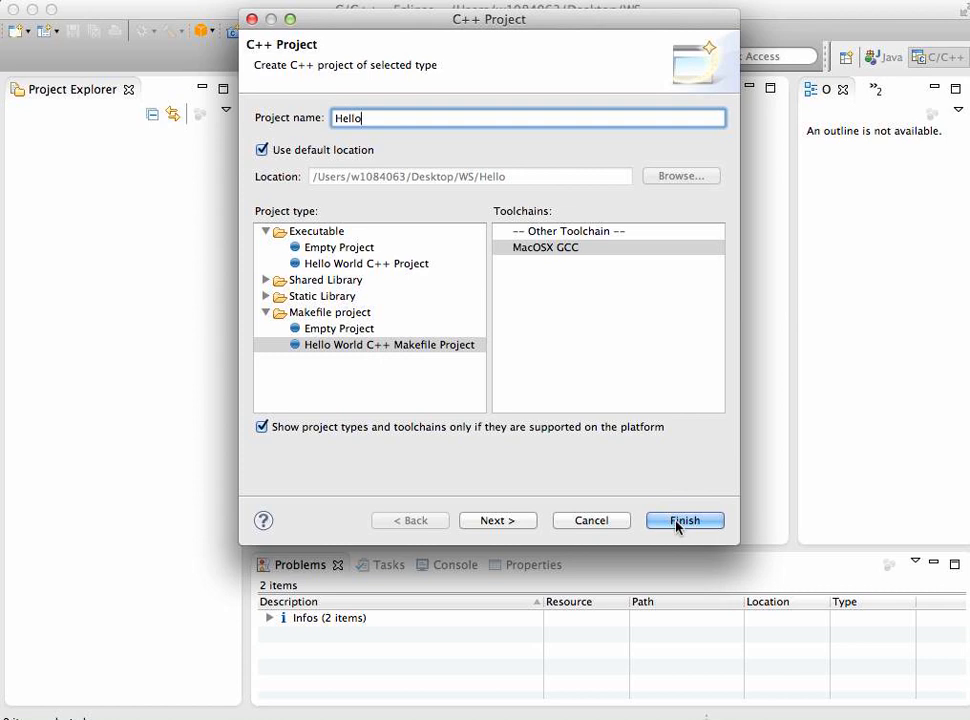
{"action": "left_click", "coordinate": [684, 520]}
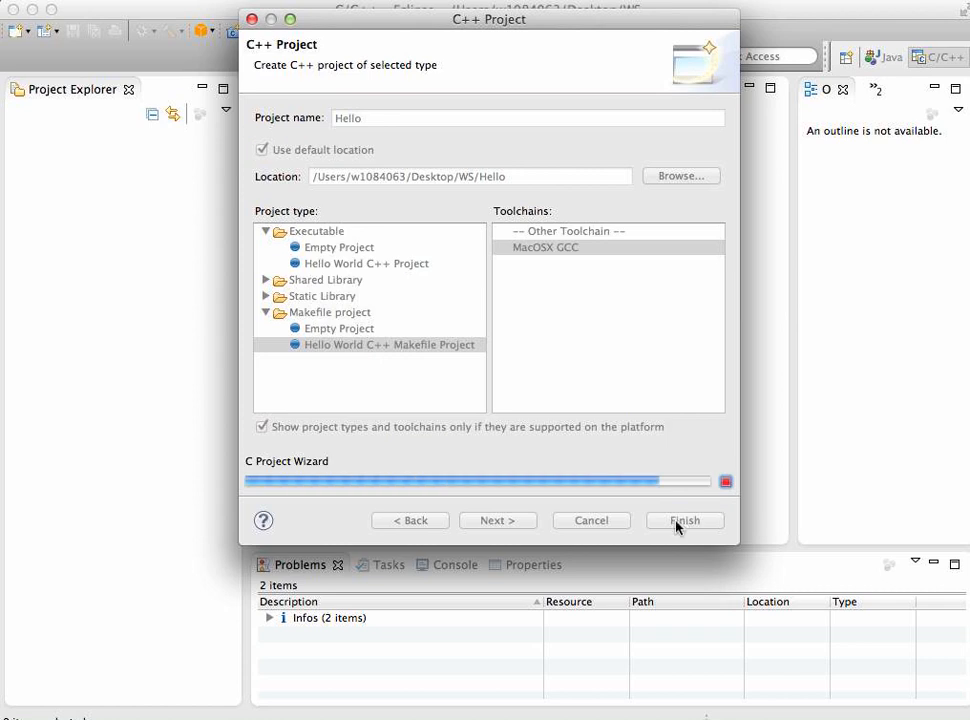
{"action": "left_click", "coordinate": [684, 520]}
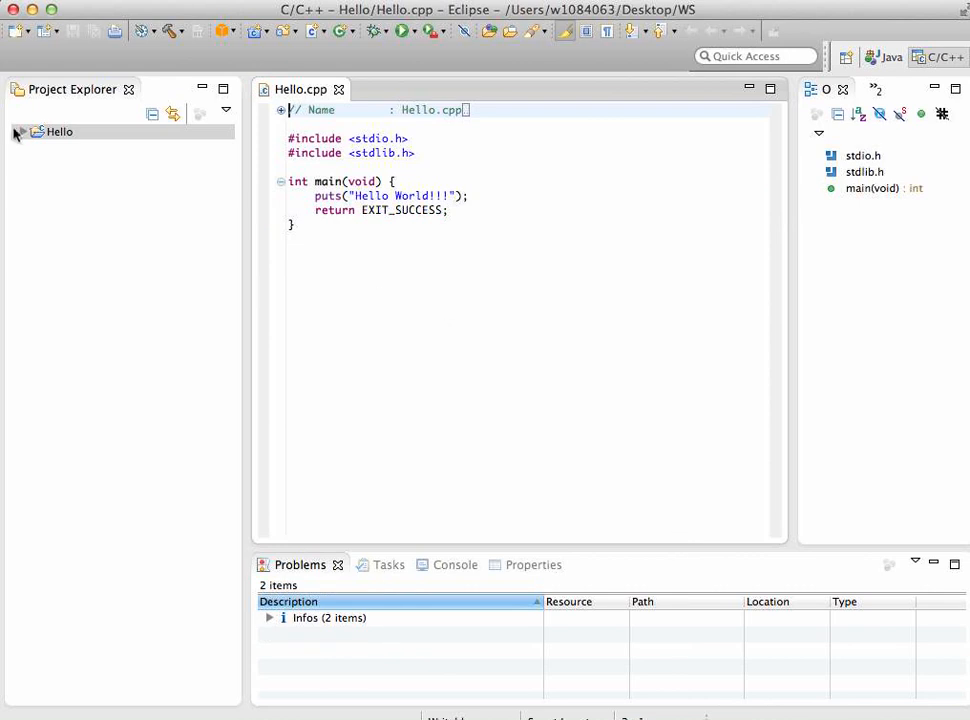
Expand the Hello project and unfold Hello.cpp's header comment.
{"action": "left_click", "coordinate": [16, 132]}
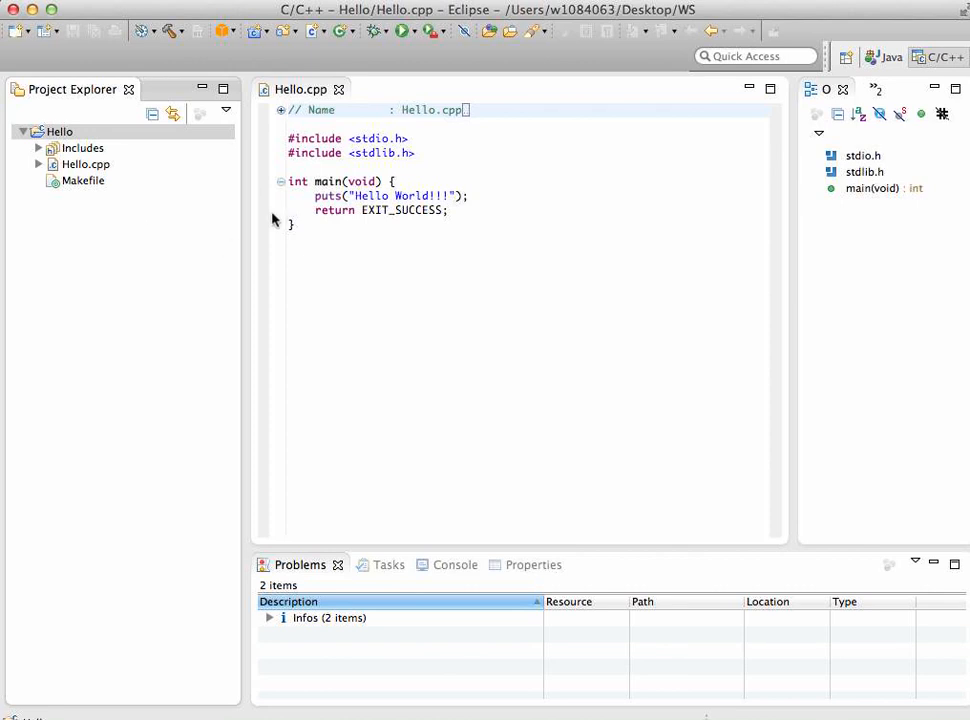
{"action": "left_click", "coordinate": [78, 164]}
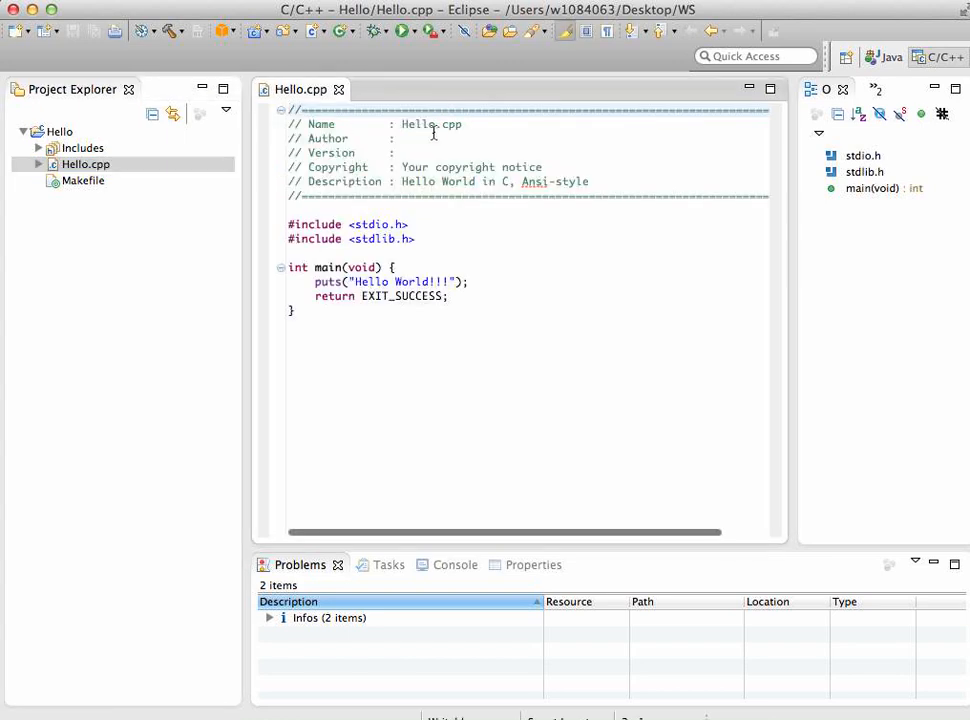
{"action": "mouse_move", "coordinate": [530, 192]}
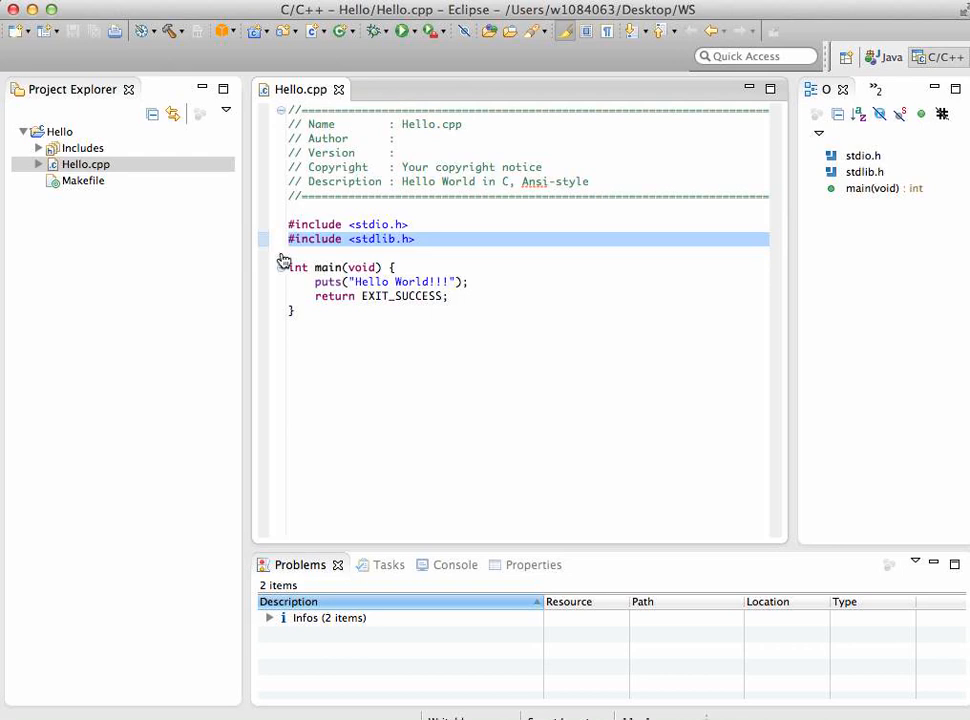
Replace the stdio and stdlib includes with #include <iostream>.
{"action": "key", "text": "Delete"}
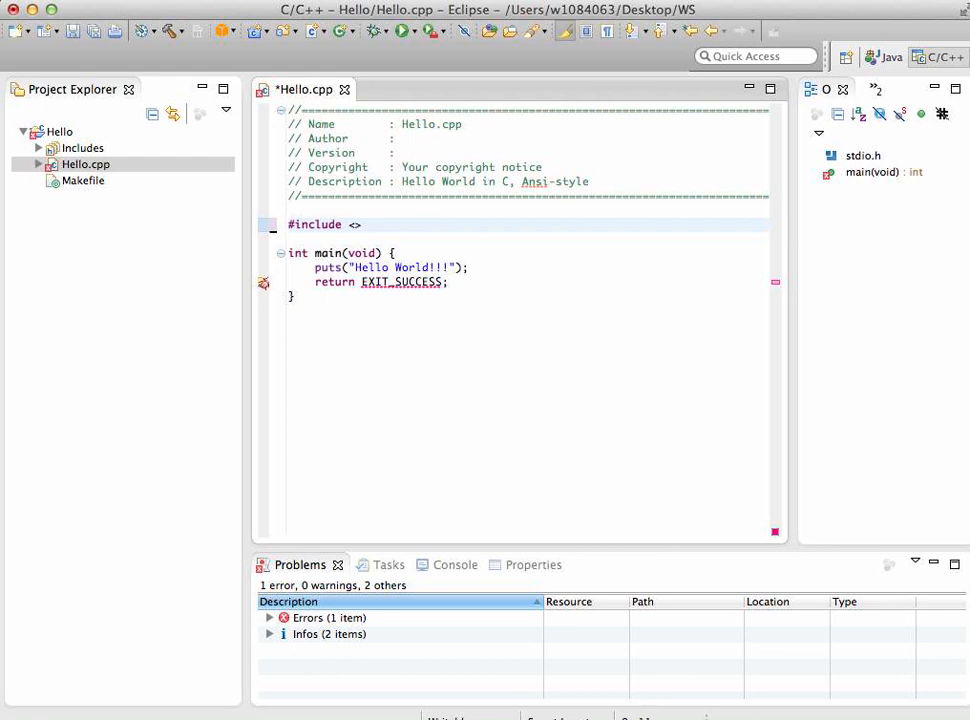
{"action": "type", "text": "iostre"}
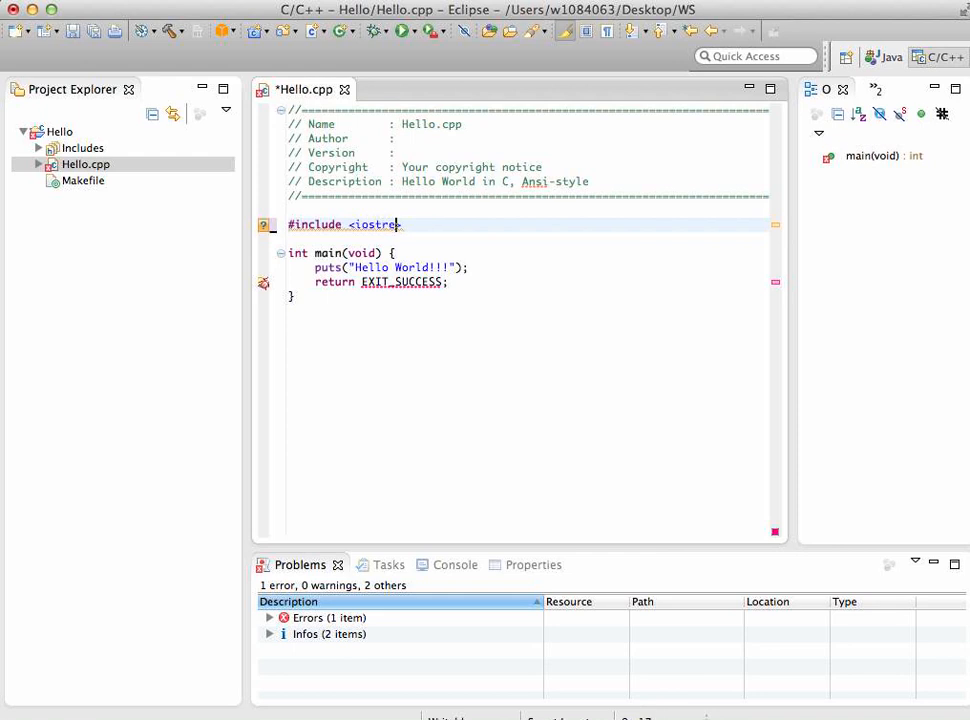
{"action": "type", "text": "am>"}
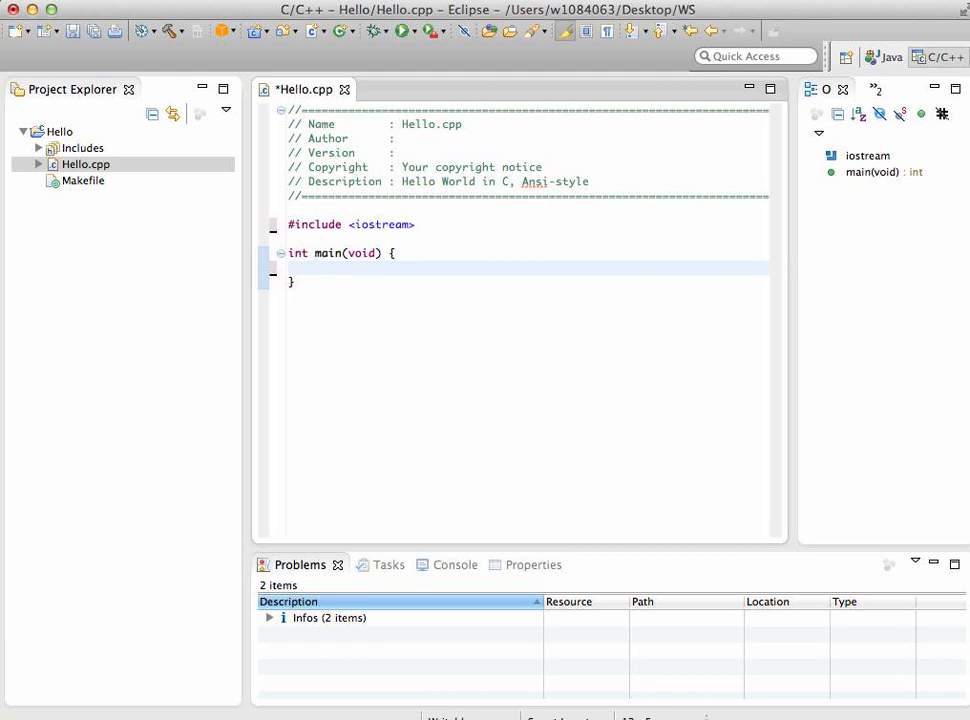
Write cout << "Hello Everybody!" << endl; inside main and save Hello.cpp.
{"action": "type", "text": "cout"}
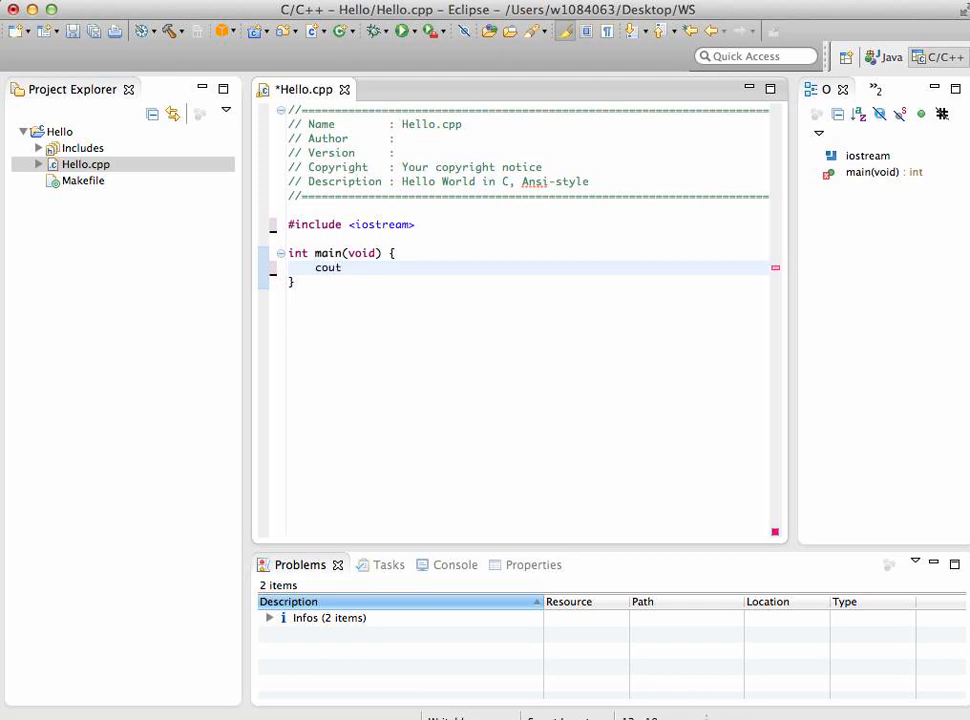
{"action": "type", "text": "<<"}
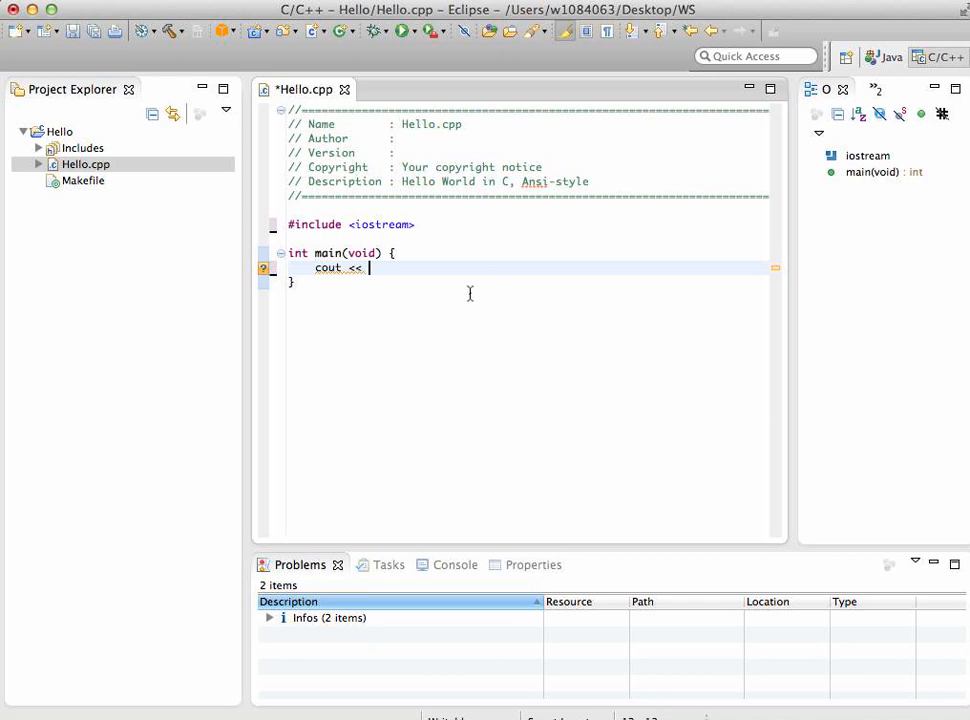
{"action": "type", "text": "\"H\""}
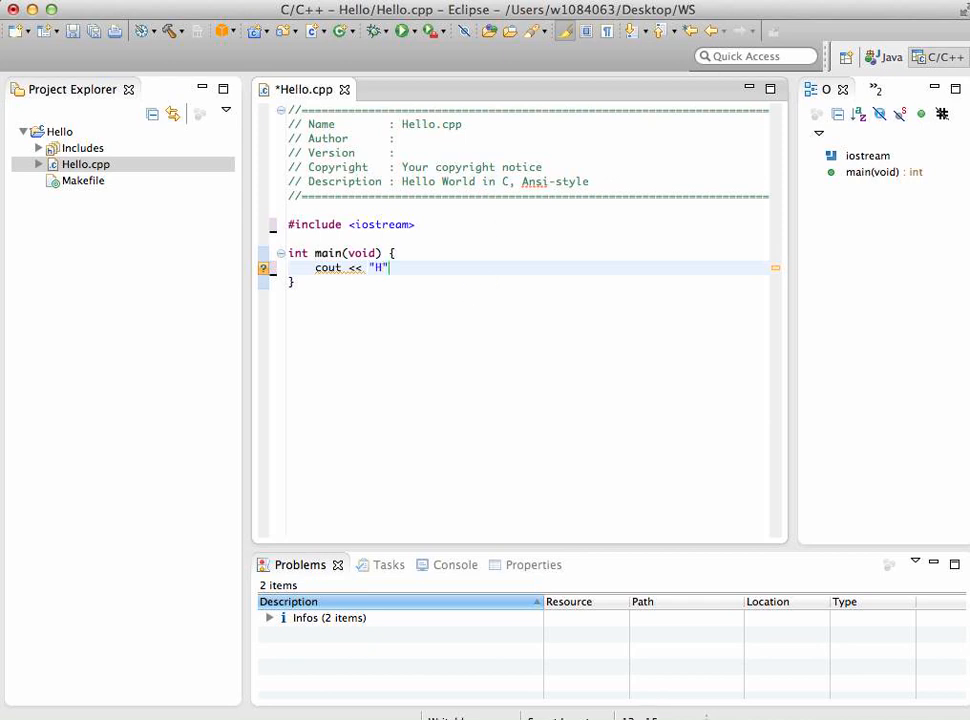
{"action": "type", "text": "ello"}
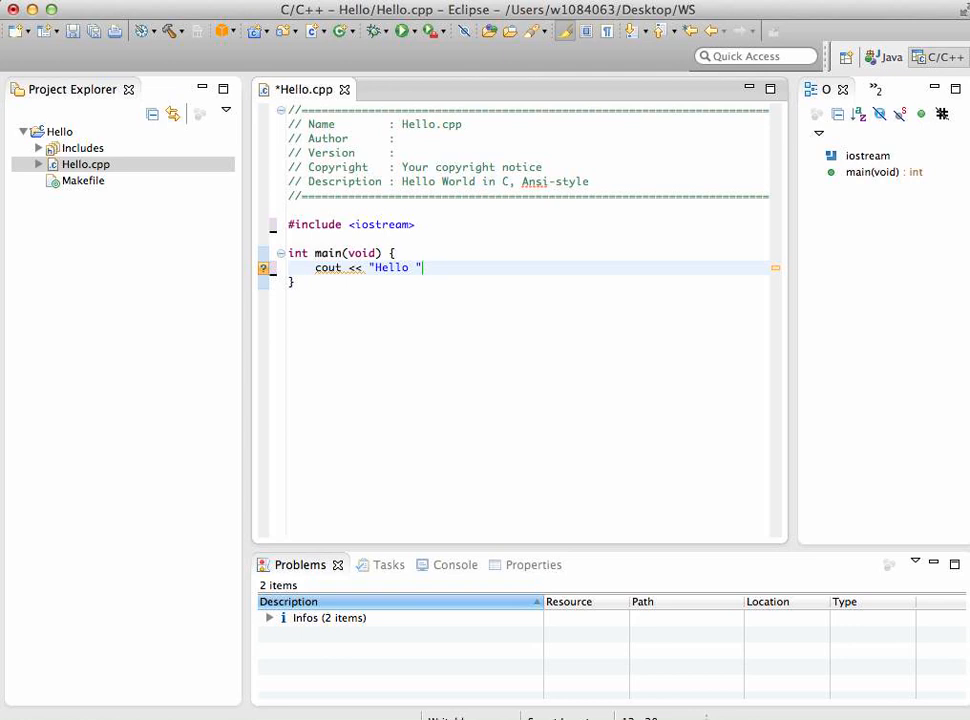
{"action": "type", "text": "Ev"}
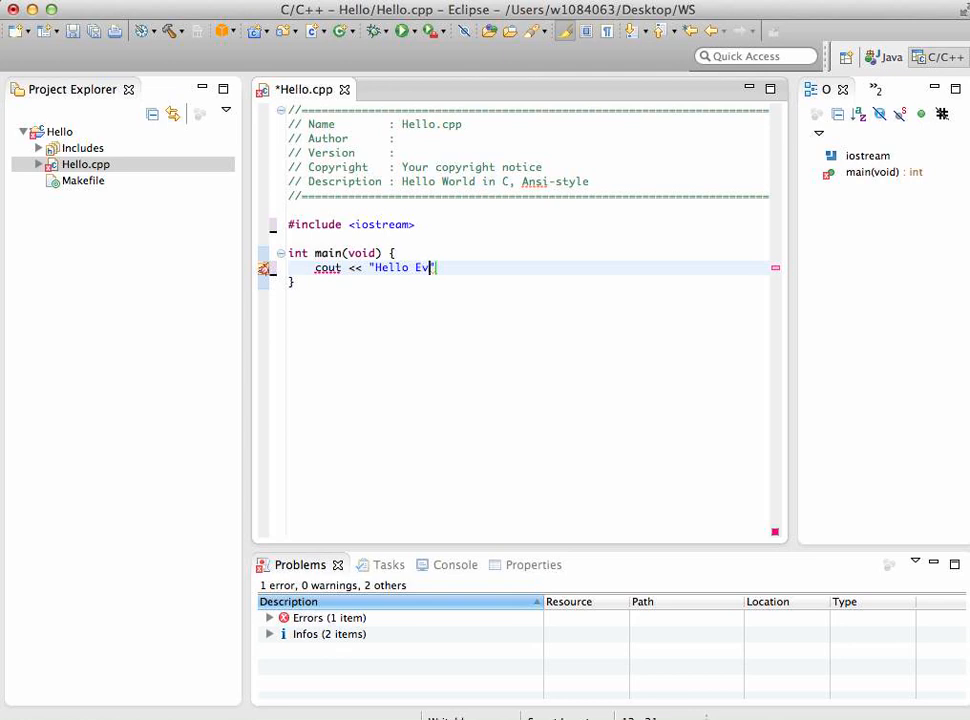
{"action": "type", "text": "erybod"}
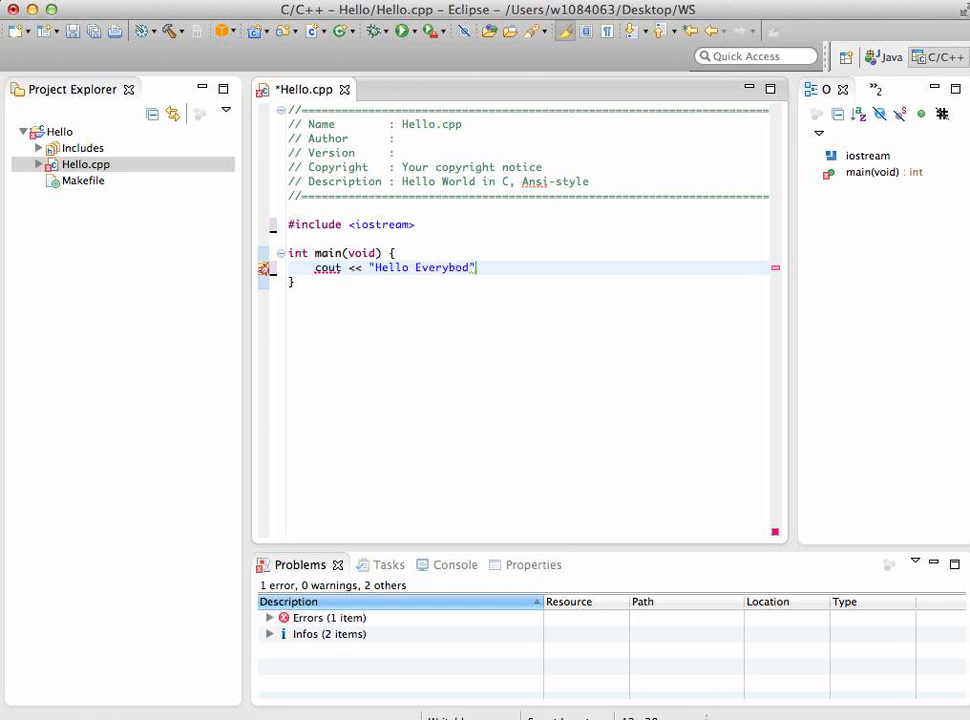
{"action": "type", "text": "y!"}
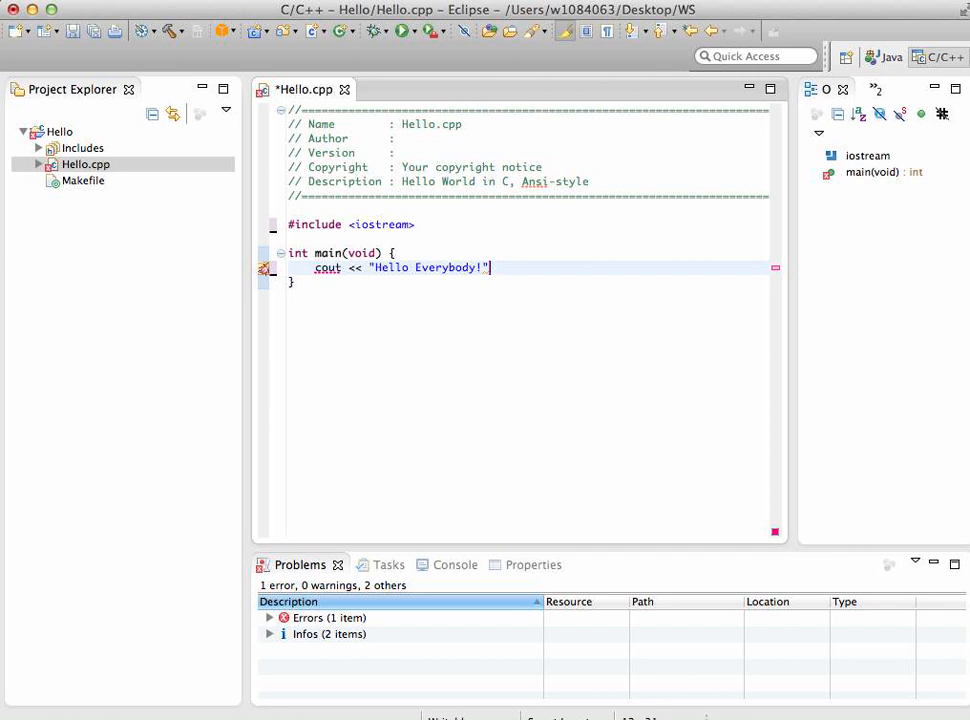
{"action": "type", "text": "MM"}
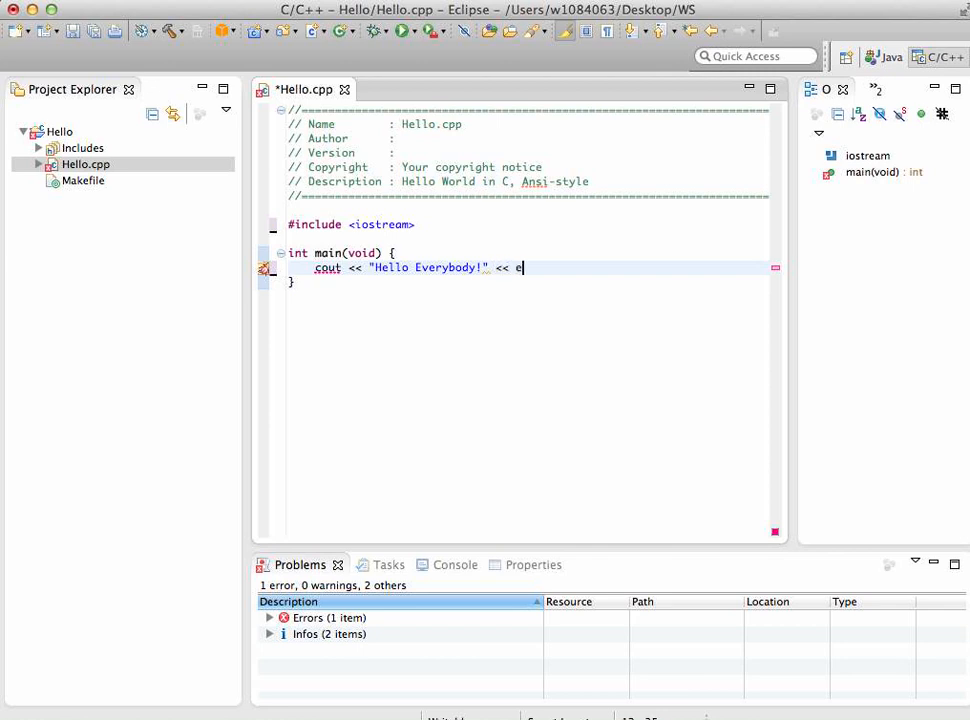
{"action": "type", "text": "ndl;"}
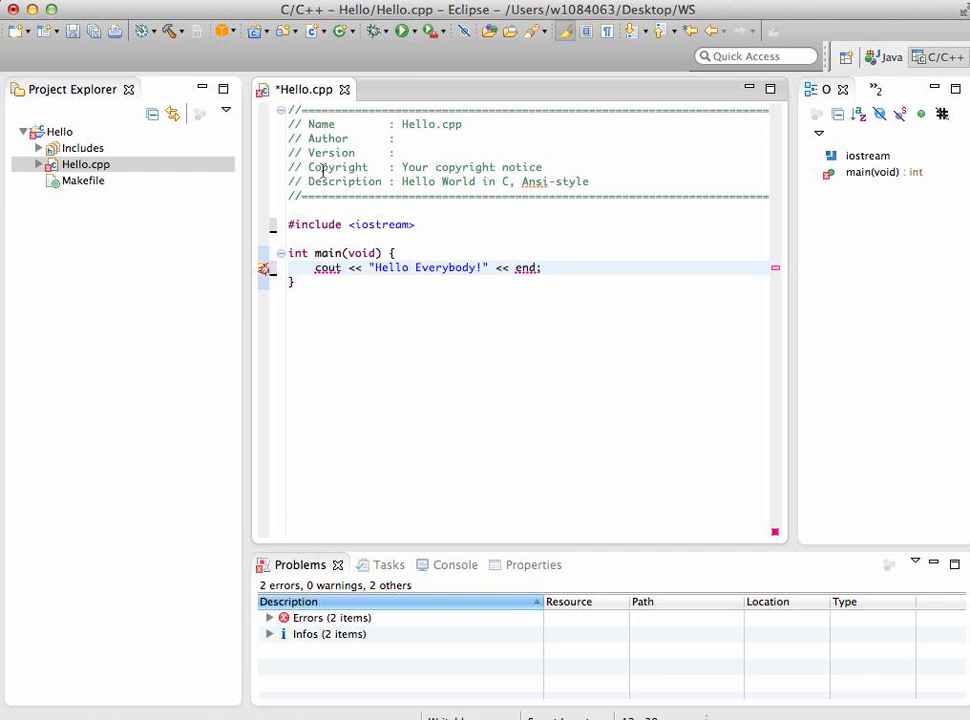
{"action": "key", "text": "cmd+s"}
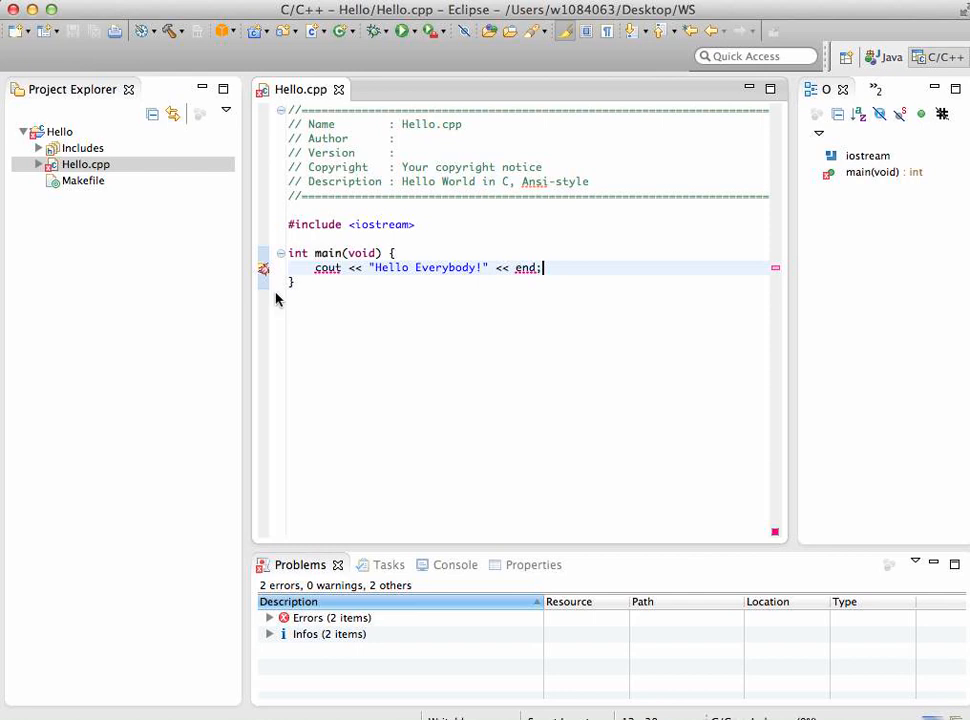
{"action": "mouse_move", "coordinate": [264, 272]}
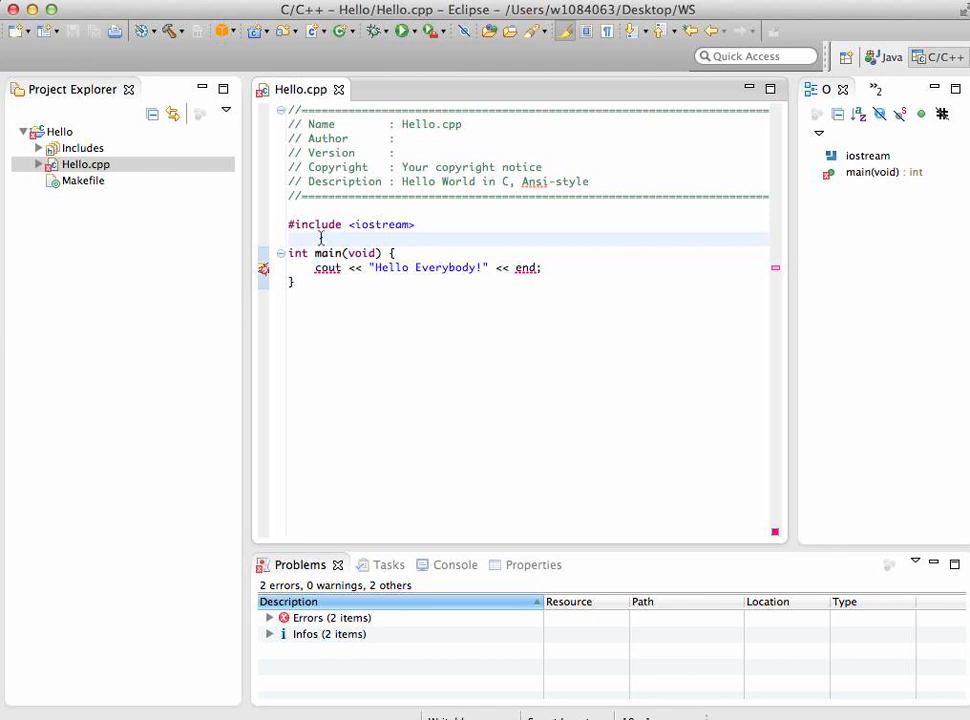
Add 'using namespace std;' after the include, correct endl, and save to clear the errors.
{"action": "type", "text": "u"}
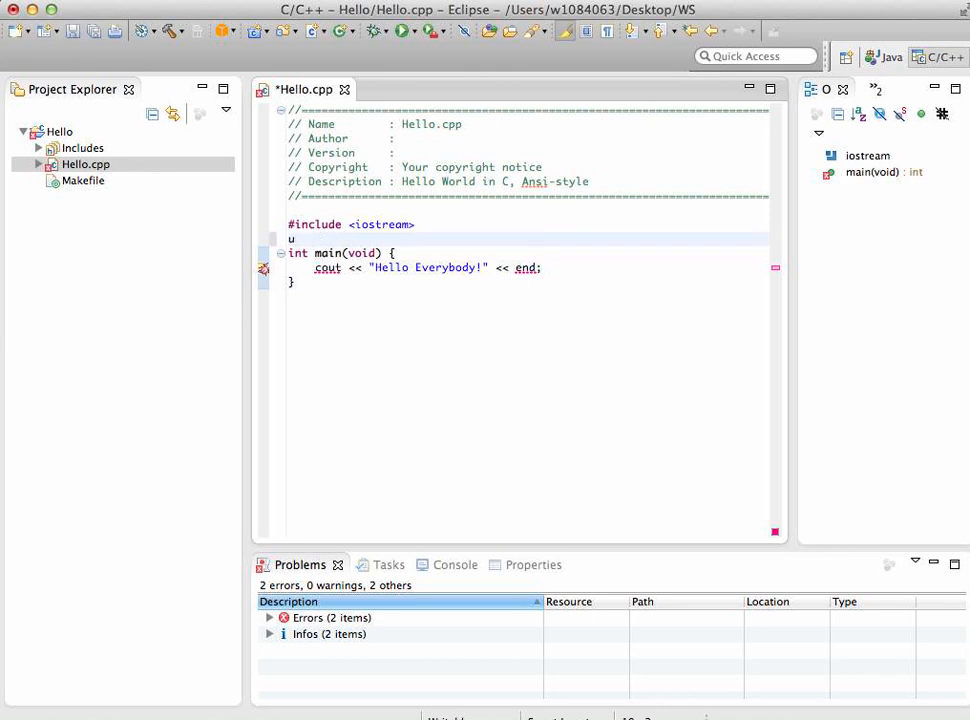
{"action": "type", "text": "sing"}
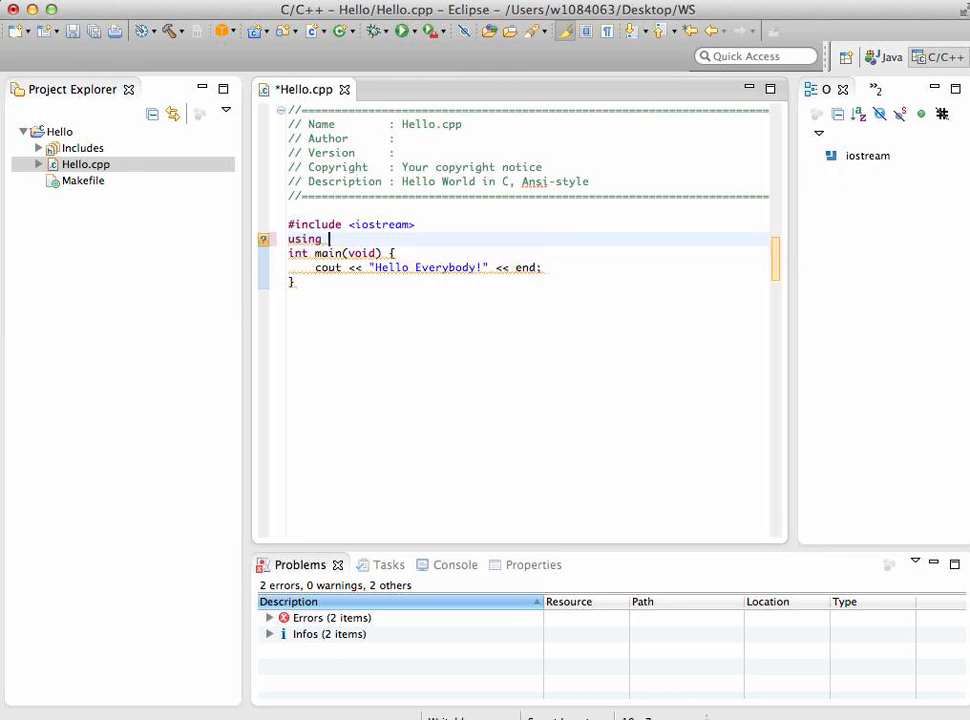
{"action": "type", "text": "namespace st"}
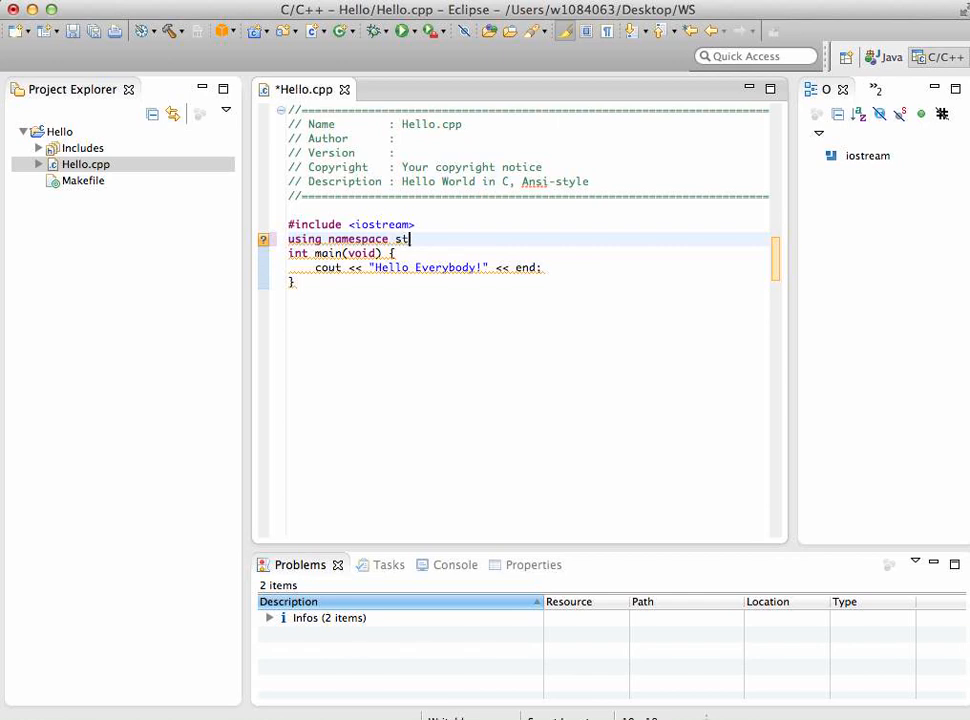
{"action": "type", "text": "d;"}
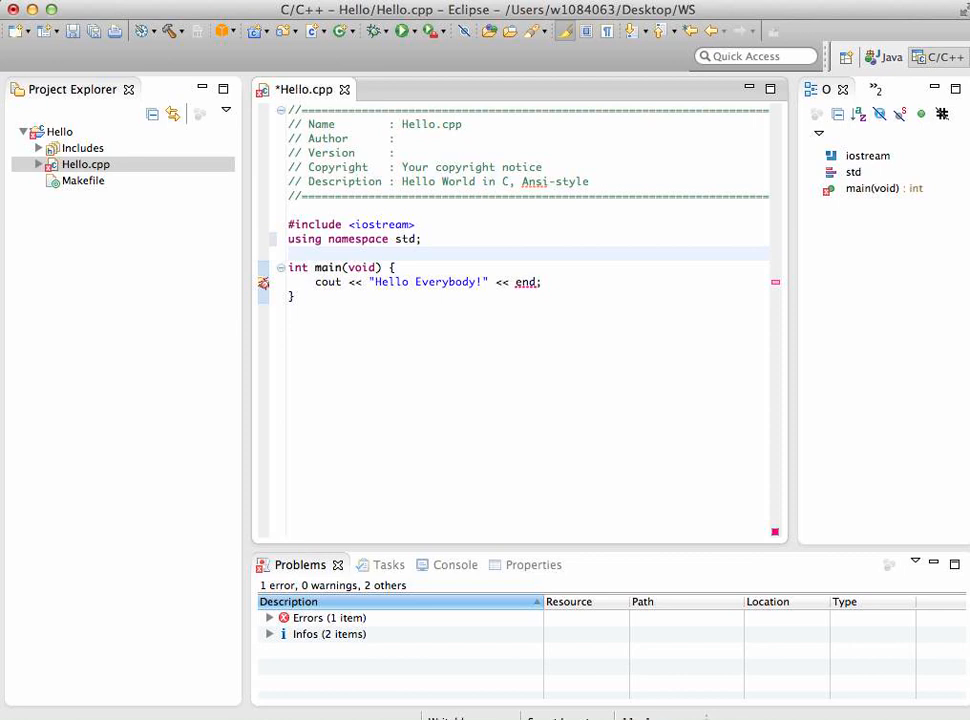
{"action": "left_click", "coordinate": [290, 252]}
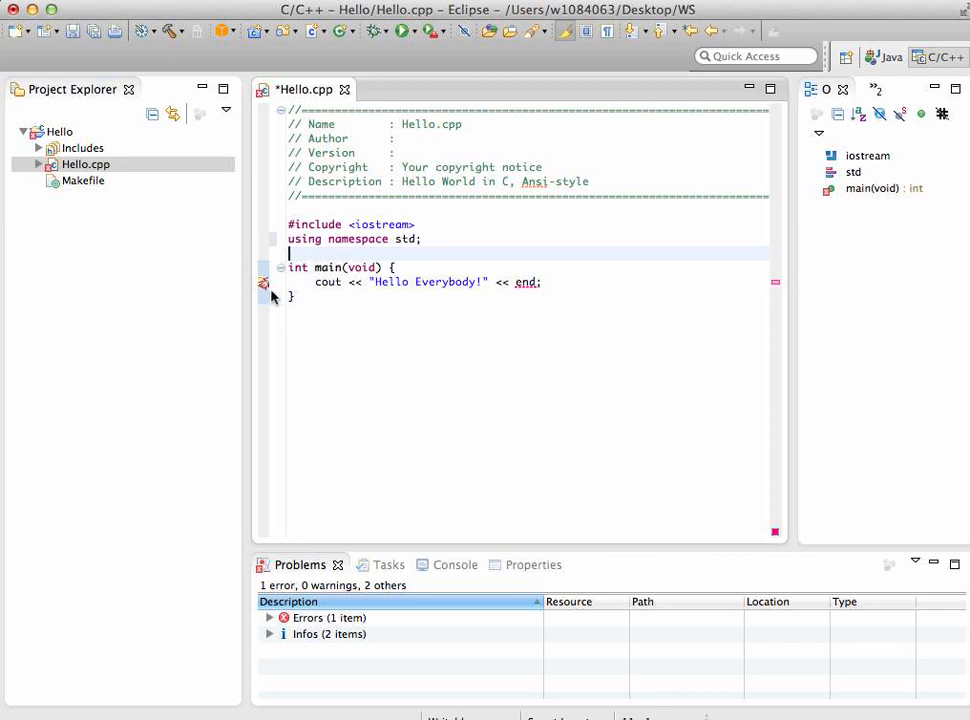
{"action": "mouse_move", "coordinate": [264, 292]}
{"action": "type", "text": "l"}
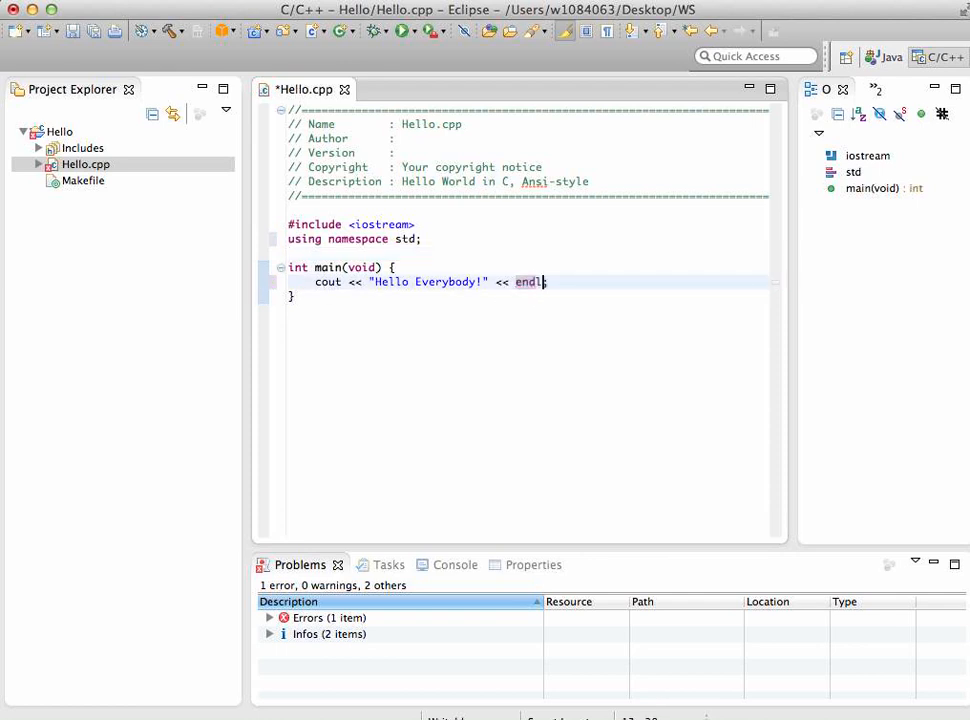
{"action": "type", "text": ";"}
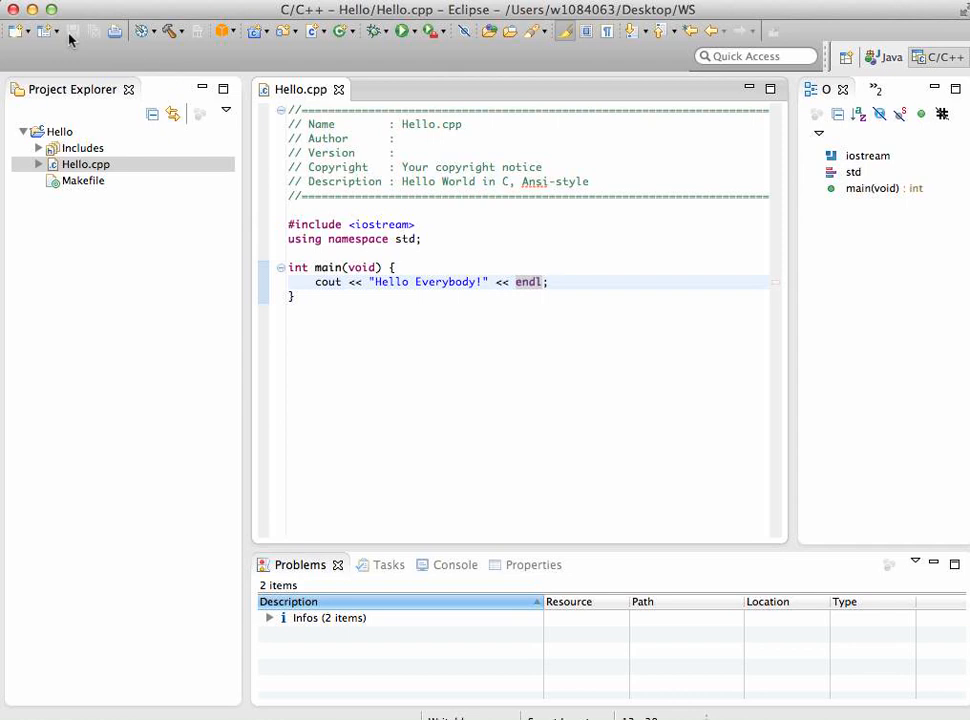
{"action": "mouse_move", "coordinate": [70, 40]}
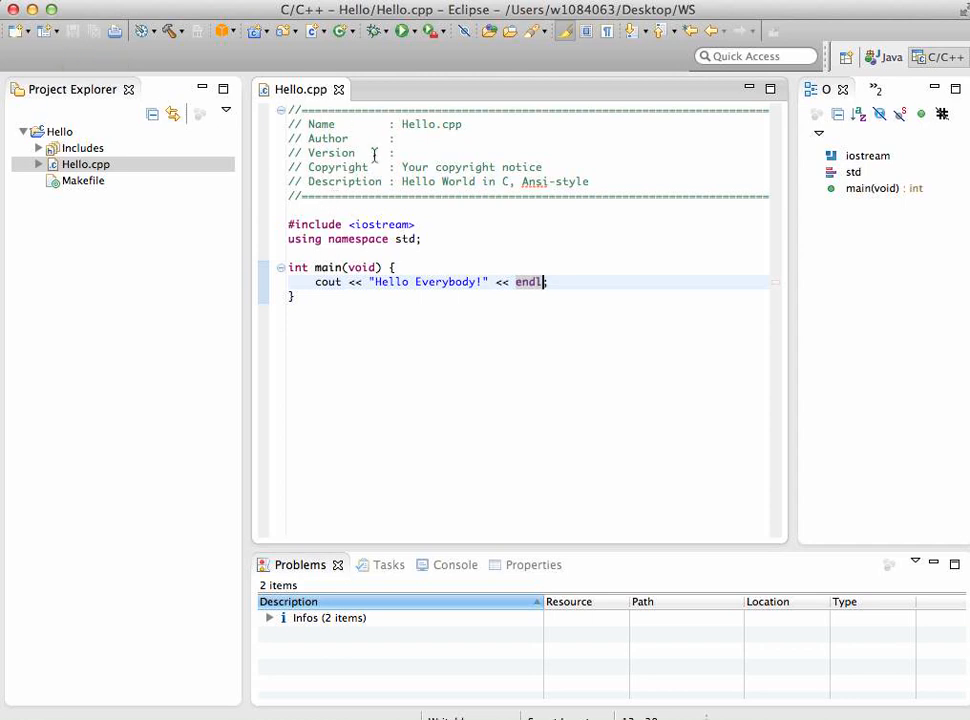
{"action": "mouse_move", "coordinate": [364, 176]}
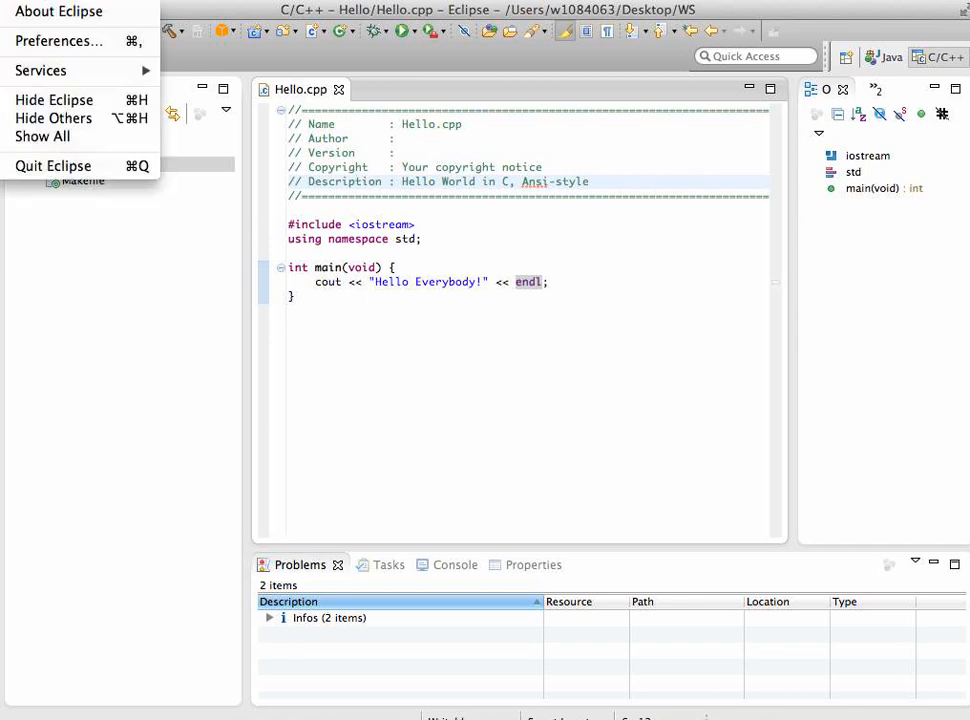
{"action": "mouse_move", "coordinate": [58, 40]}
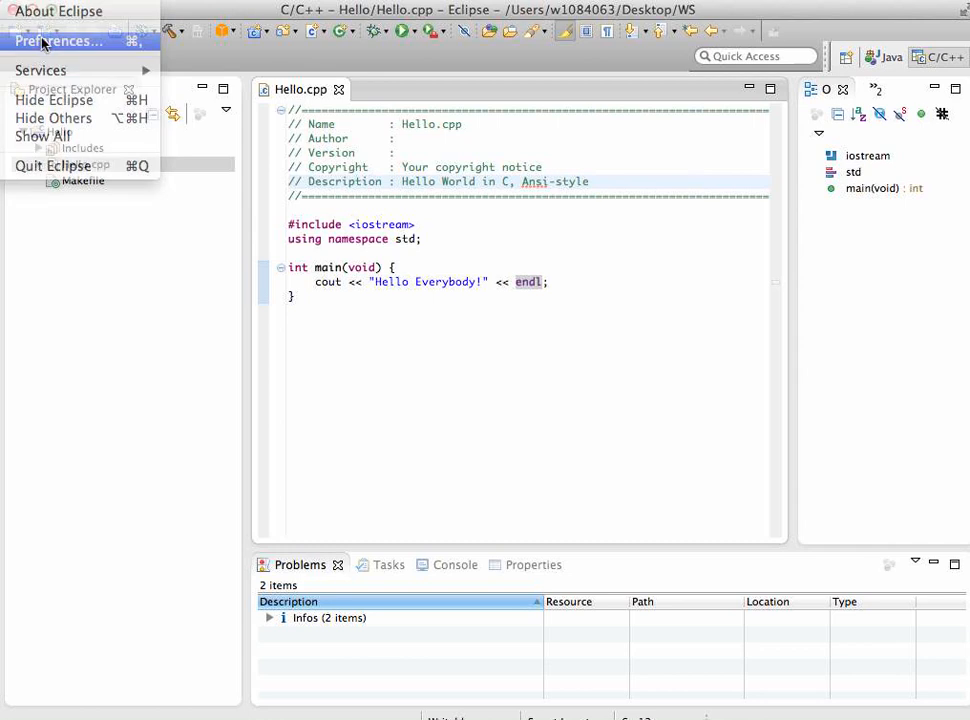
Select Basic > Text Font under General > Appearance > Colors and Fonts in Preferences.
{"action": "left_click", "coordinate": [60, 40]}
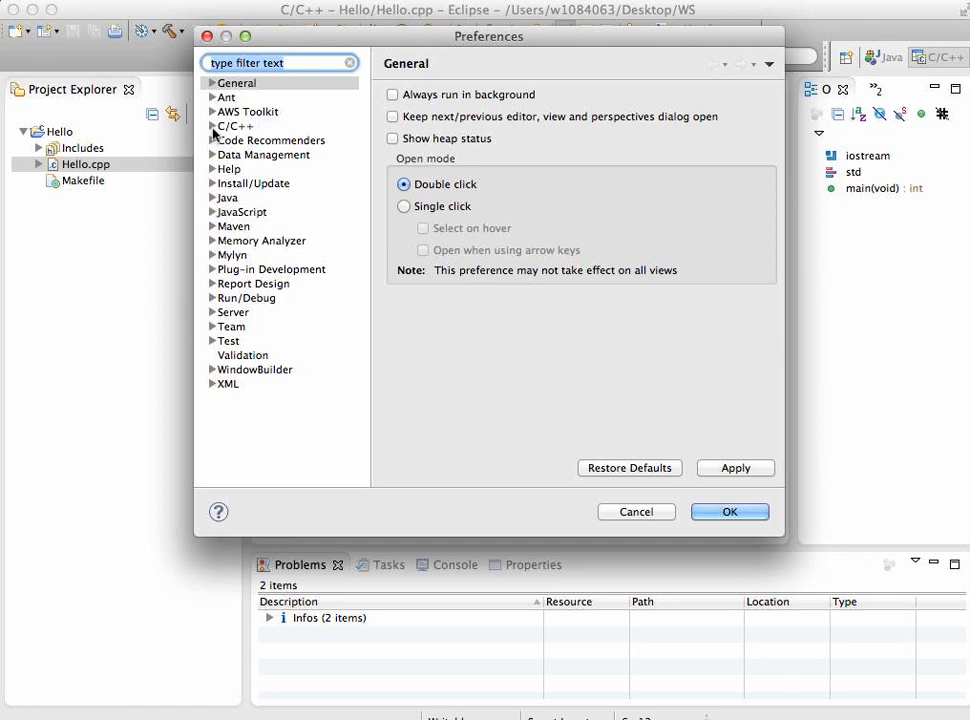
{"action": "left_click", "coordinate": [212, 126]}
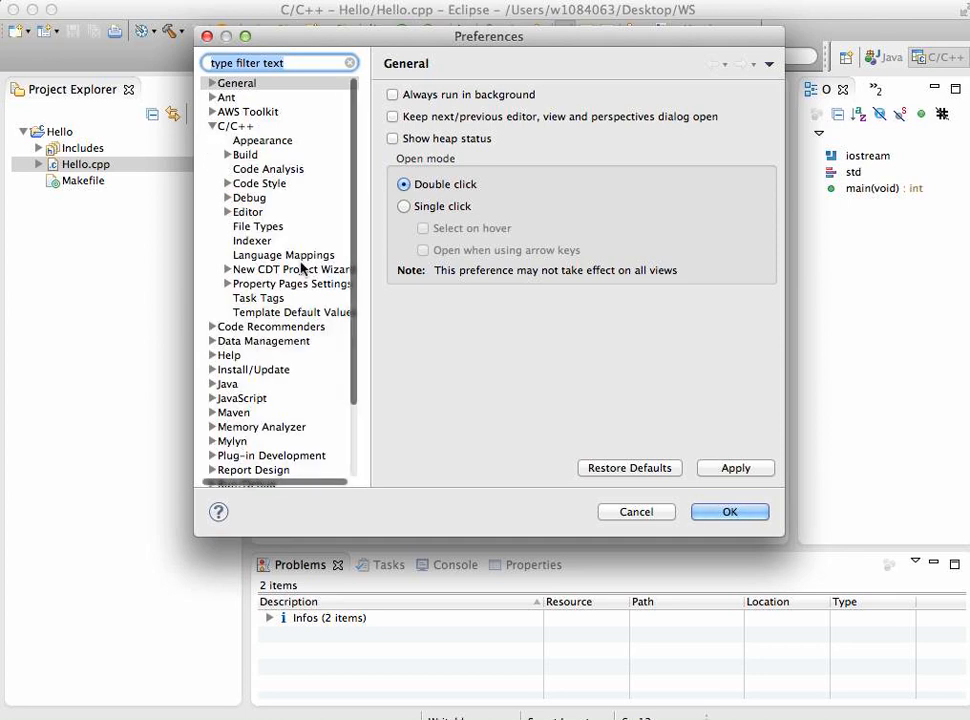
{"action": "left_click", "coordinate": [246, 212]}
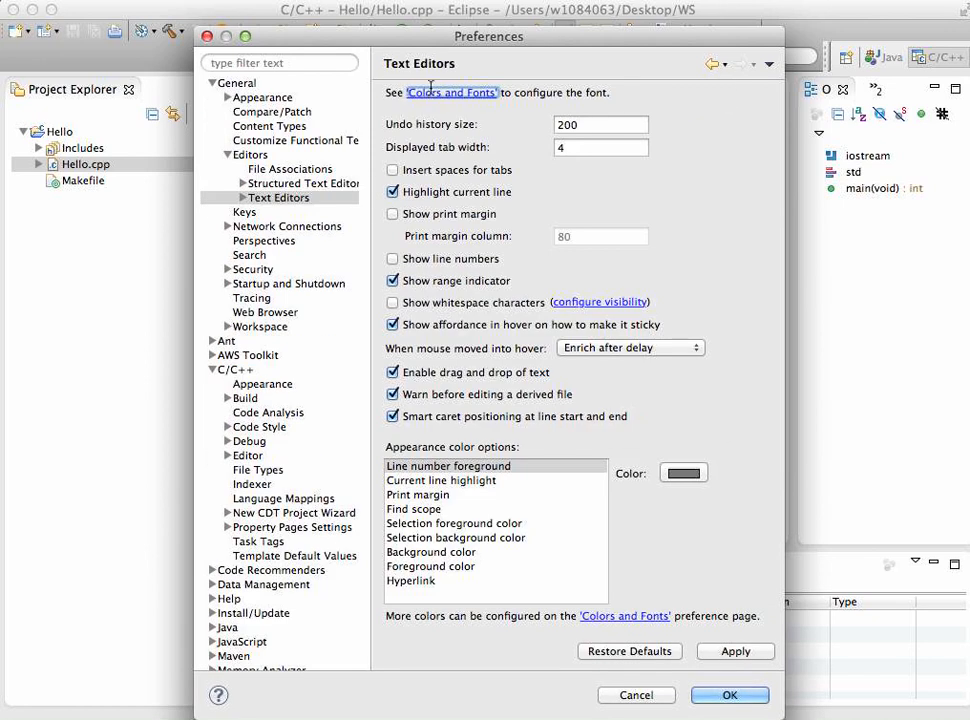
{"action": "left_click", "coordinate": [452, 92]}
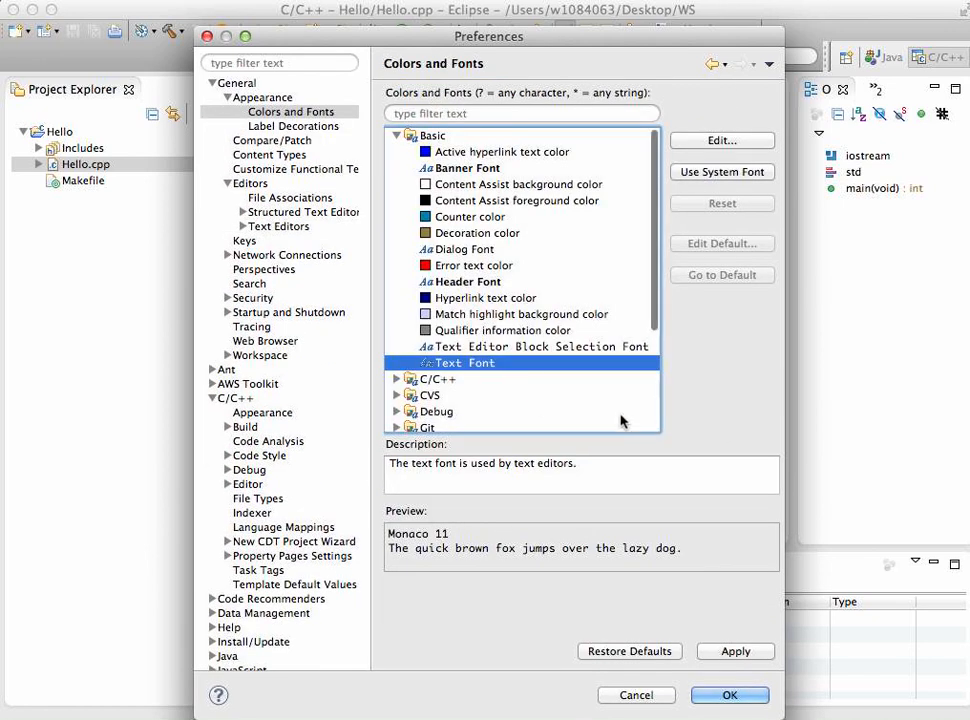
{"action": "left_click", "coordinate": [722, 140]}
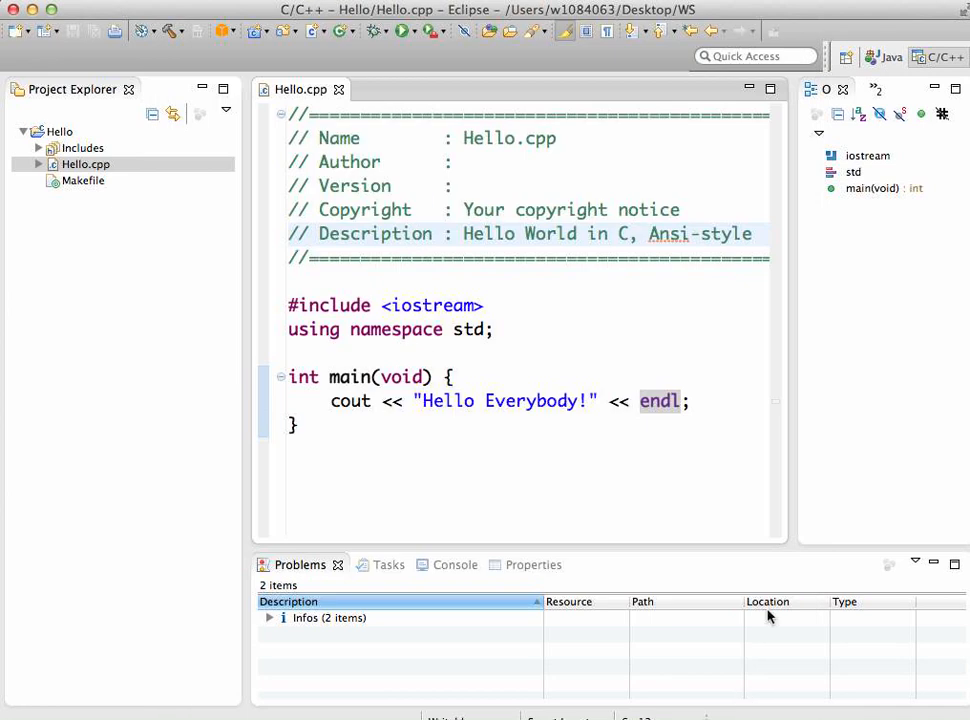
{"action": "mouse_move", "coordinate": [824, 470]}
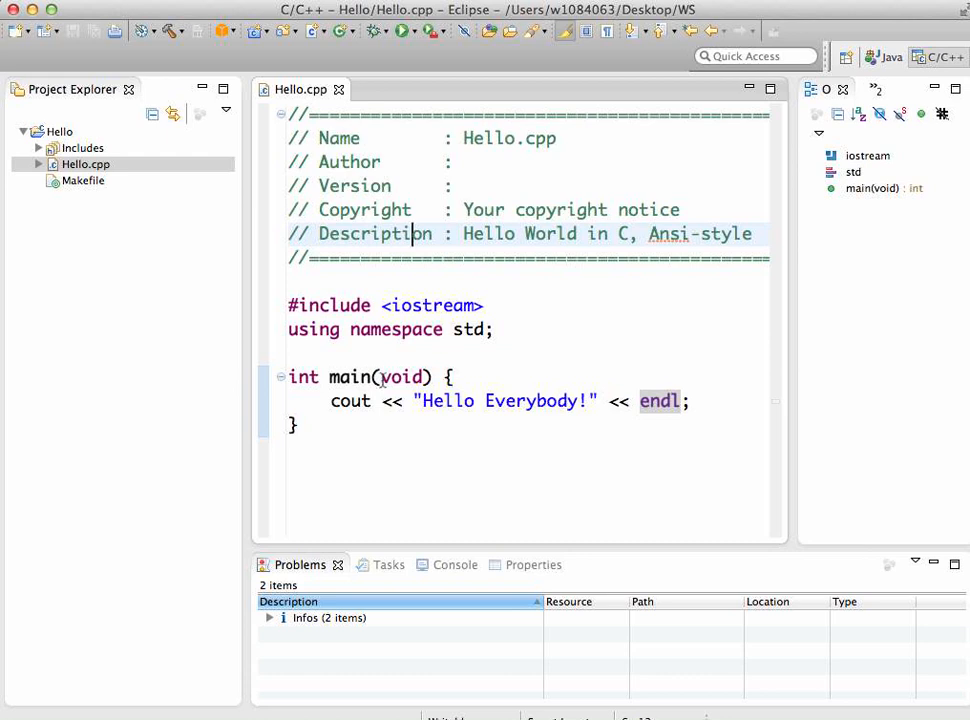
{"action": "mouse_move", "coordinate": [370, 400]}
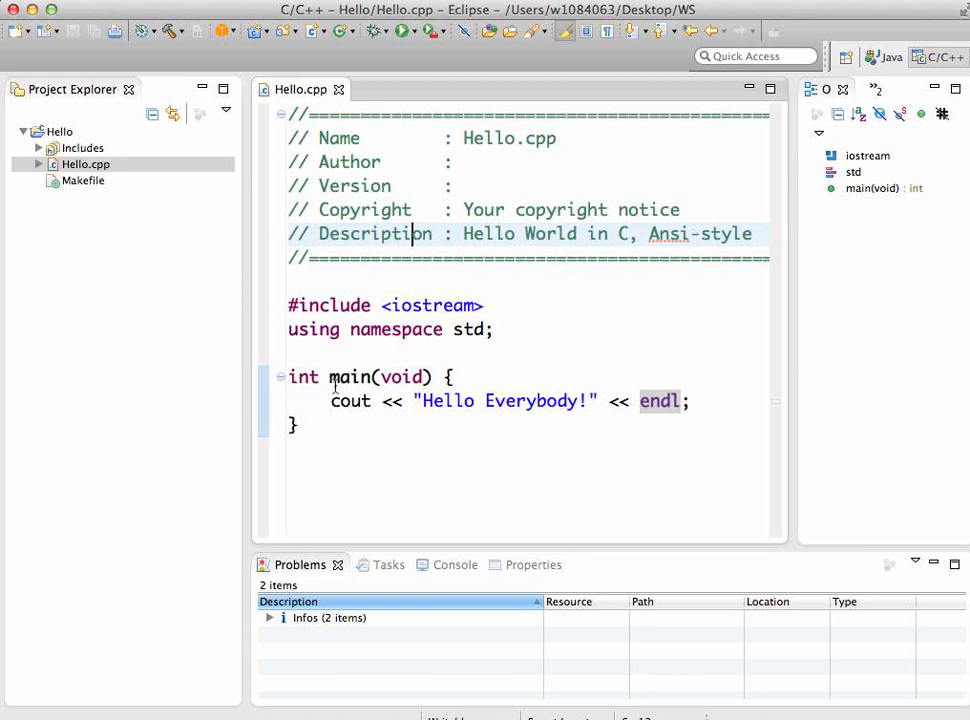
{"action": "mouse_move", "coordinate": [350, 400]}
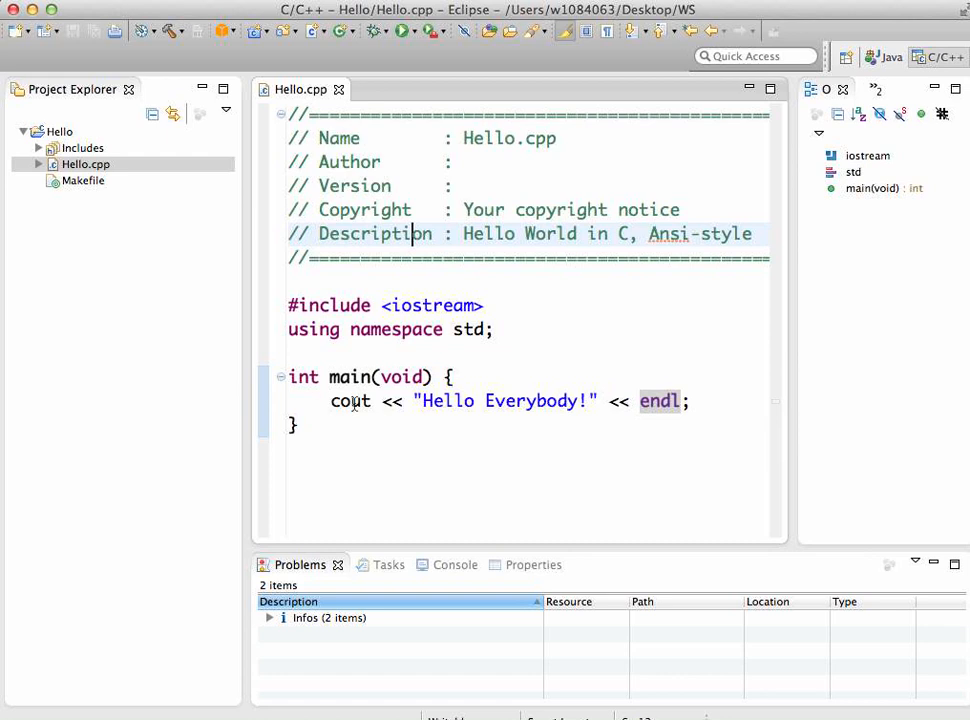
{"action": "mouse_move", "coordinate": [496, 400]}
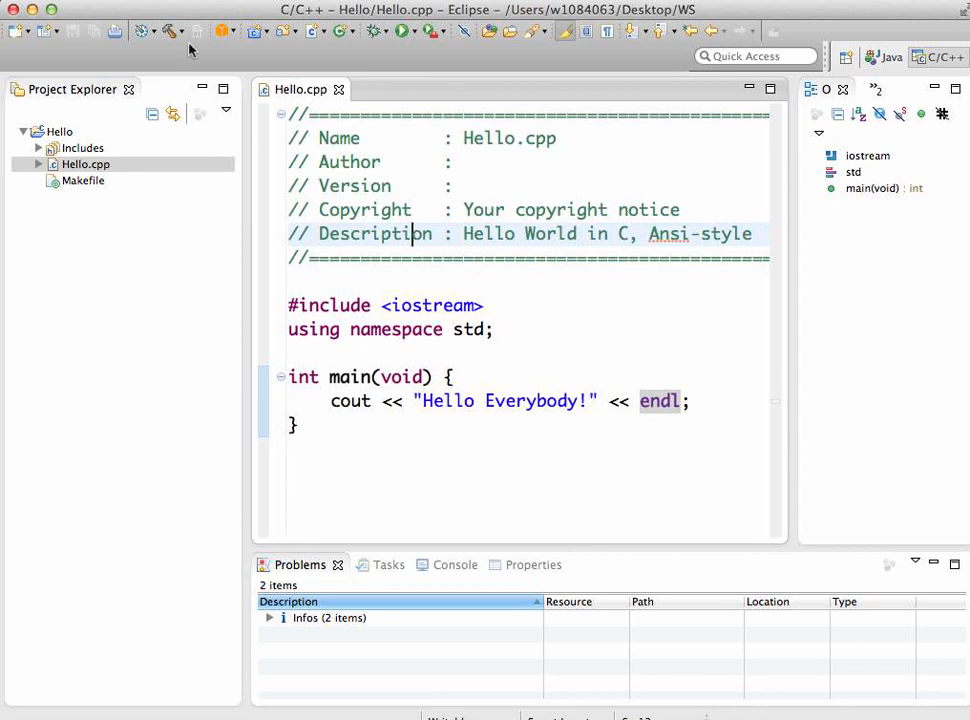
{"action": "mouse_move", "coordinate": [168, 34]}
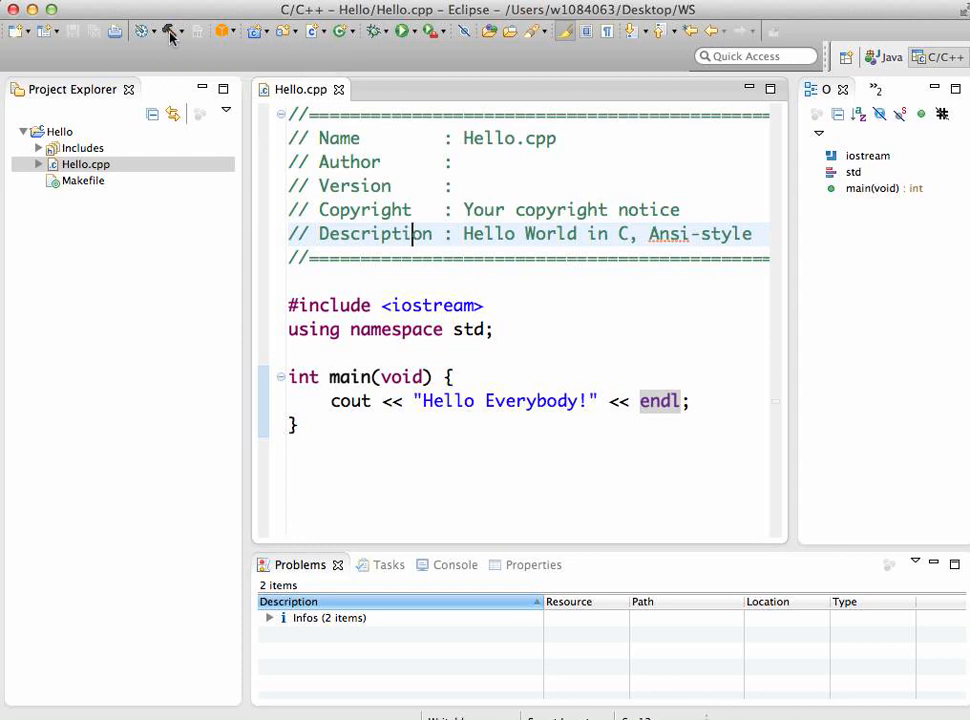
Build Hello with make until 'Build Finished', then select the new Hello executable.
{"action": "left_click", "coordinate": [170, 32]}
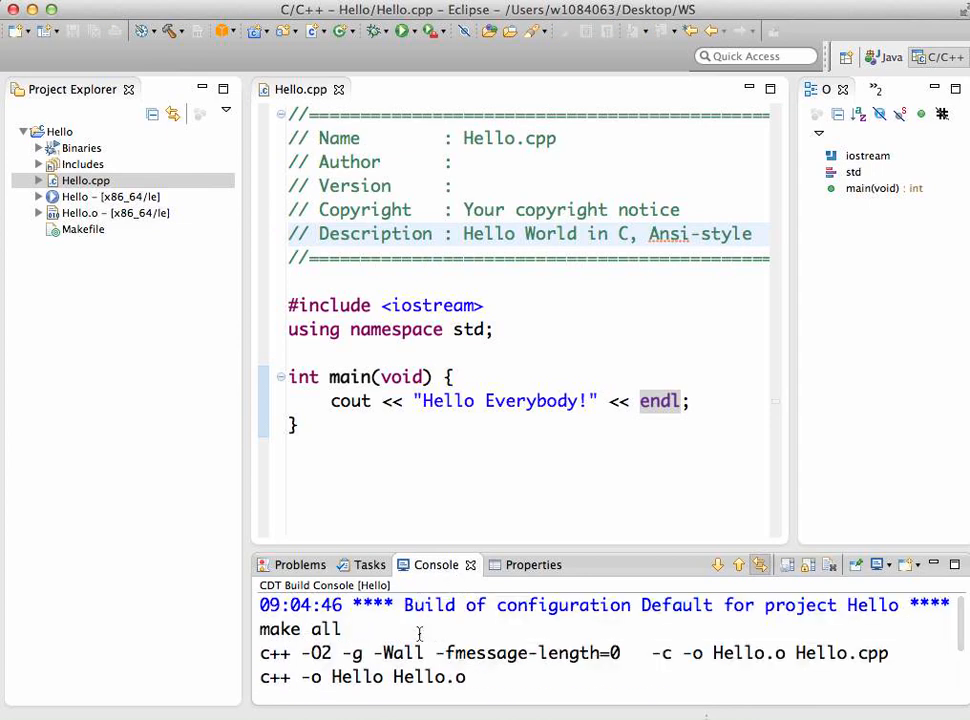
{"action": "mouse_move", "coordinate": [376, 636]}
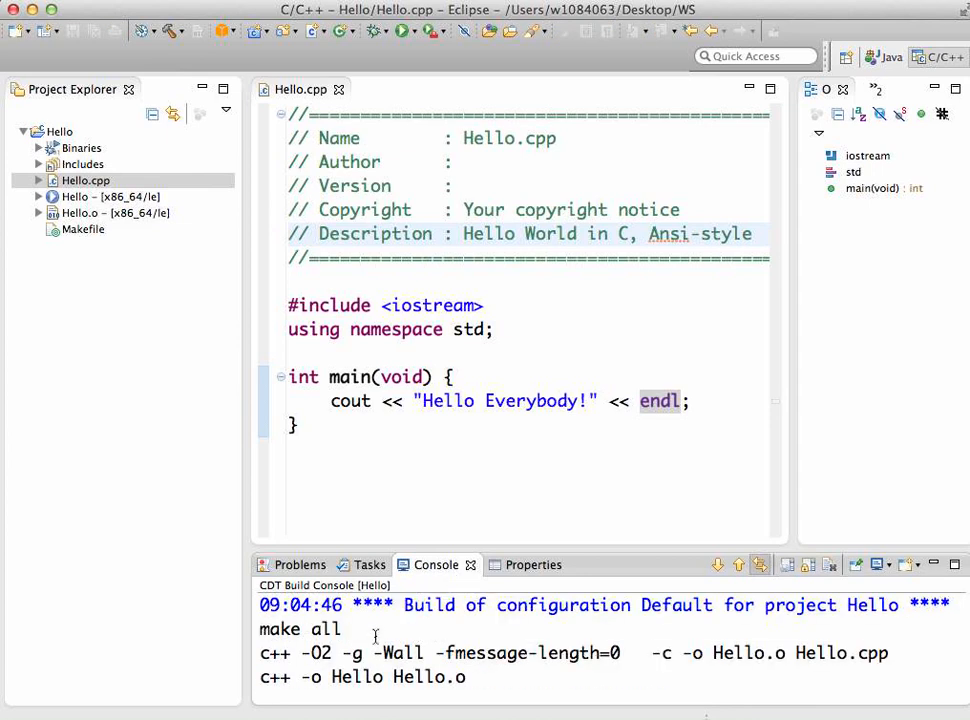
{"action": "mouse_move", "coordinate": [316, 632]}
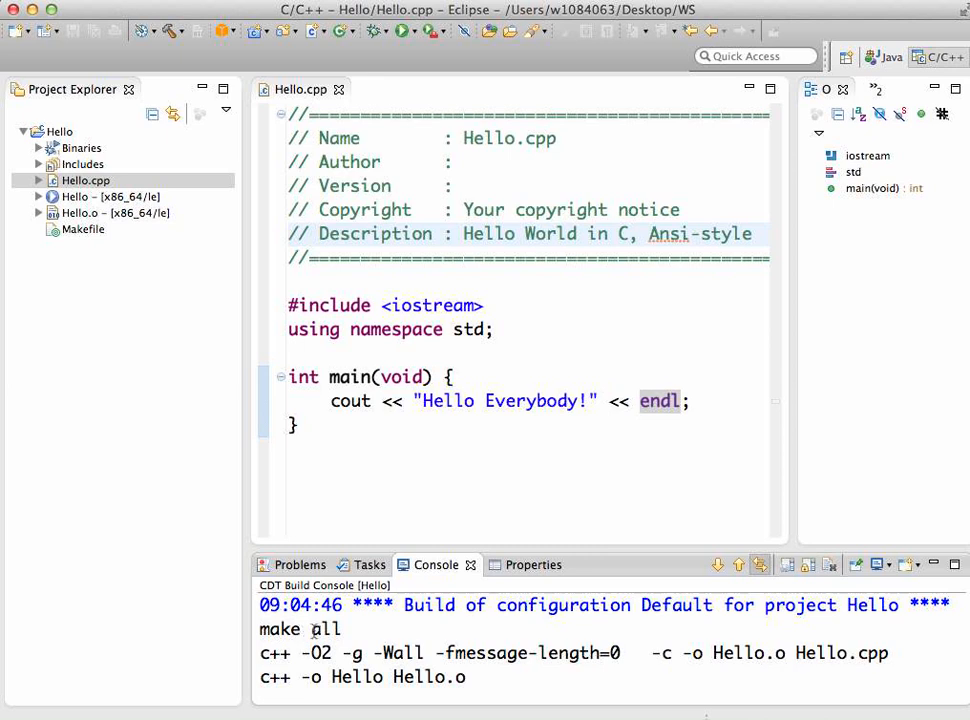
{"action": "scroll", "scroll_direction": "down", "scroll_amount": 3}
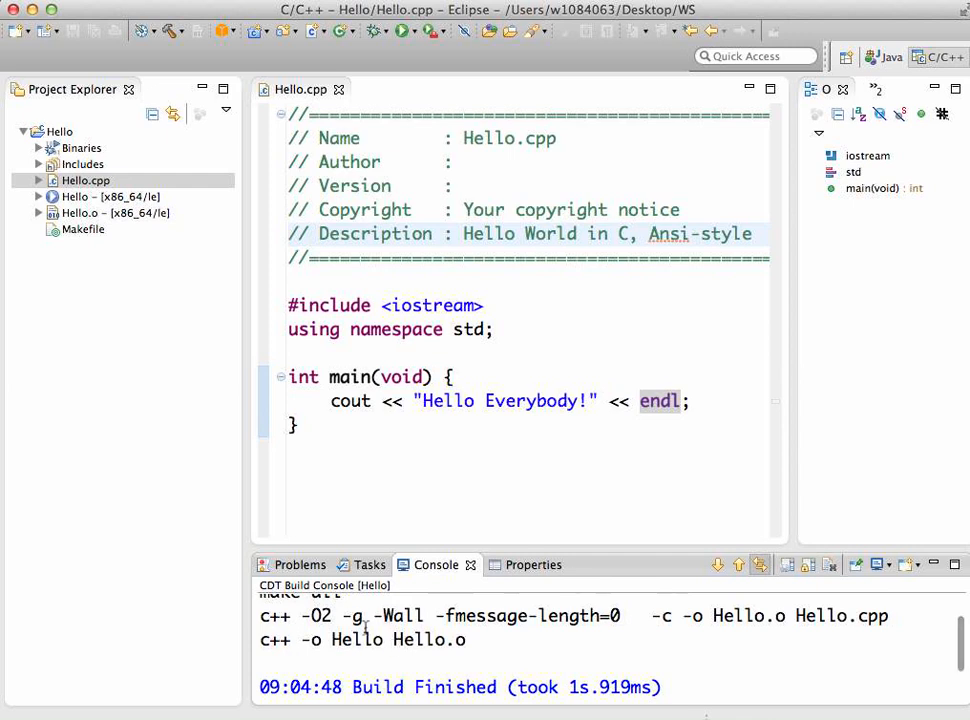
{"action": "mouse_move", "coordinate": [128, 250]}
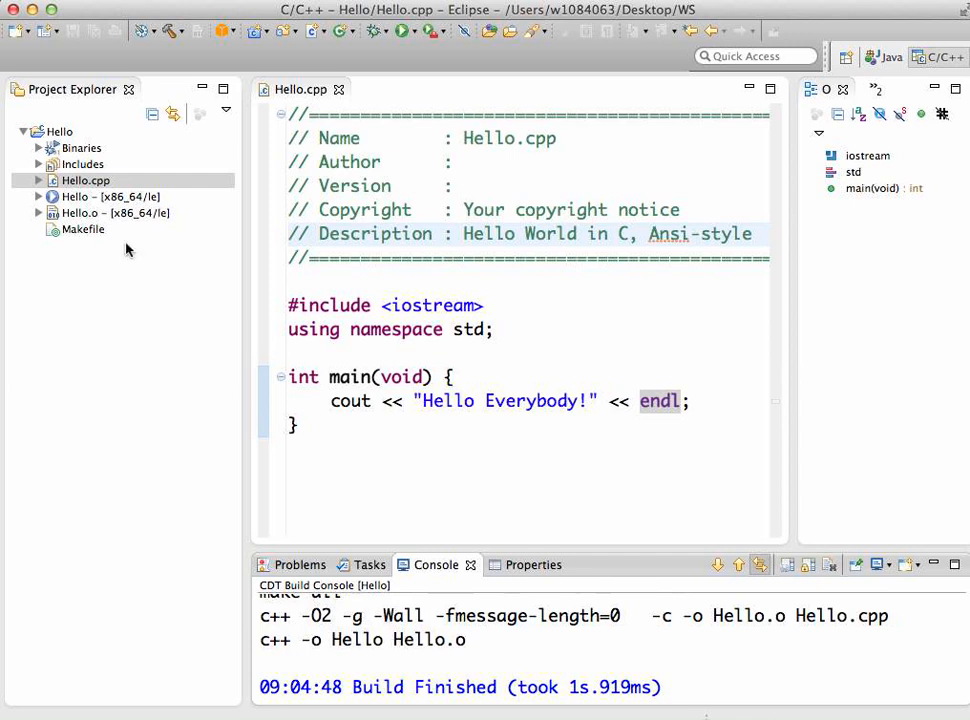
{"action": "left_click", "coordinate": [110, 212]}
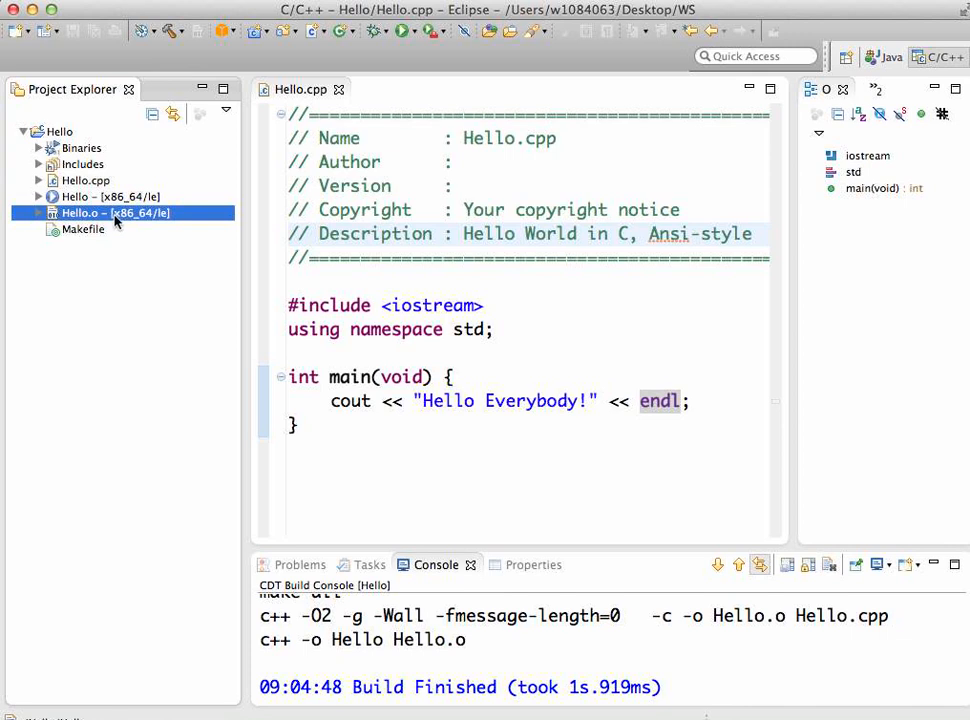
{"action": "left_click", "coordinate": [76, 196]}
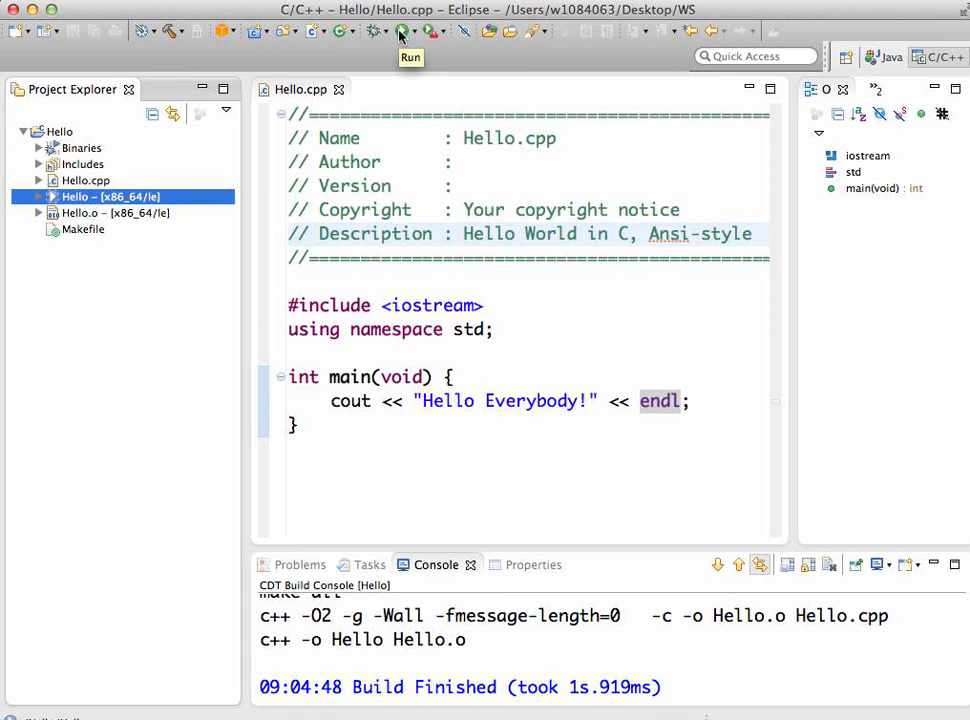
Run Hello with the gdb/mi launch configuration so the console prints 'Hello Everybody!'.
{"action": "left_click", "coordinate": [372, 32]}
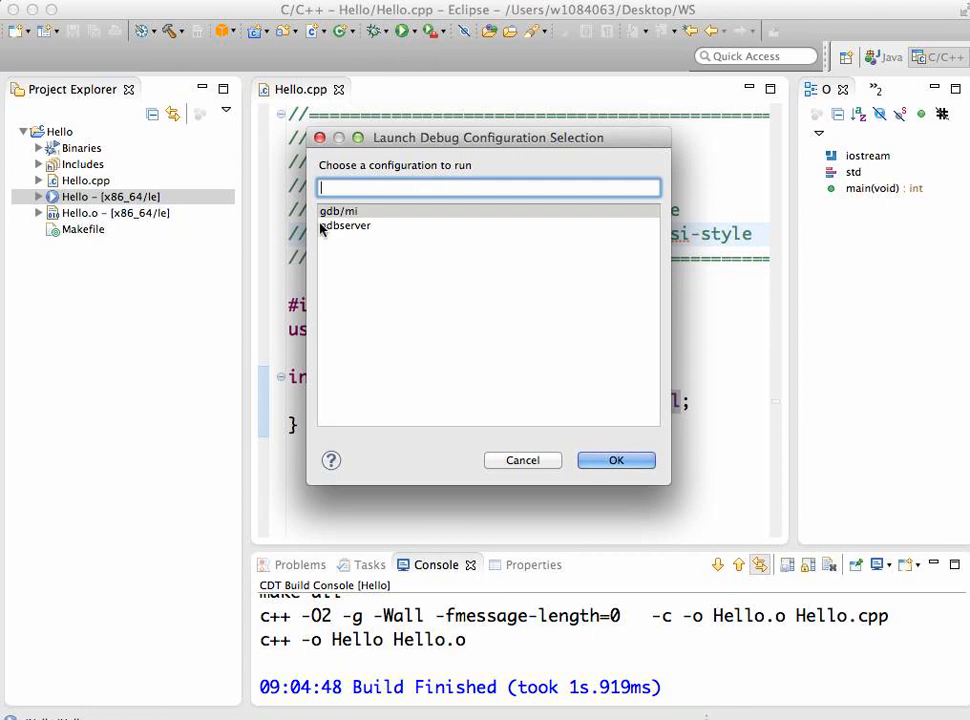
{"action": "left_click", "coordinate": [338, 212]}
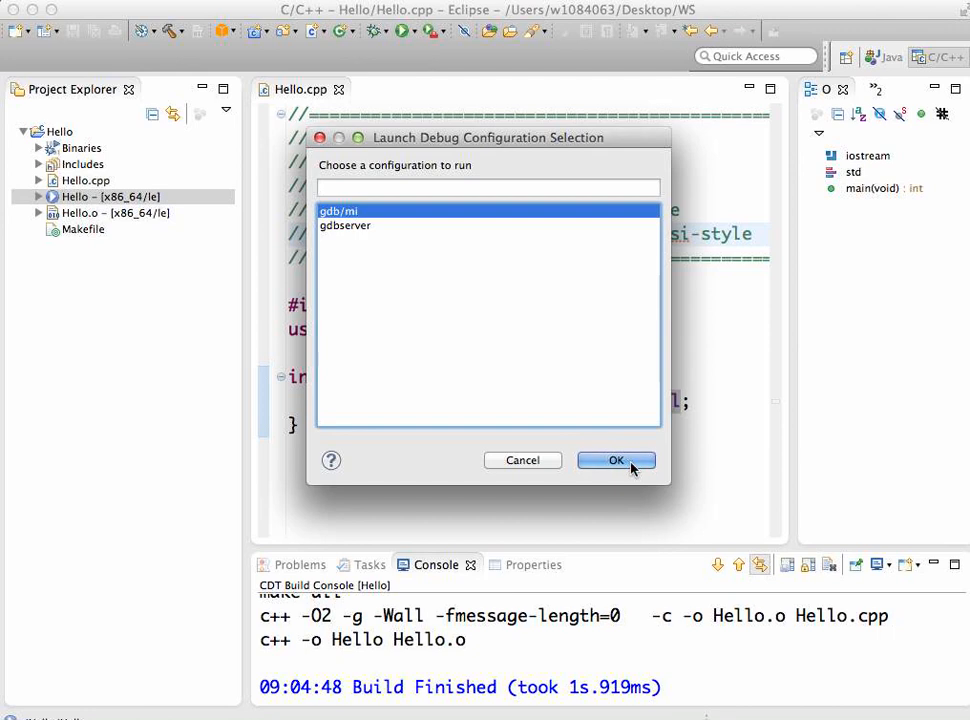
{"action": "left_click", "coordinate": [616, 460]}
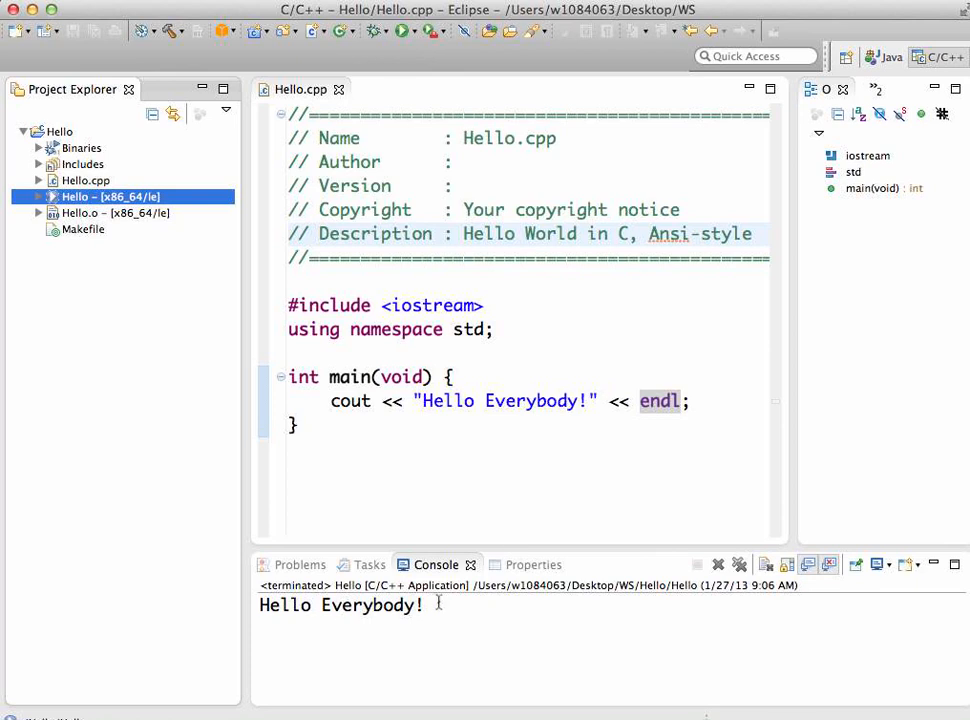
{"action": "mouse_move", "coordinate": [400, 624]}
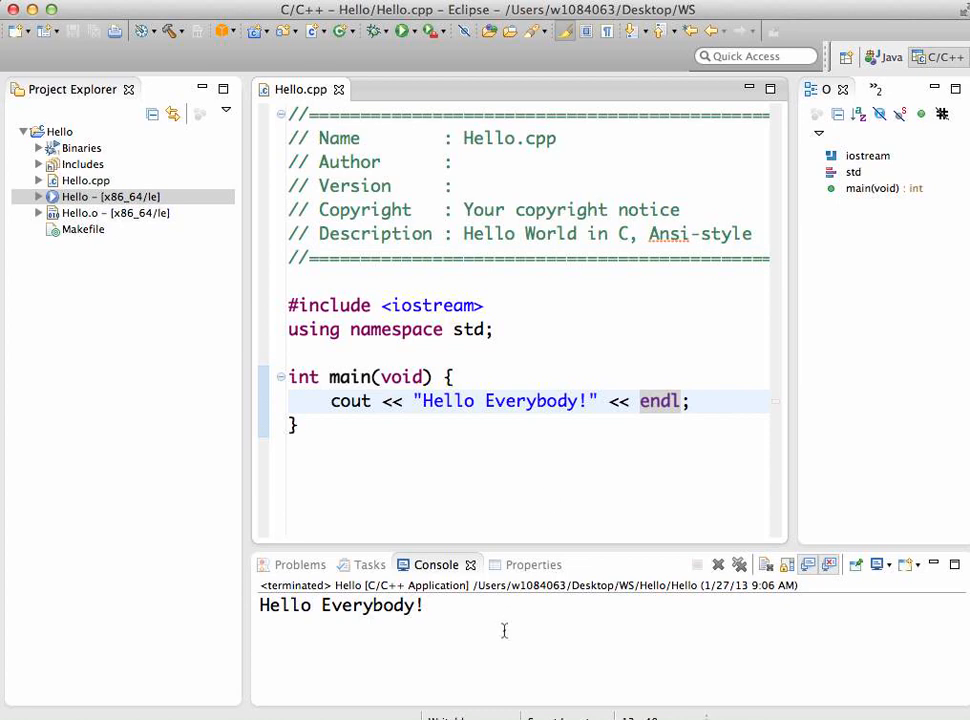
{"action": "mouse_move", "coordinate": [522, 618]}
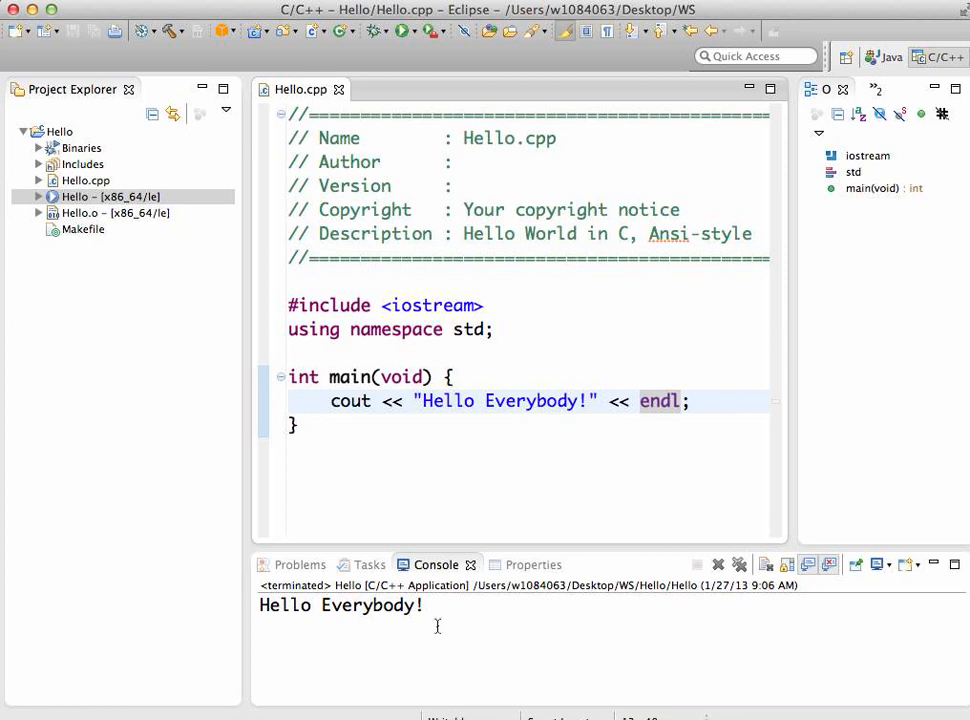
{"action": "mouse_move", "coordinate": [472, 564]}
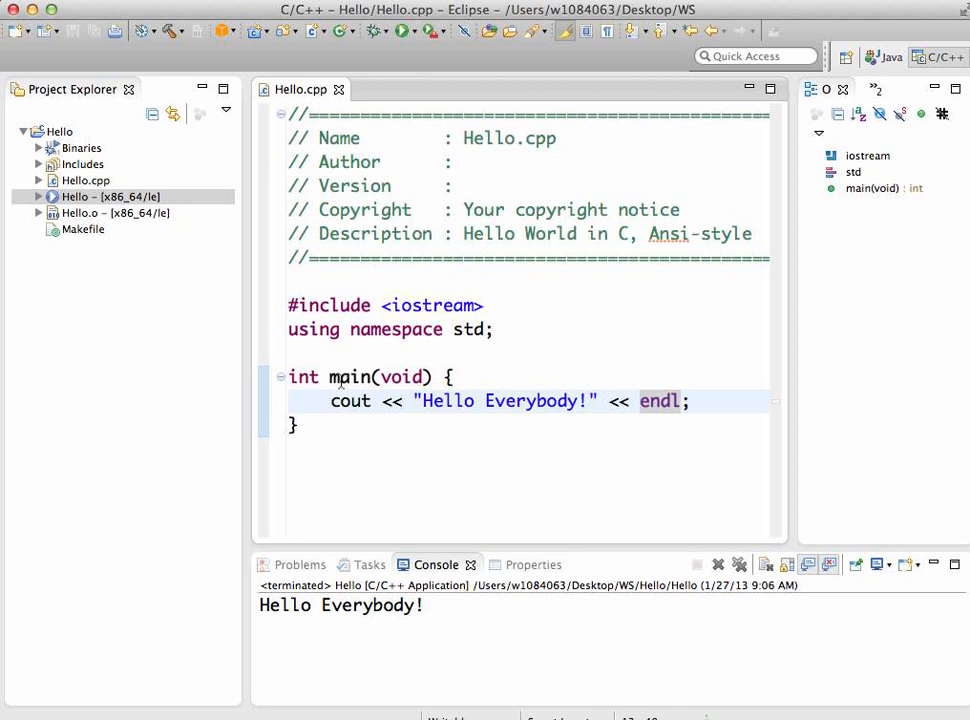
{"action": "left_click", "coordinate": [376, 454]}
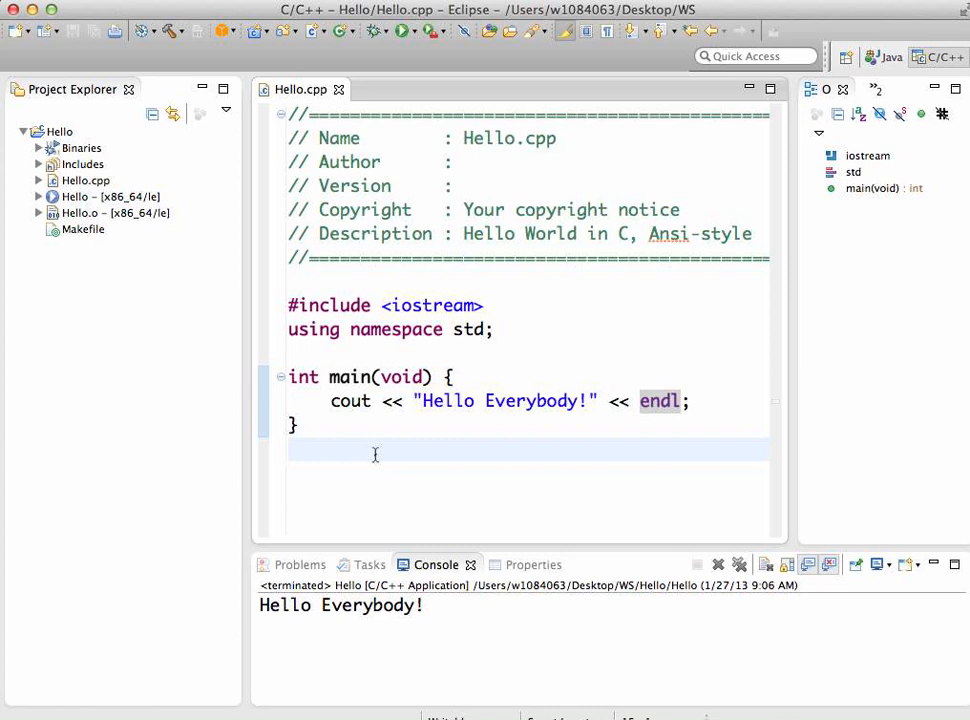
{"action": "left_click", "coordinate": [292, 450]}
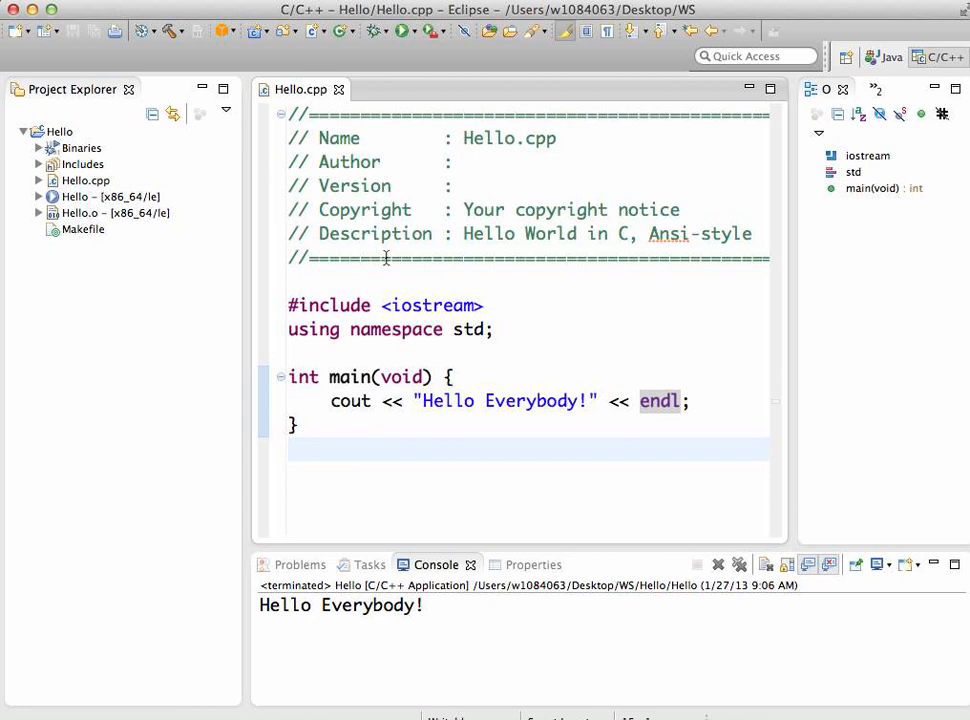
{"action": "left_click", "coordinate": [290, 448]}
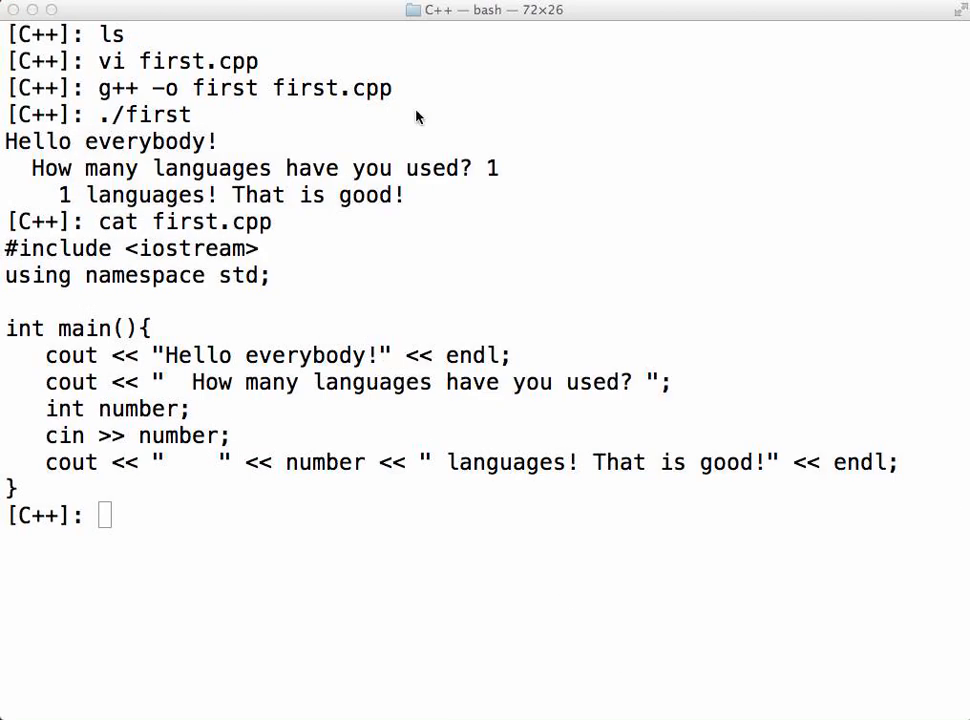
{"action": "mouse_move", "coordinate": [136, 114]}
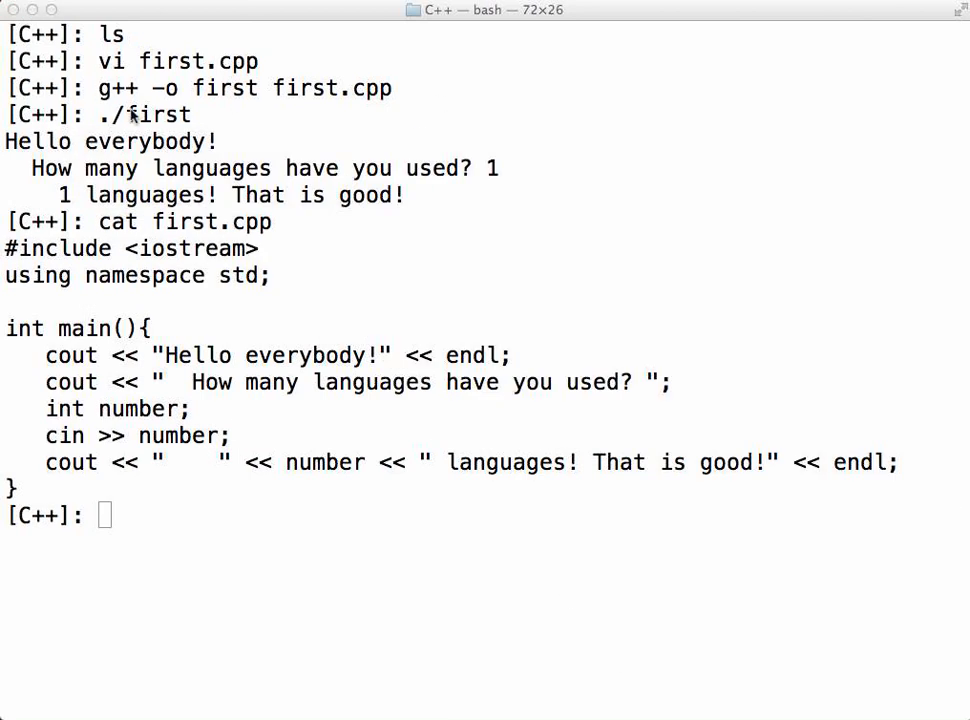
{"action": "mouse_move", "coordinate": [312, 110]}
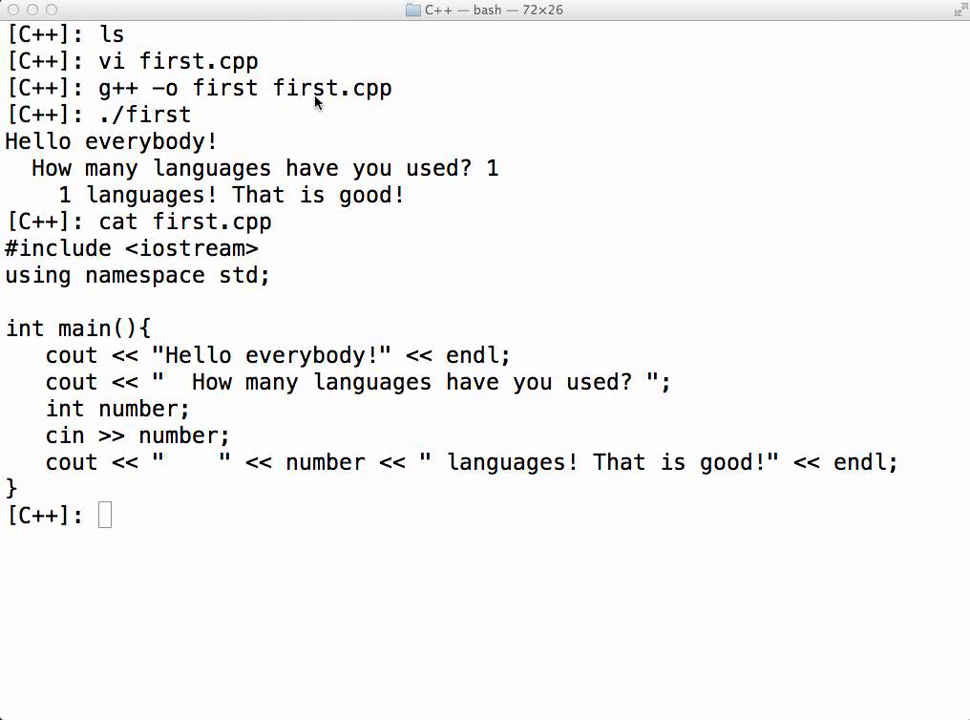
{"action": "mouse_move", "coordinate": [268, 340]}
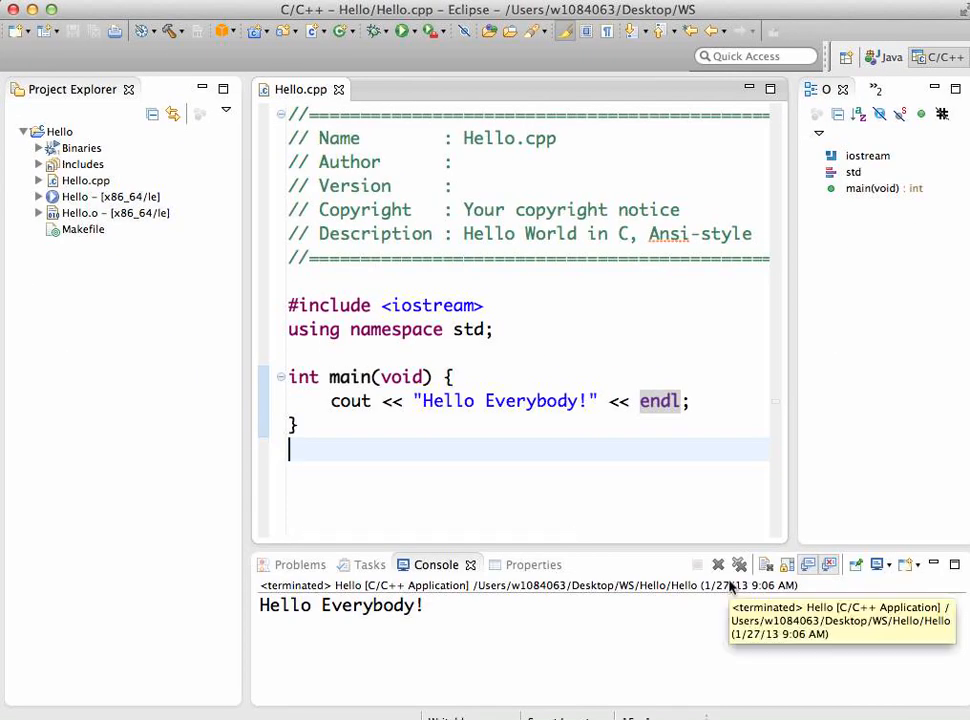
{"action": "mouse_move", "coordinate": [676, 428]}
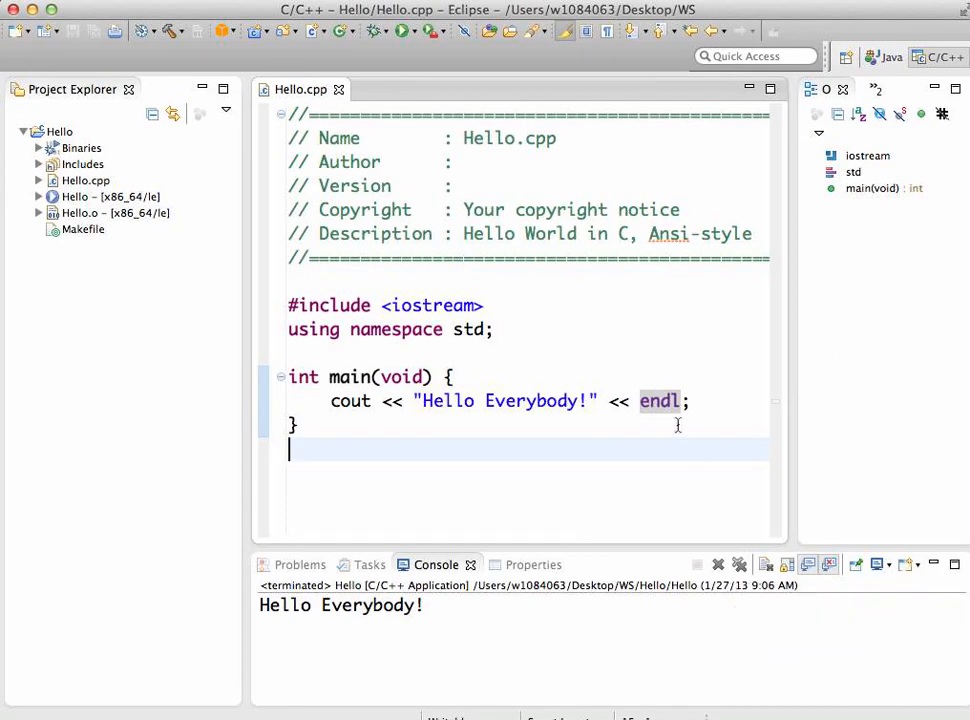